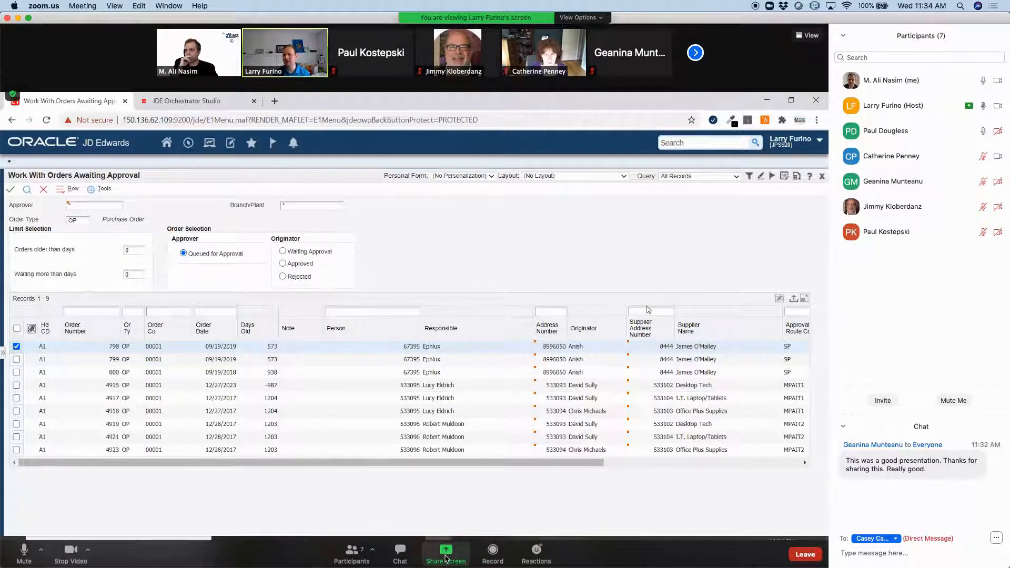
Step: Start a Zoom screen share, dismissing the sharing-blocked alert and retrying
left_click(445, 554)
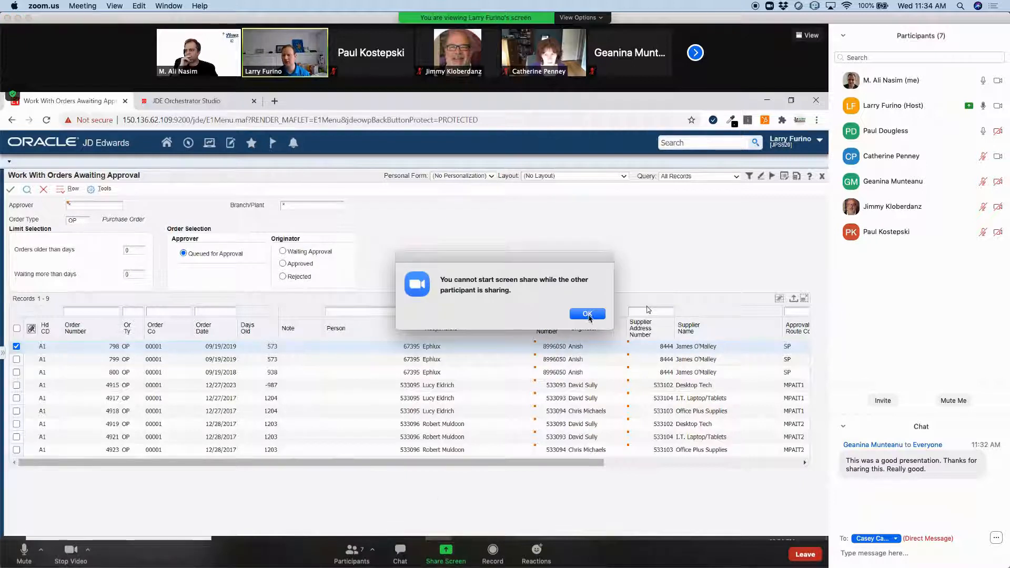
left_click(586, 314)
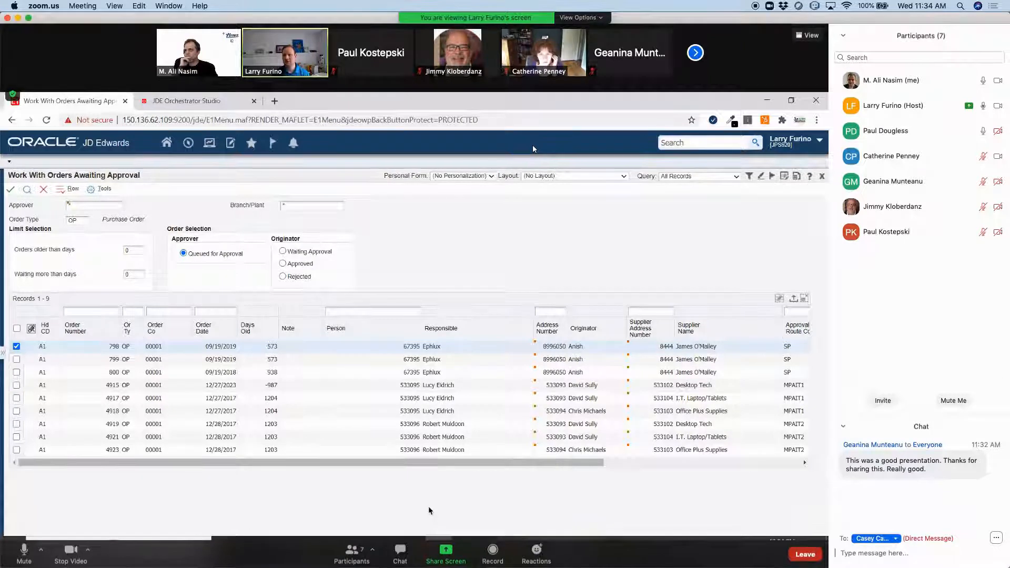
left_click(445, 552)
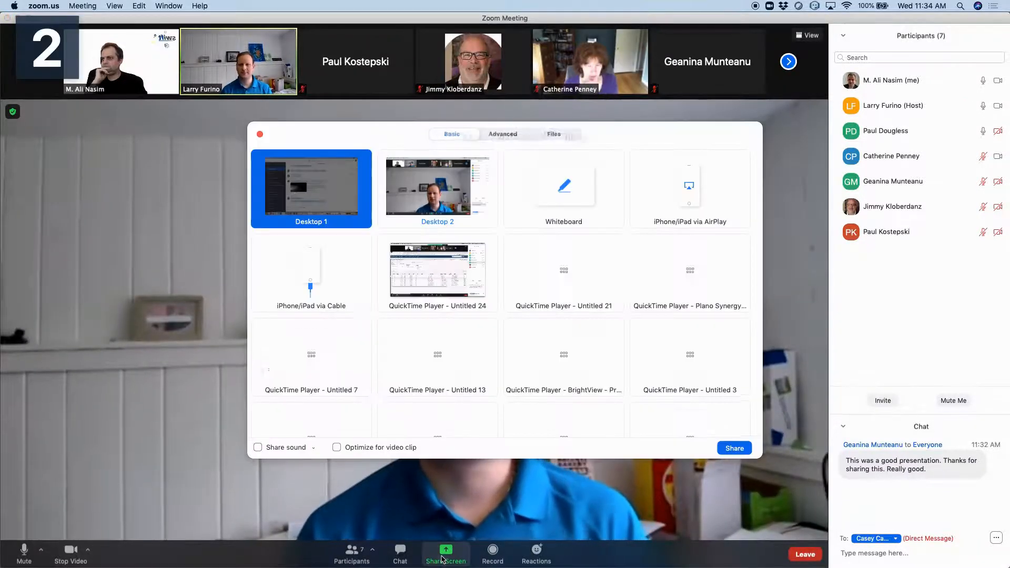
Step: Share Desktop 1 and log in to the Purchase Order Approval preview as EPHLUX
left_click(437, 185)
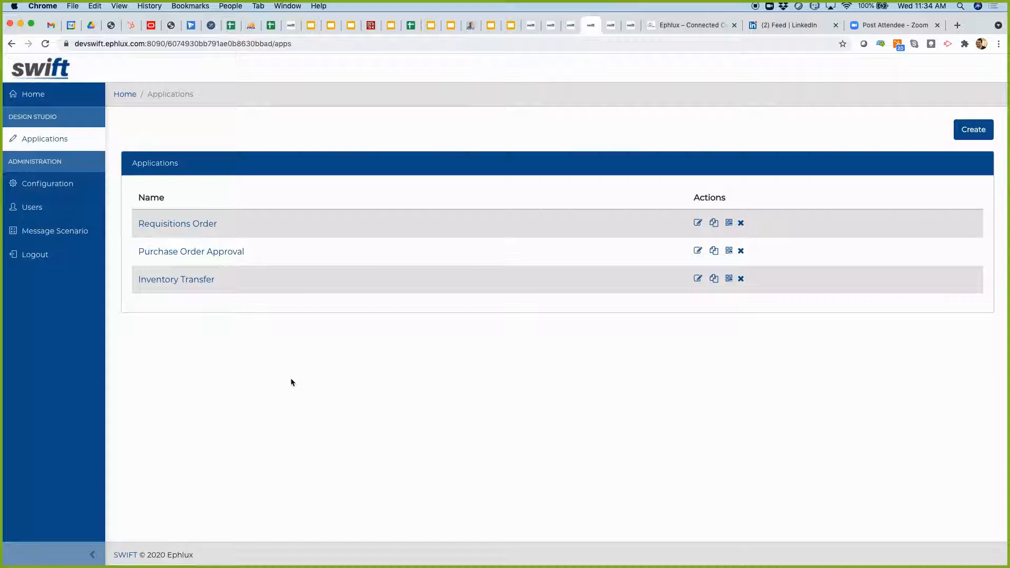
mouse_move(261, 316)
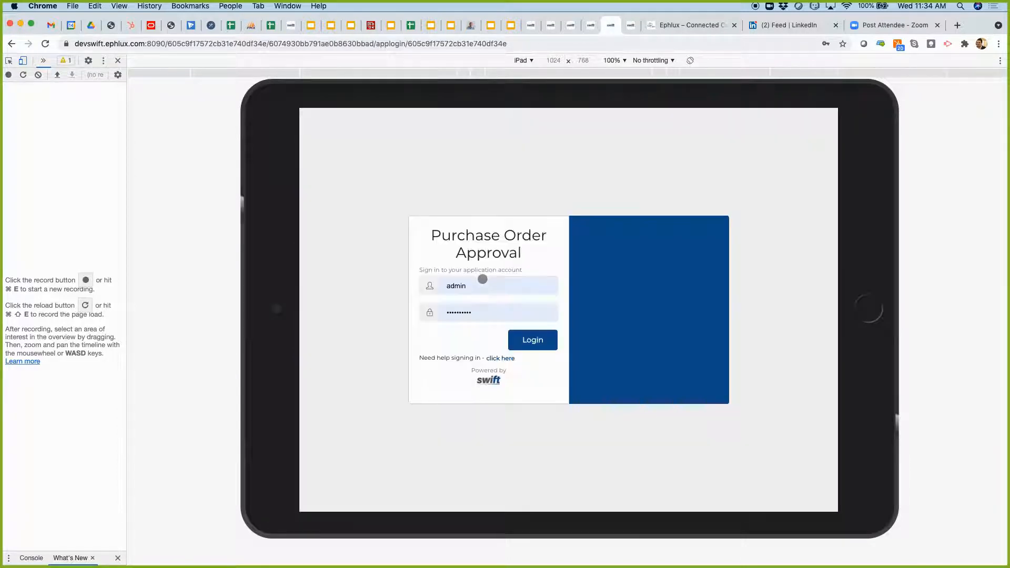
left_click(488, 285)
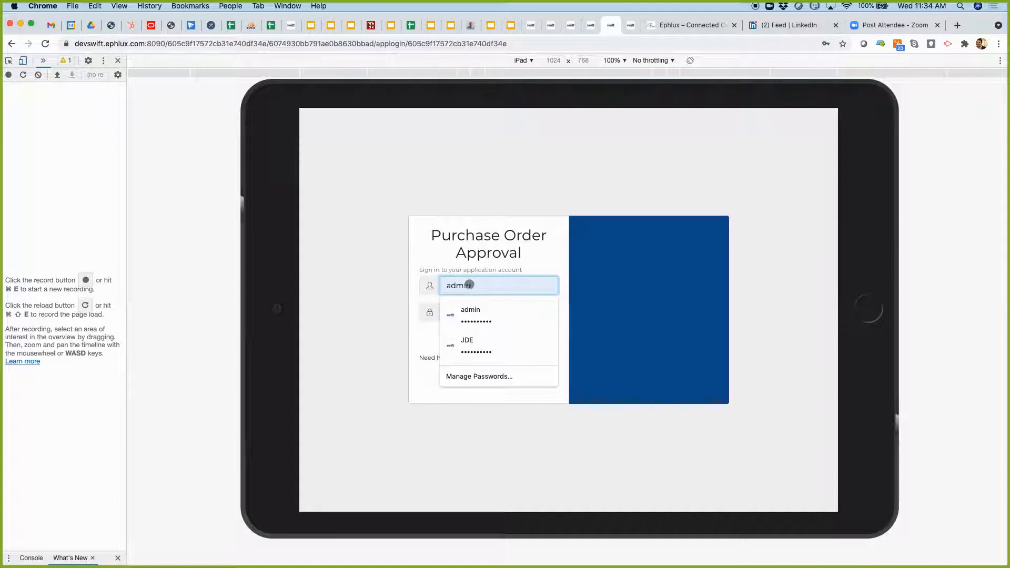
type("EPHLUX")
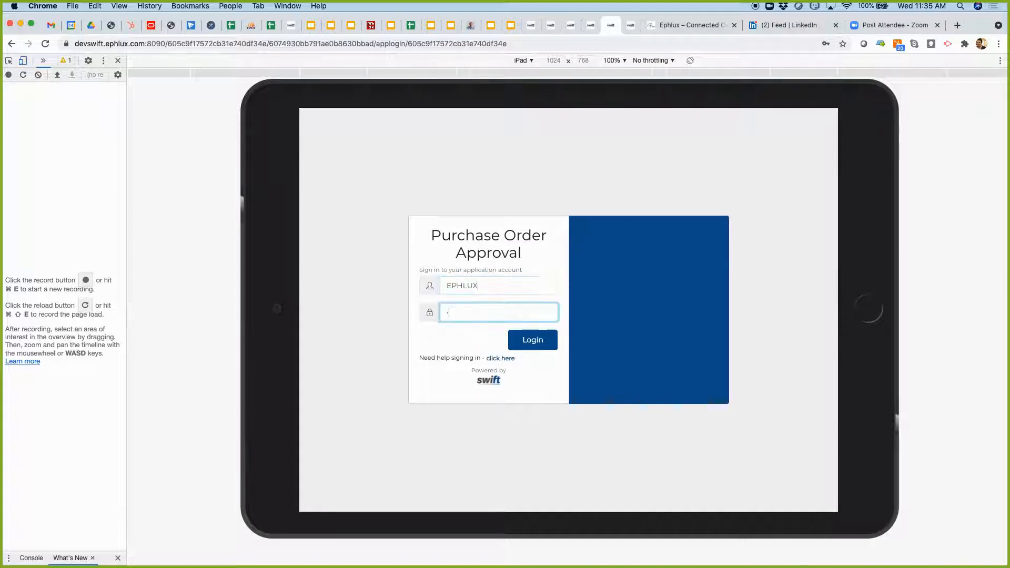
left_click(533, 339)
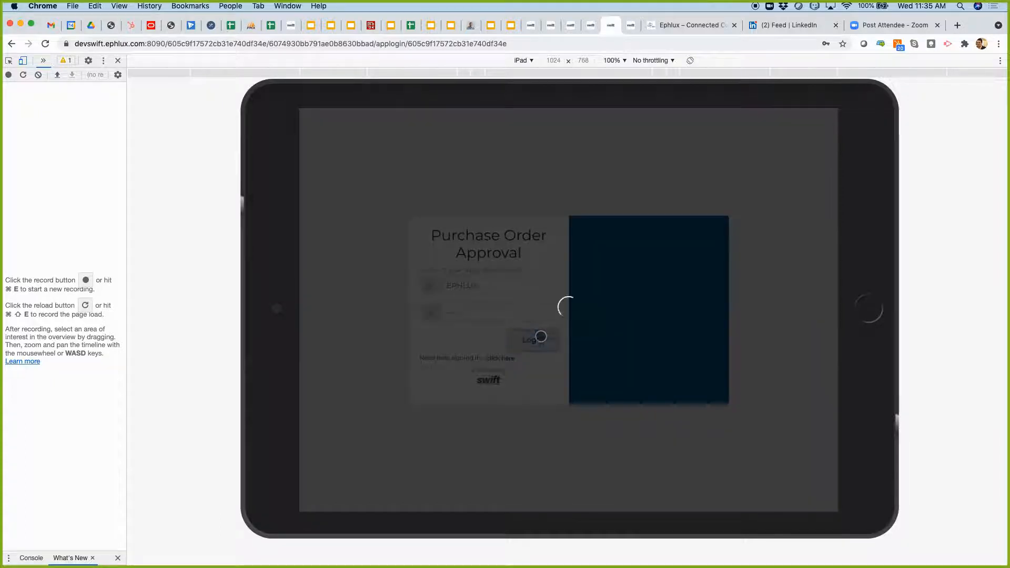
Step: Approve purchase order 798 with 'Approve (Using Orchestration)' in the iPad preview
left_click(532, 339)
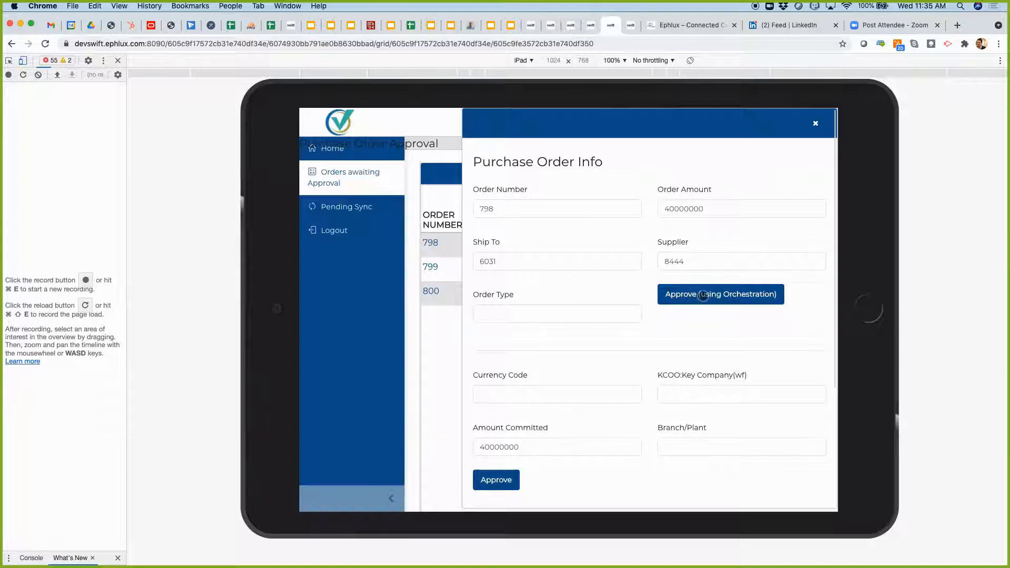
left_click(720, 294)
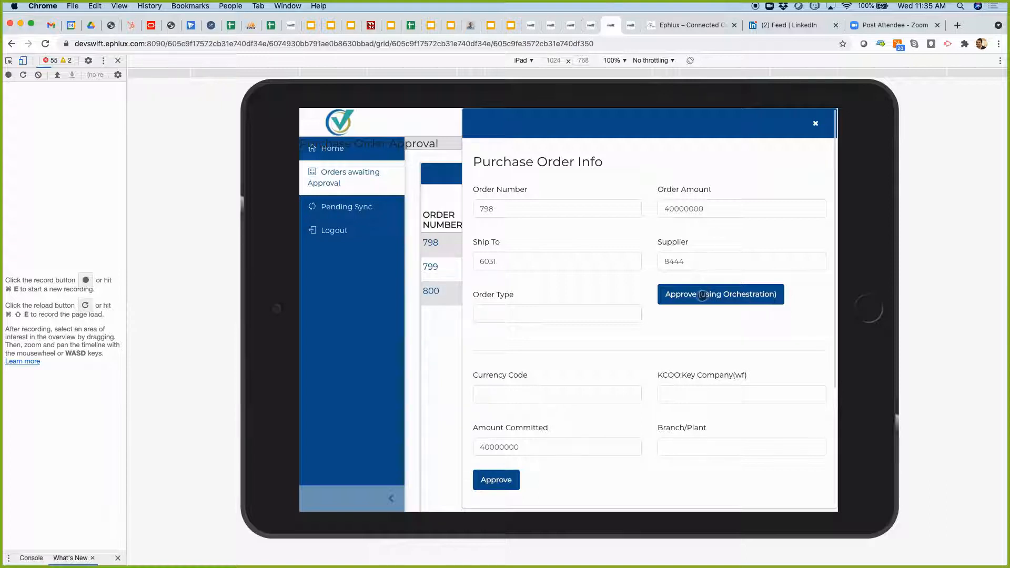
left_click(721, 294)
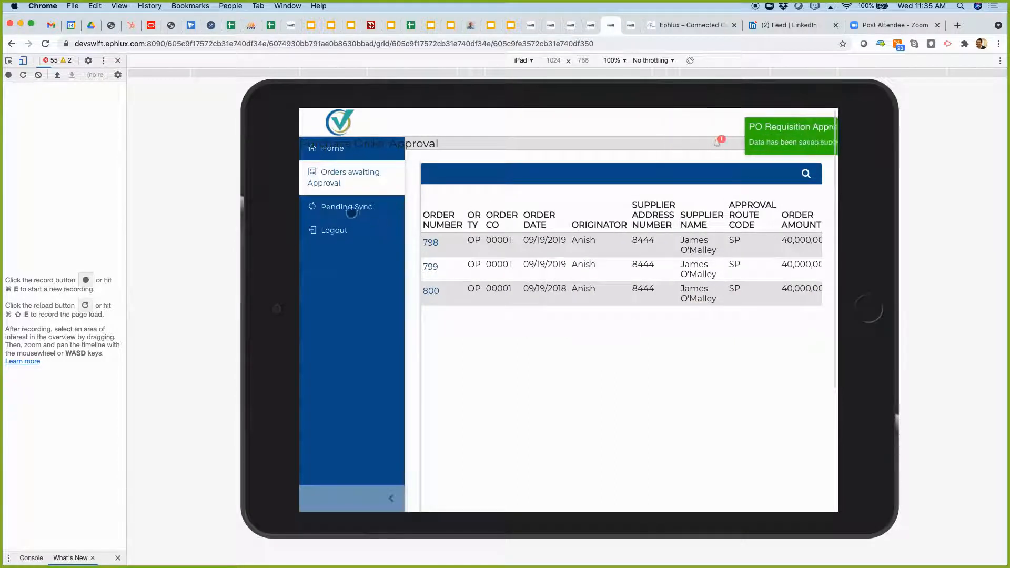
left_click(346, 206)
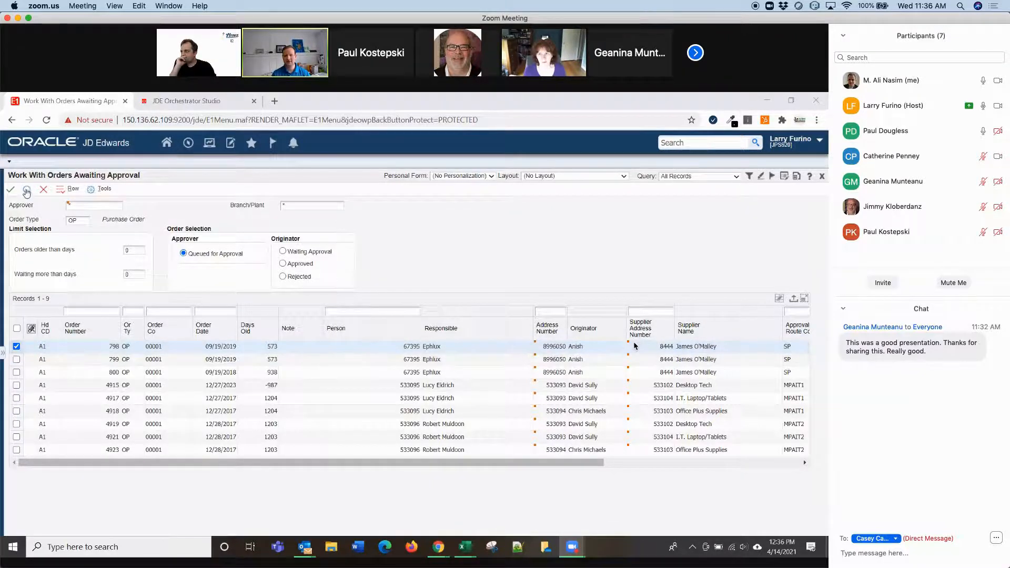
Step: Re-run Find to confirm order 798 left the awaiting-approval list, then return to Orchestrator Studio
left_click(26, 189)
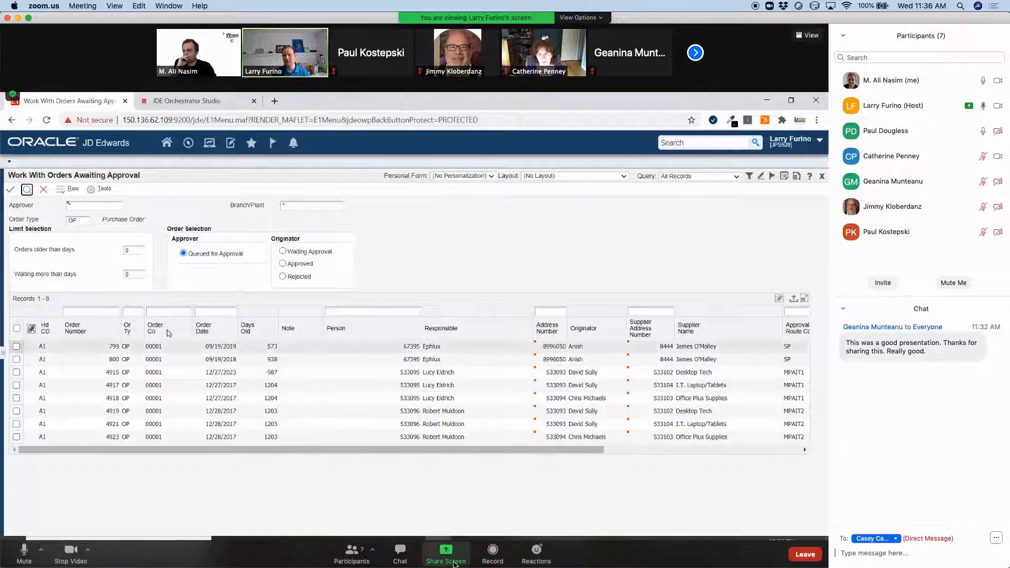
left_click(187, 101)
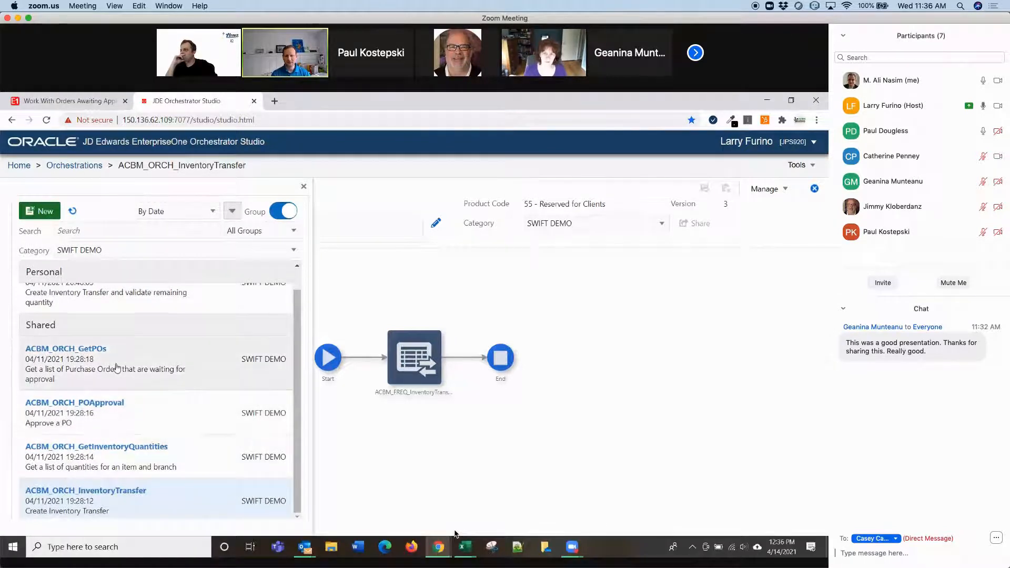
Step: Open the ACBM_ORCH_GetPOs orchestration from the orchestration list panel
left_click(65, 349)
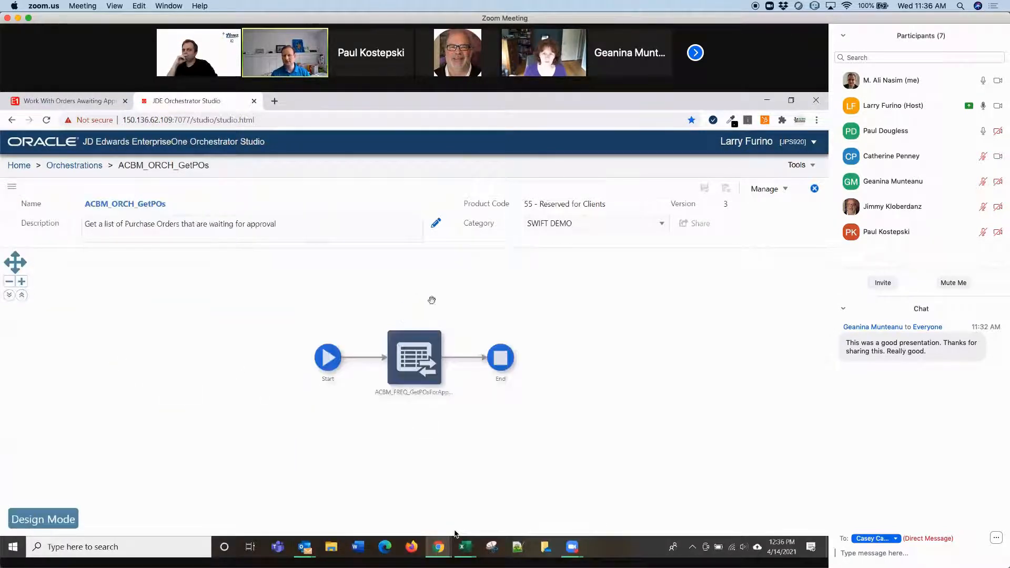
mouse_move(414, 353)
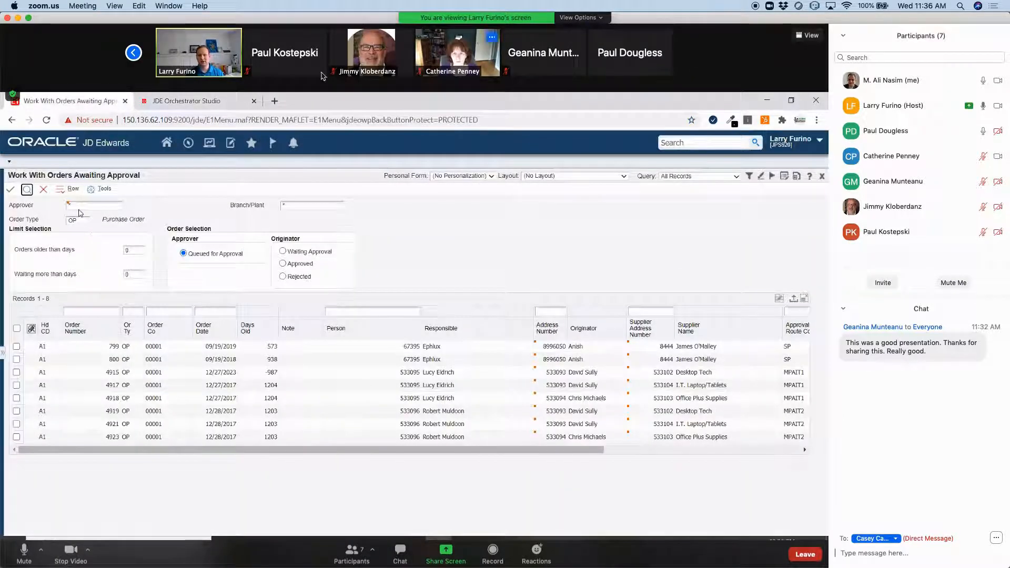
Step: Filter awaiting-approval orders to approver 67395, then switch back to Orchestrator Studio
left_click(93, 205)
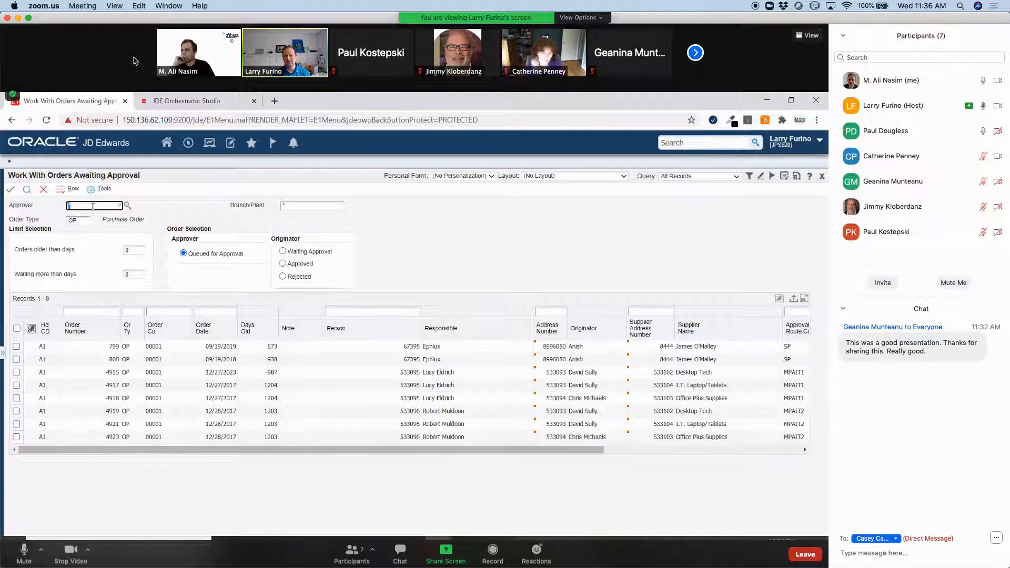
mouse_move(24, 551)
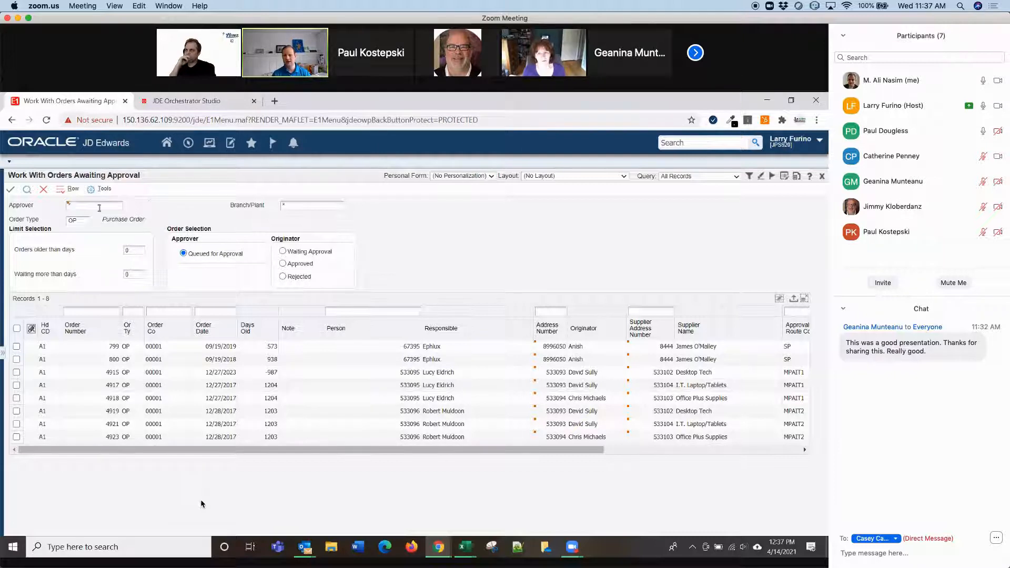
left_click(412, 347)
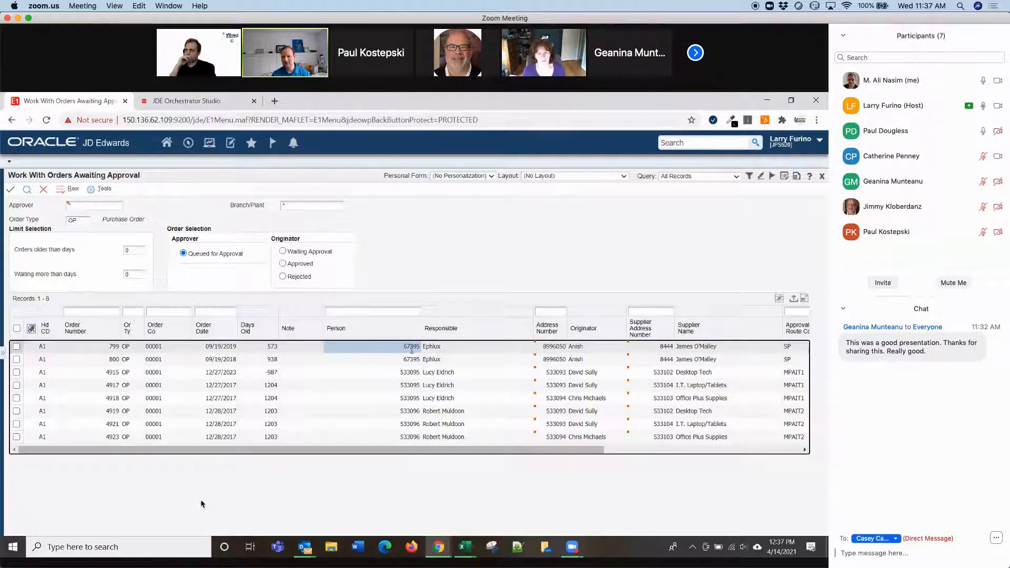
left_click(94, 204)
type("67395")
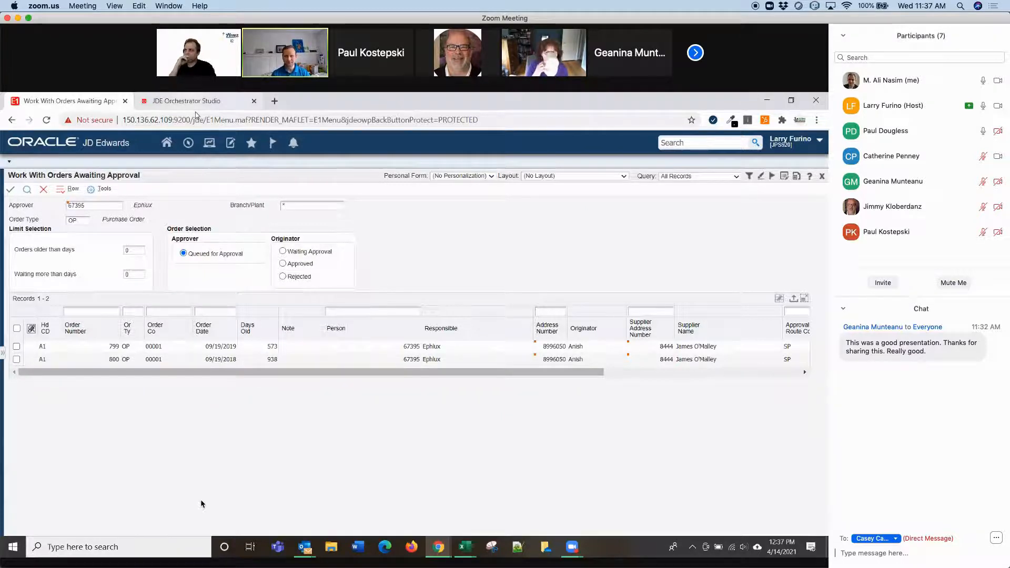
left_click(187, 101)
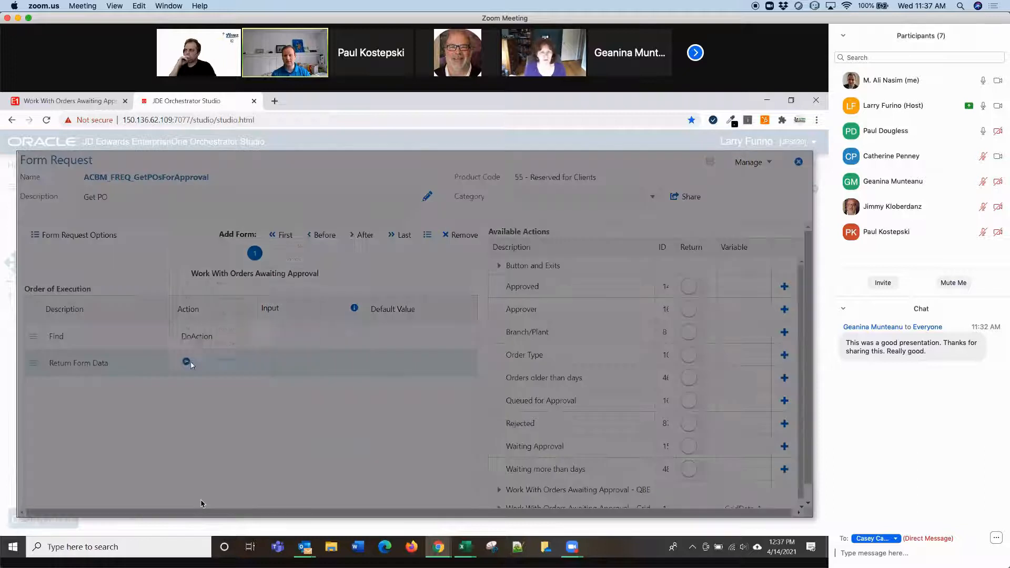
Step: Replace the GetPOsForApproval form request with the ACBM_ORCH_POApproval orchestration
left_click(186, 362)
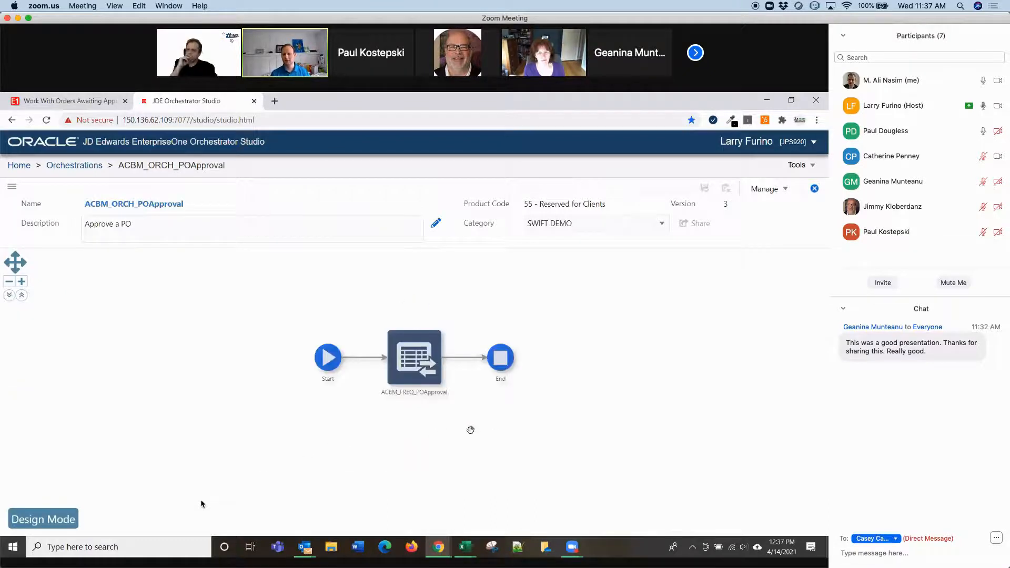
mouse_move(414, 358)
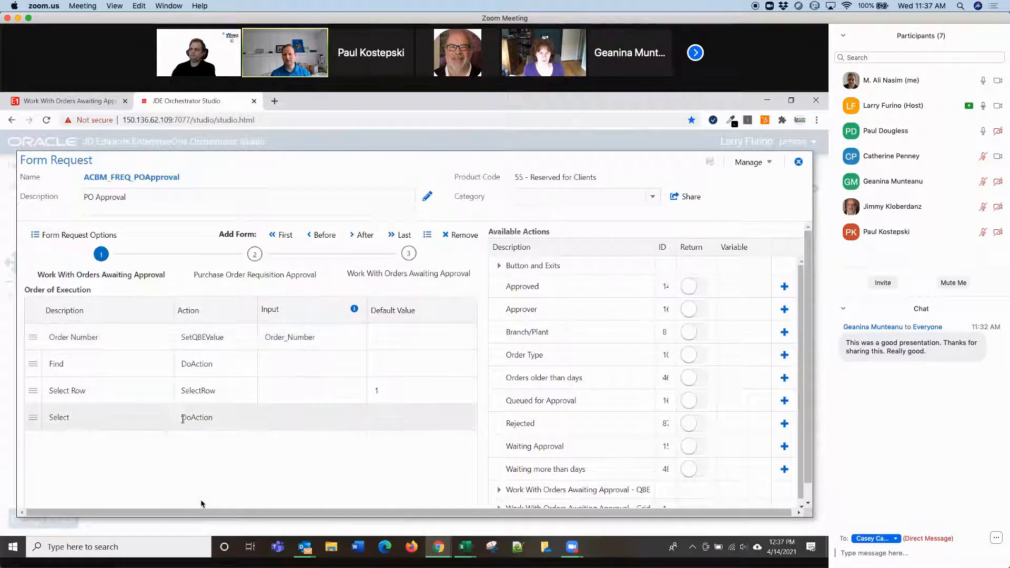
left_click(255, 254)
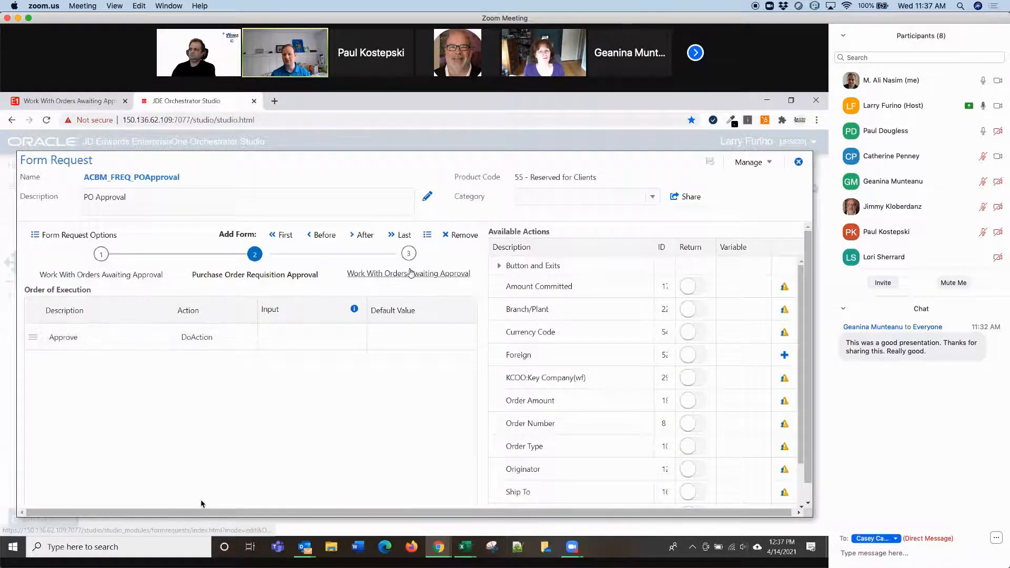
left_click(409, 253)
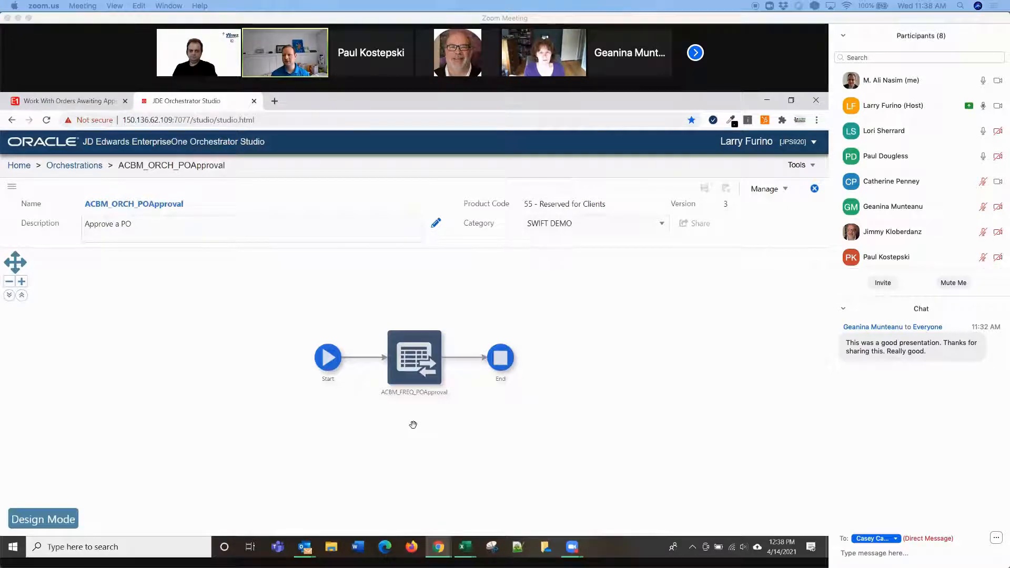
mouse_move(351, 419)
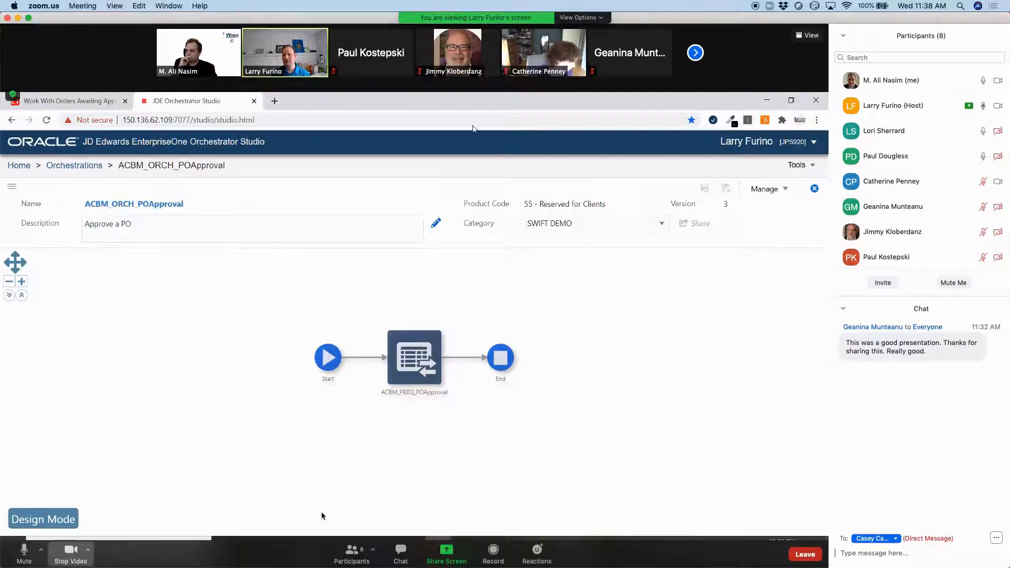
Step: Share this desktop in Zoom and bring up Swift's Applications list in Chrome
left_click(70, 555)
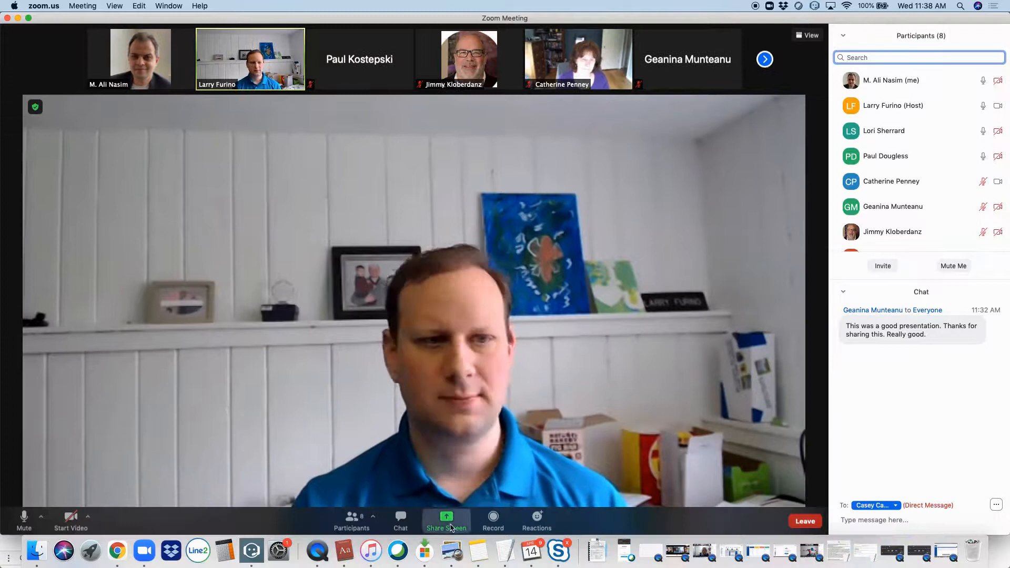
left_click(446, 520)
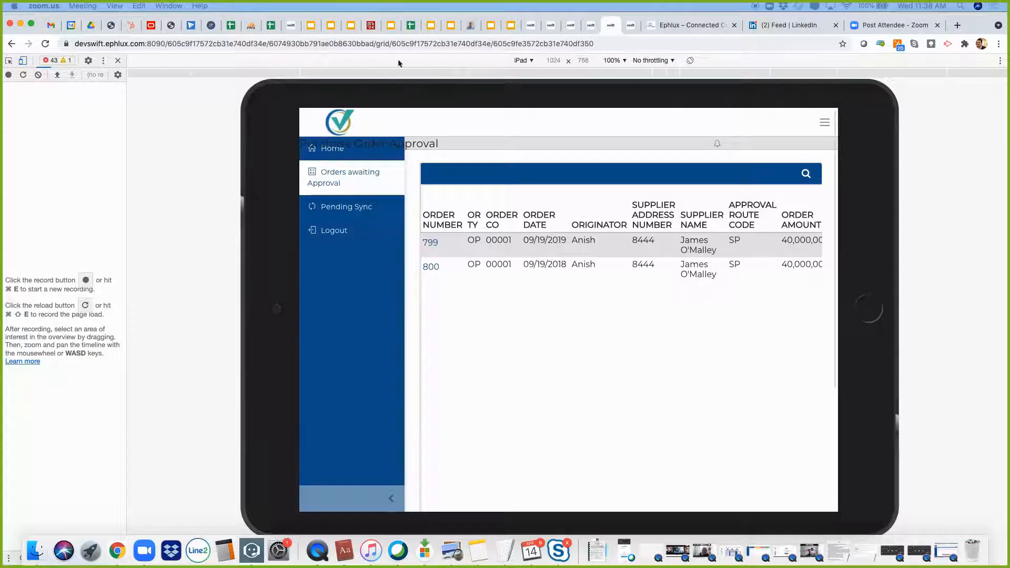
left_click(590, 32)
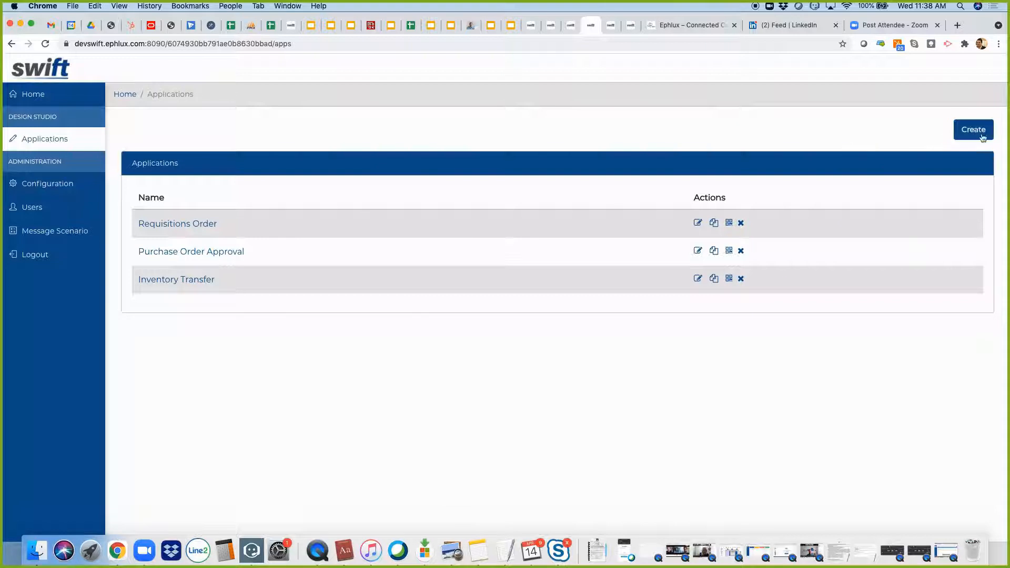
mouse_move(202, 258)
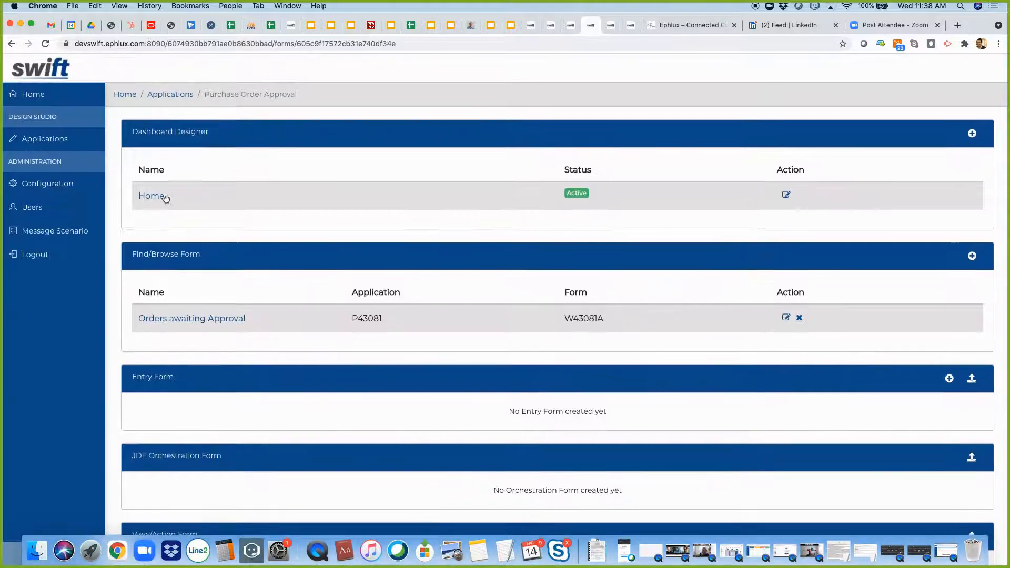
mouse_move(200, 355)
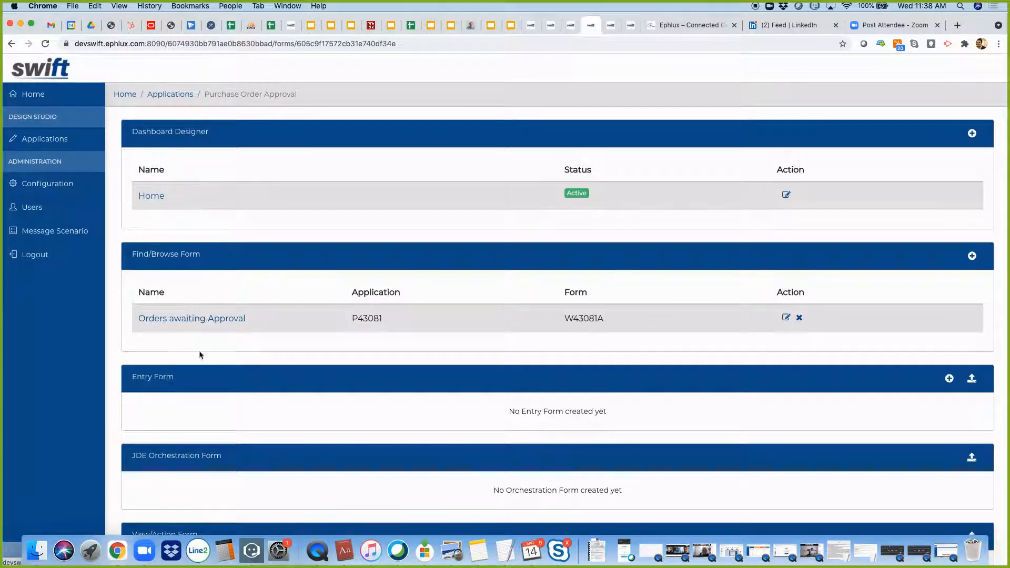
scroll("down", 3)
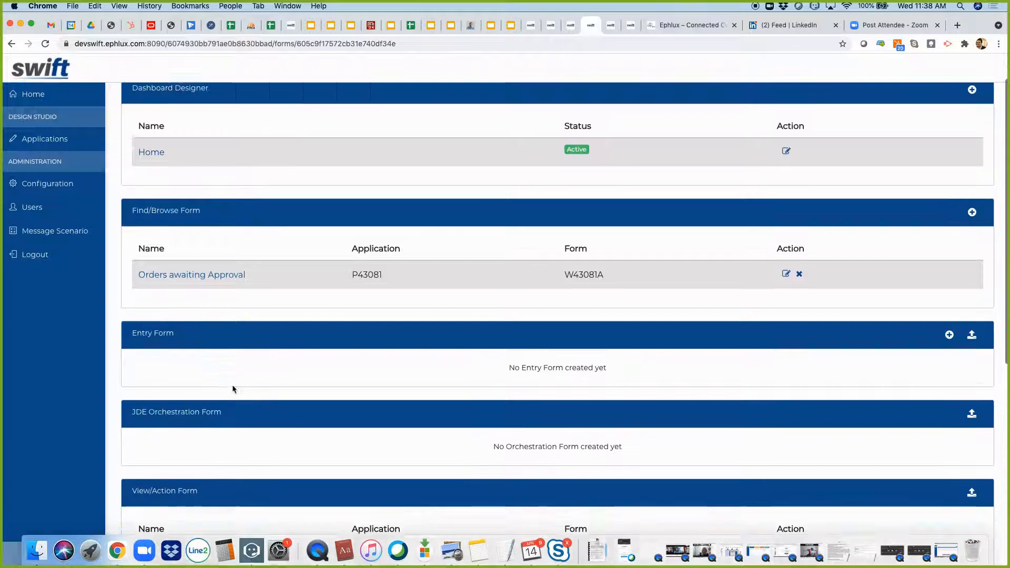
scroll("down", 3)
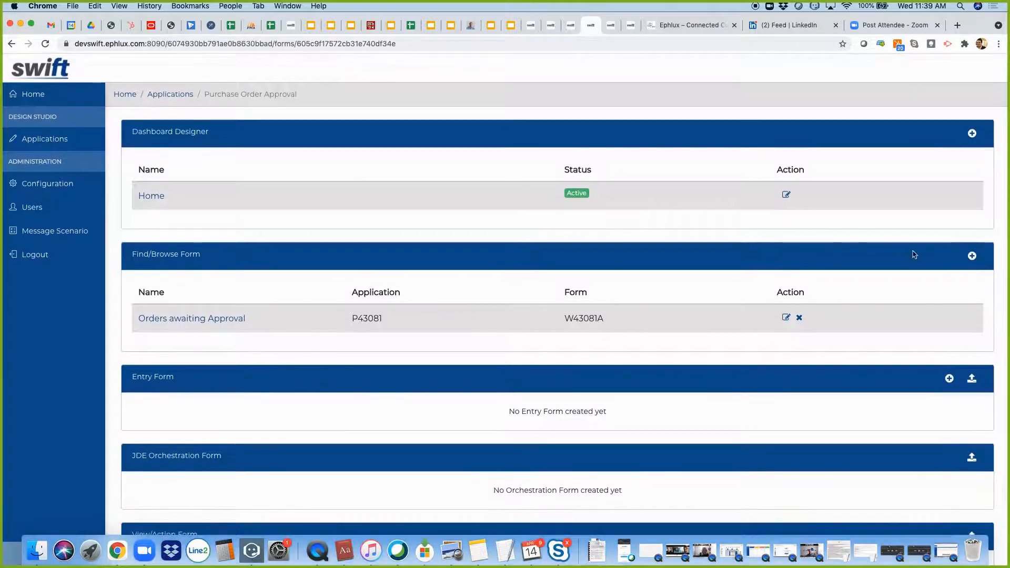
double_click(366, 319)
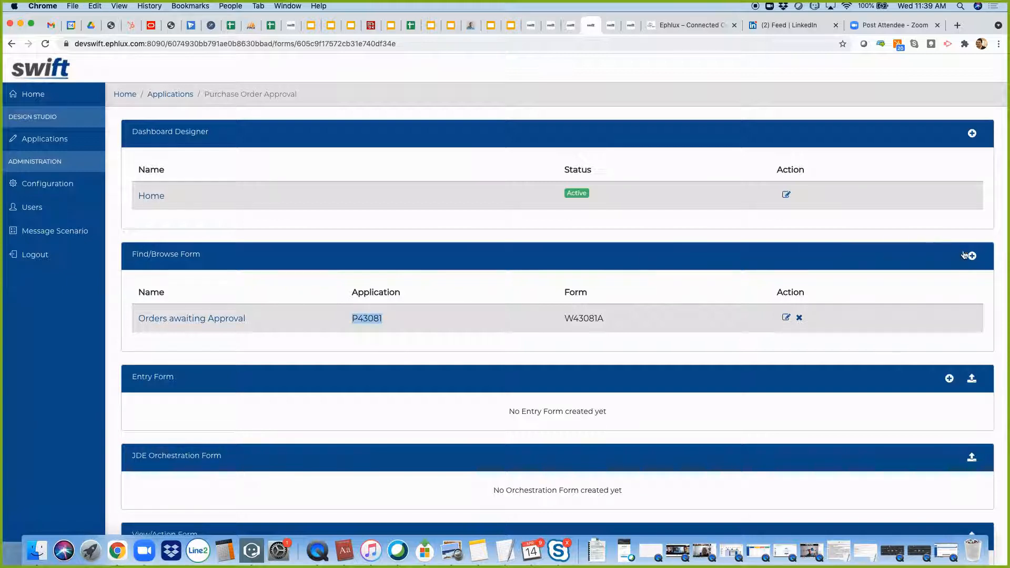
Step: Add a find/browse form on application P43081, version ZJDE0001, form W43081A
left_click(973, 256)
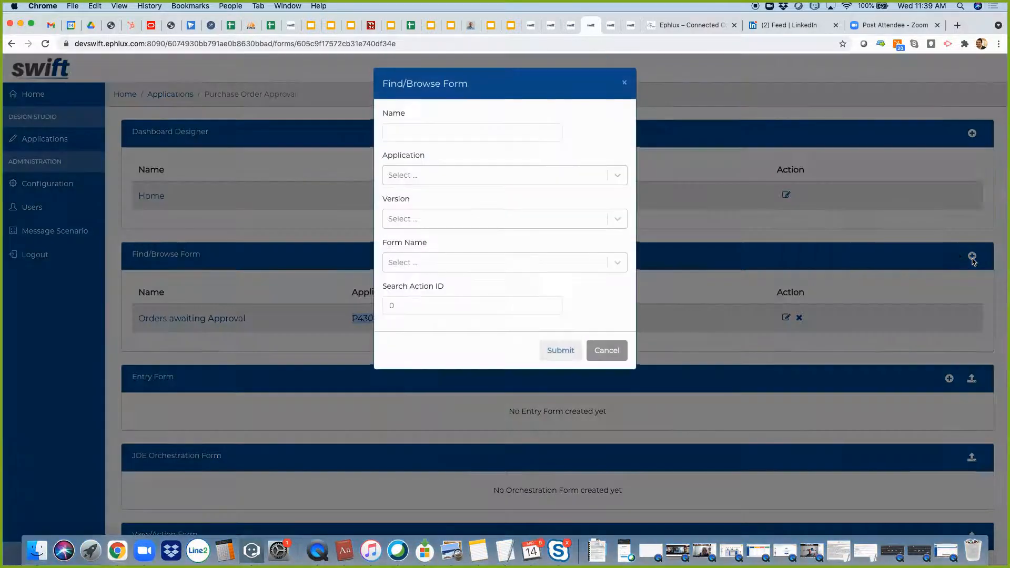
left_click(505, 175)
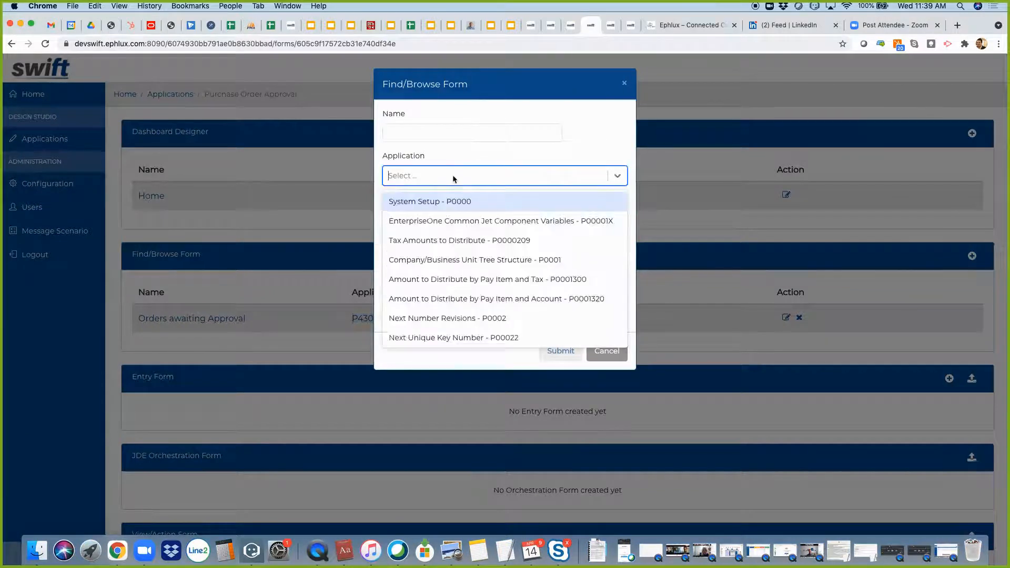
type("P43081")
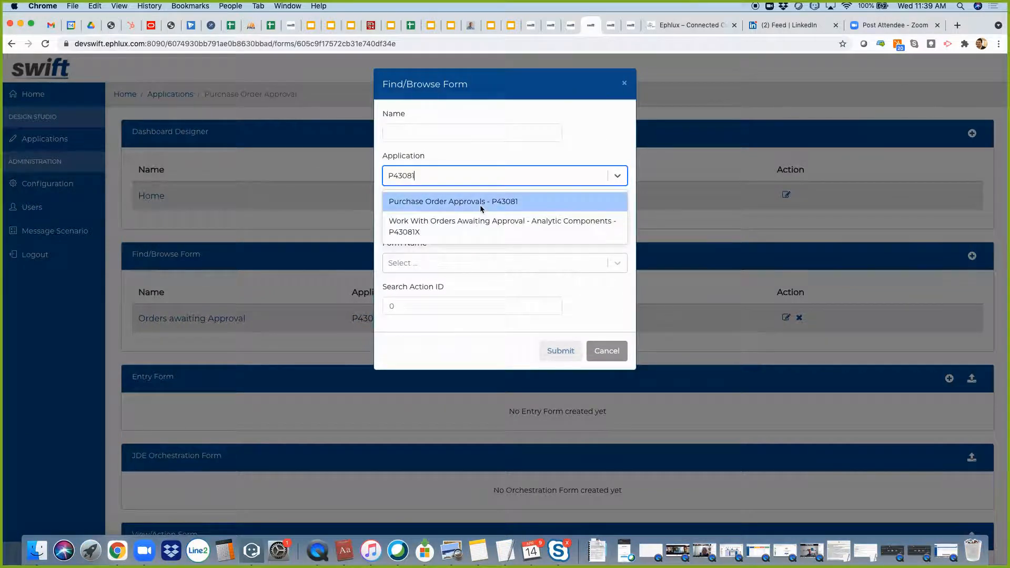
left_click(452, 201)
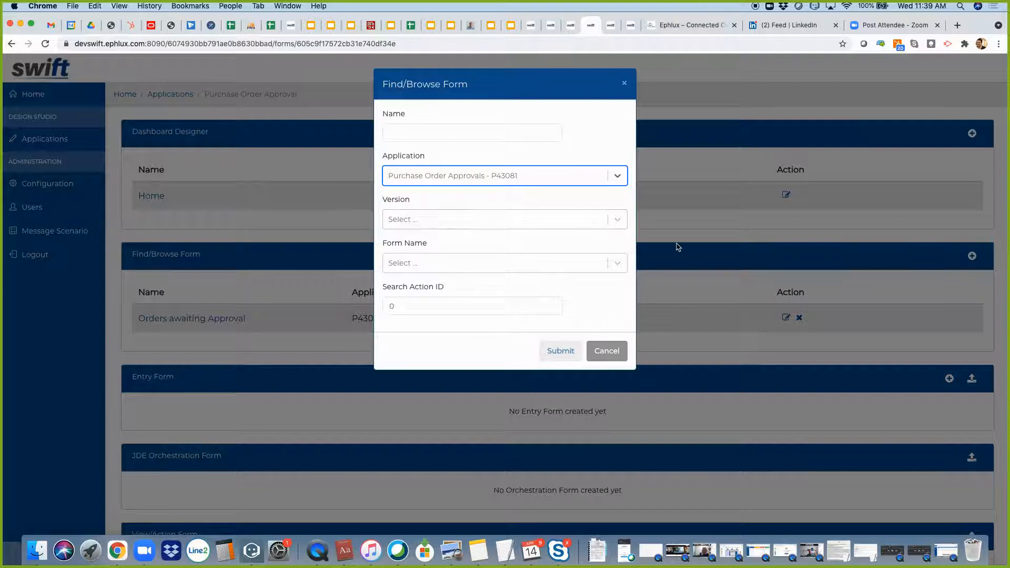
left_click(505, 219)
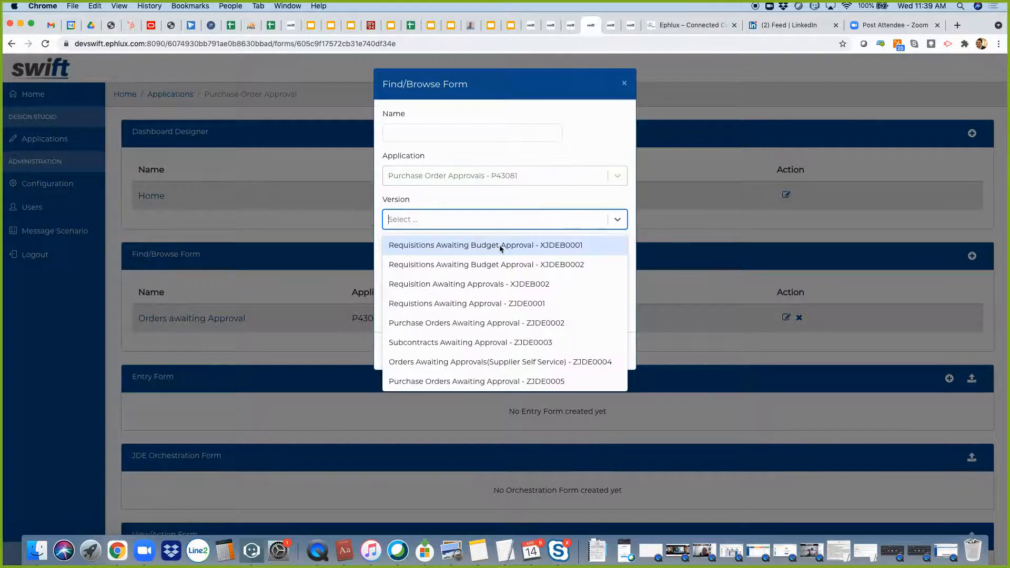
type("Z")
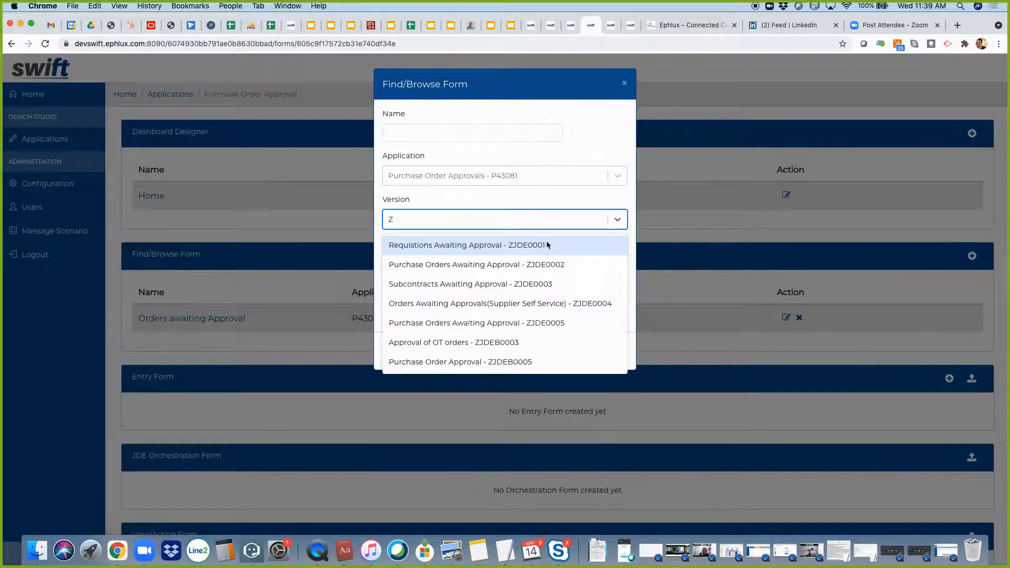
left_click(468, 245)
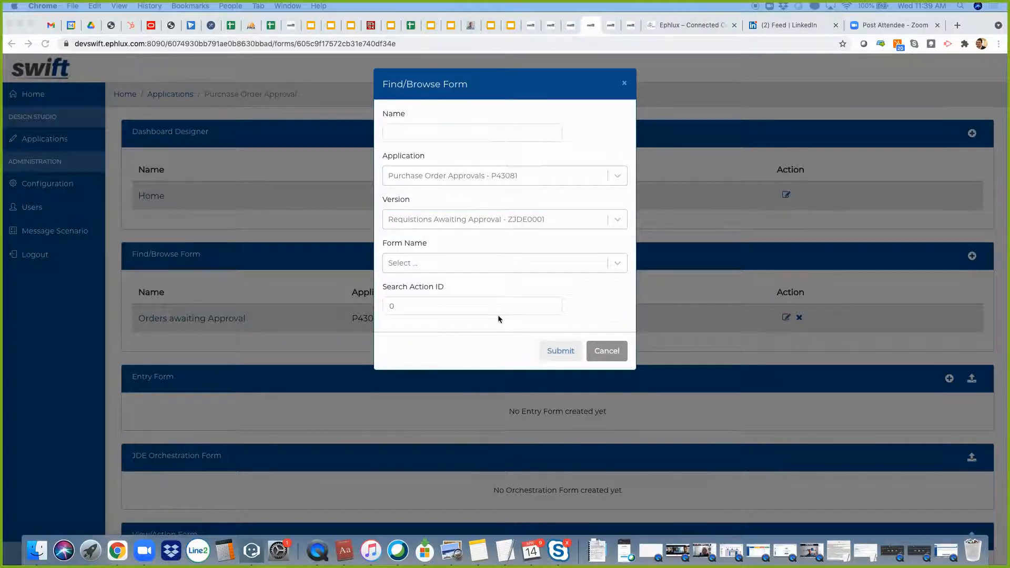
left_click(505, 219)
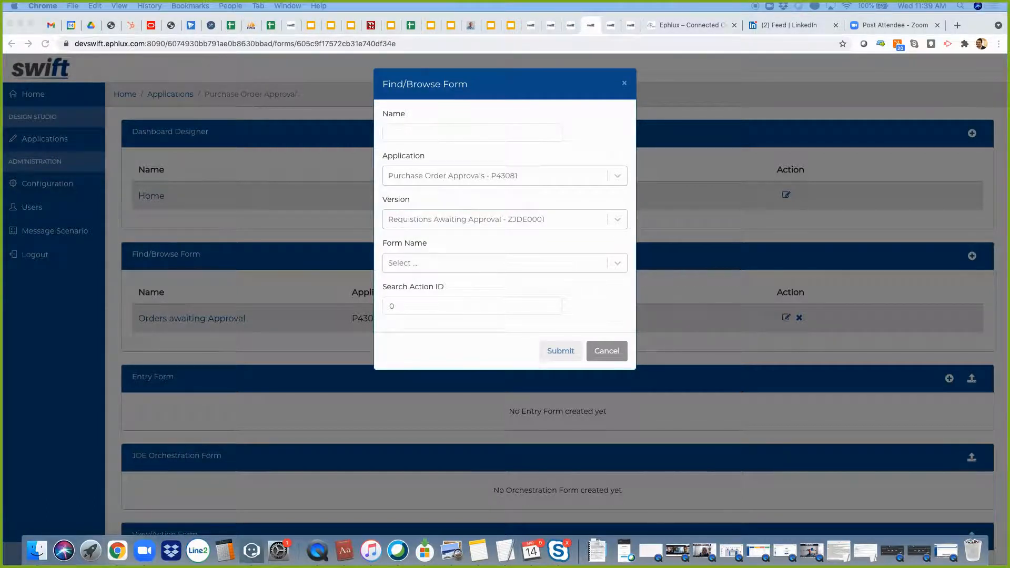
mouse_move(459, 277)
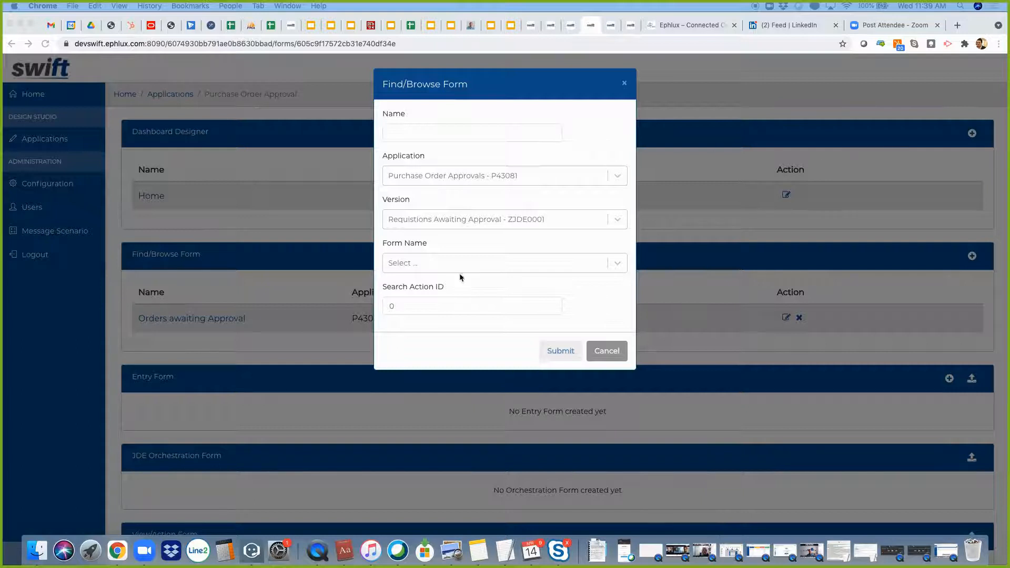
left_click(503, 263)
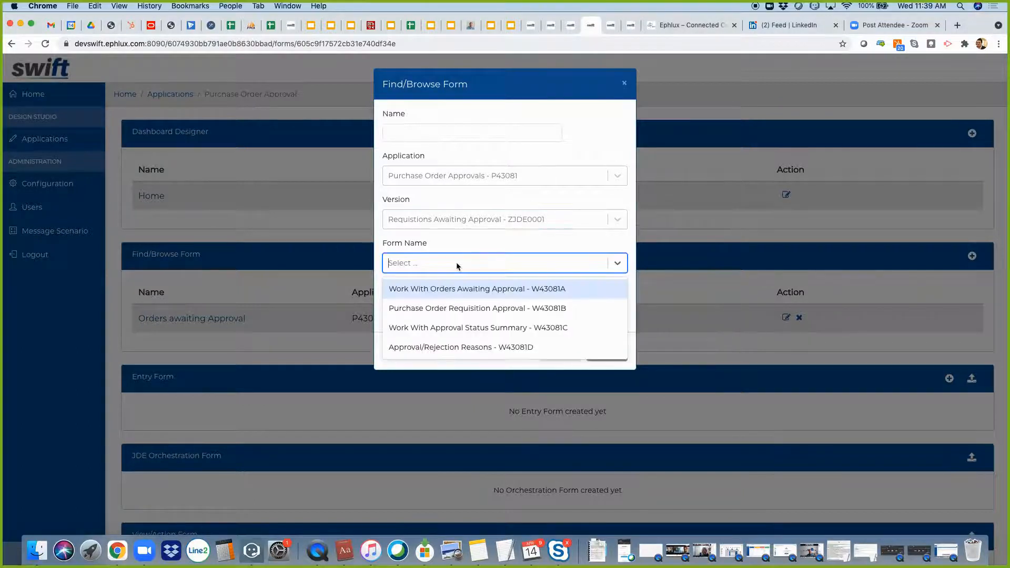
left_click(477, 289)
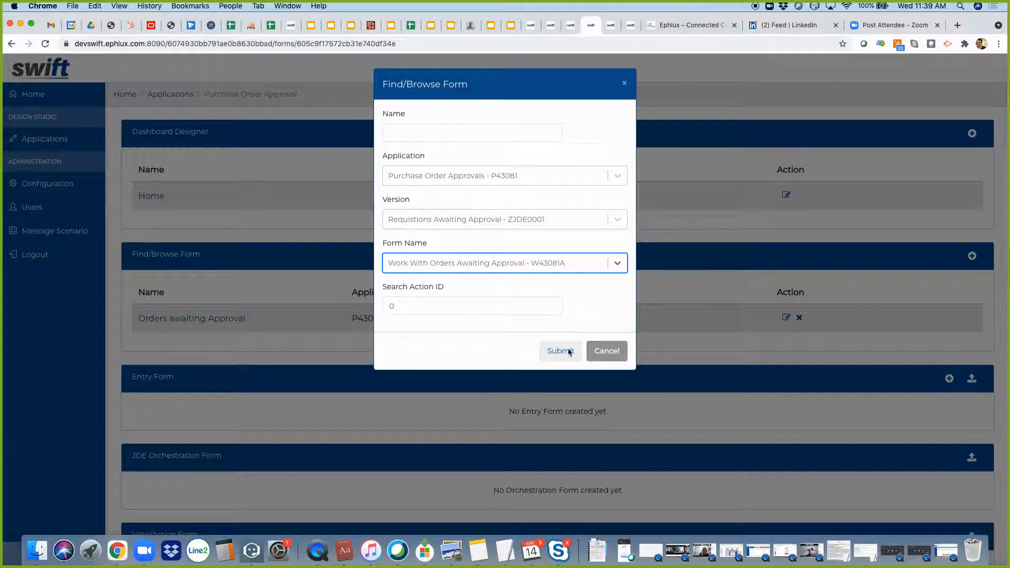
Step: Name the form 'Orders awaiting Approval1' and submit it
left_click(472, 132)
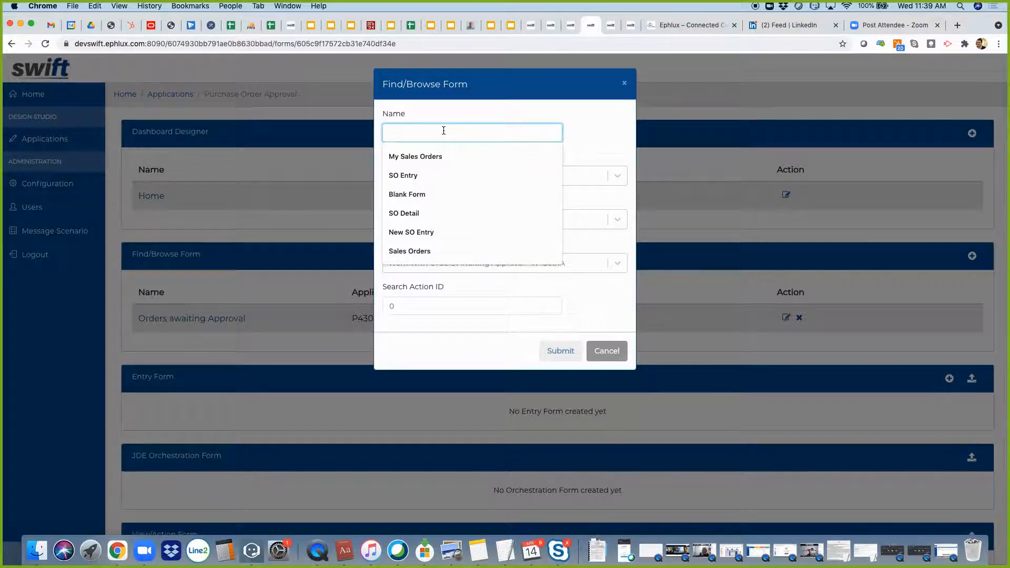
type("oRDER")
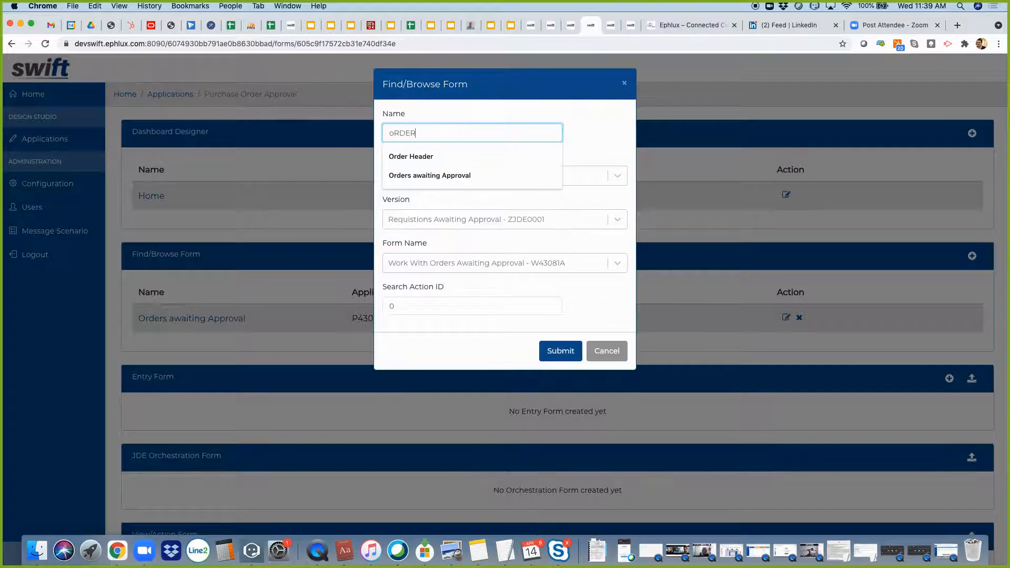
left_click(430, 175)
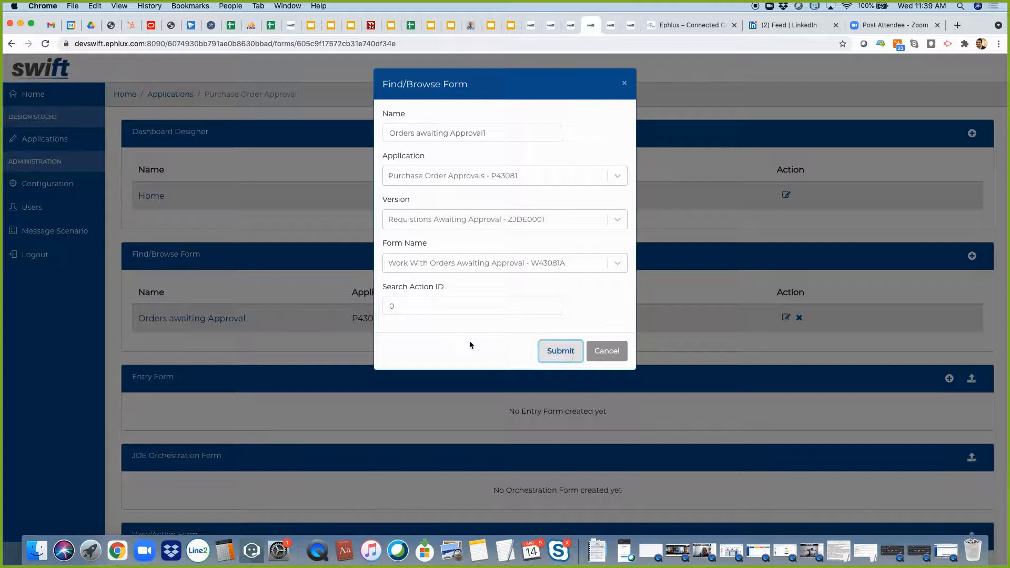
left_click(560, 351)
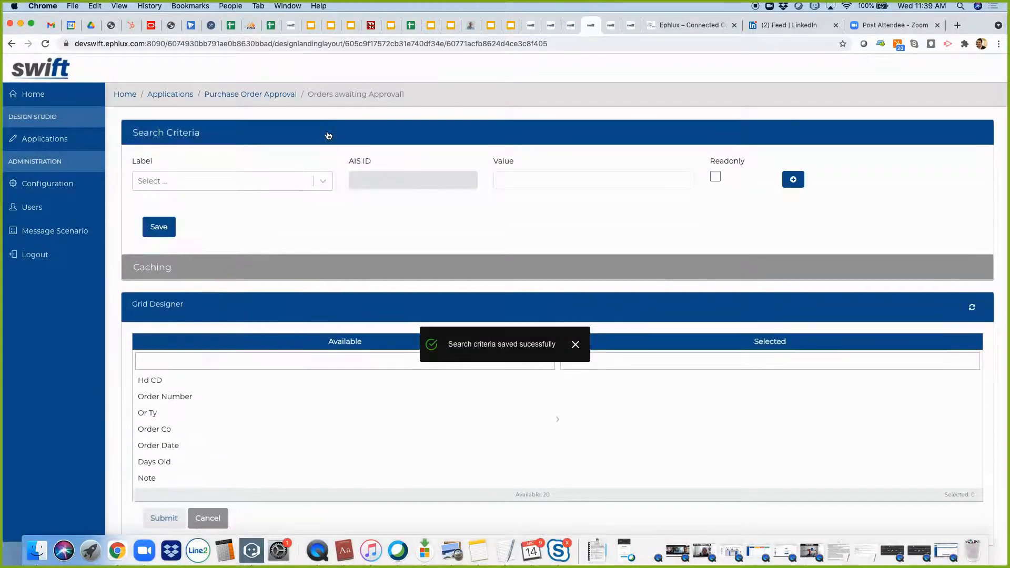
Step: Collapse Search Criteria, add the order columns in Grid Designer, and submit
left_click(166, 132)
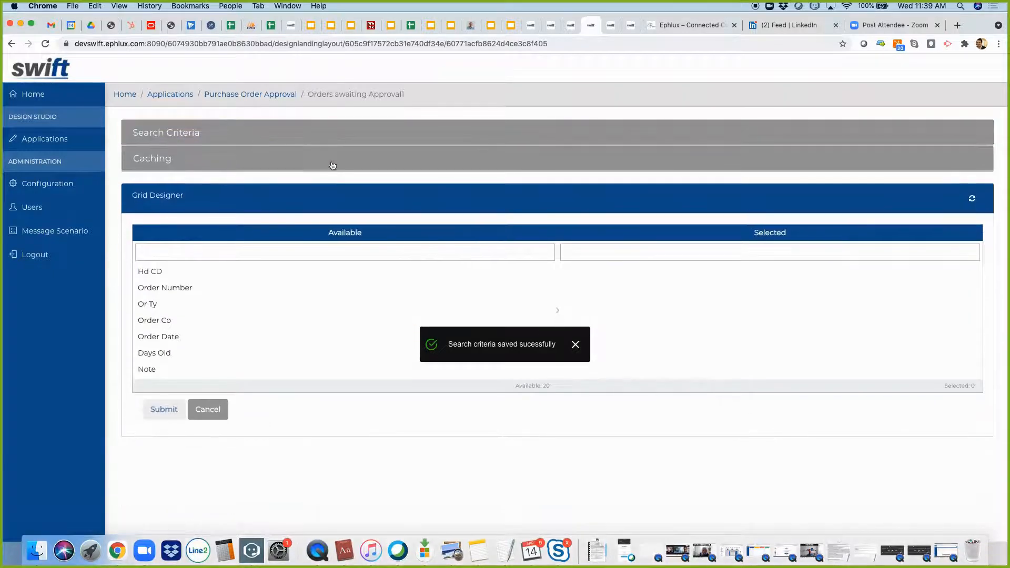
left_click(152, 158)
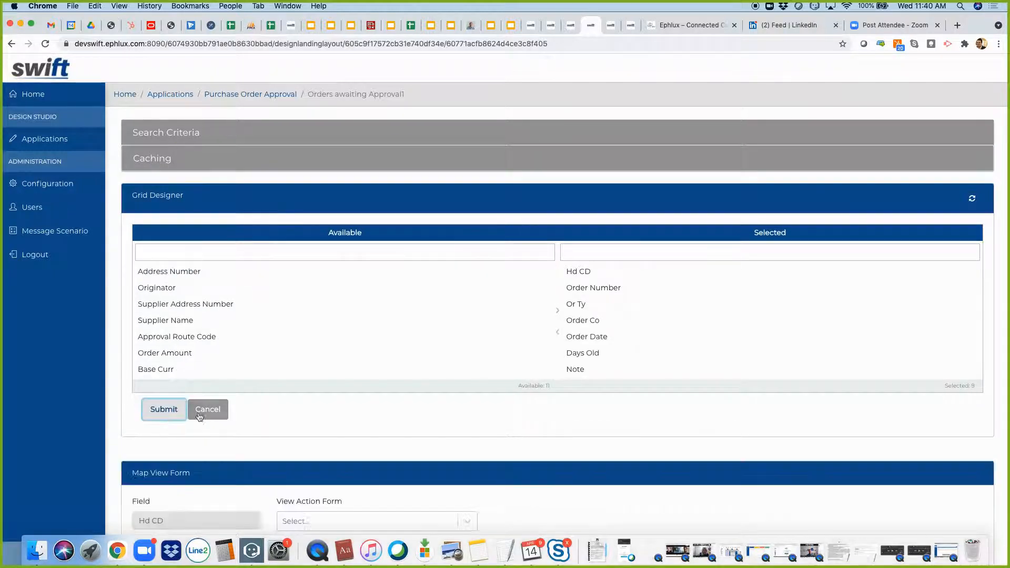
left_click(164, 409)
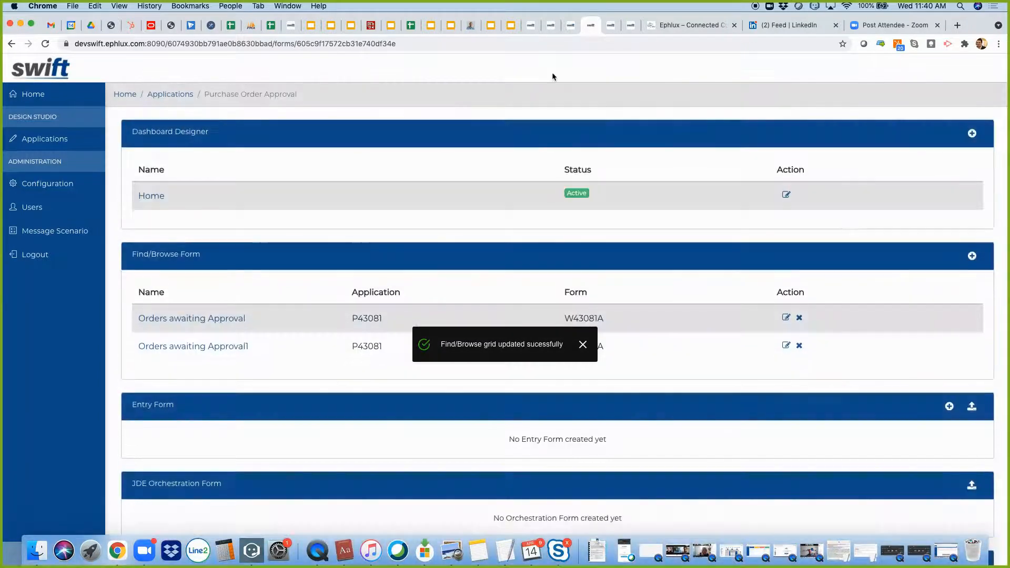
mouse_move(631, 25)
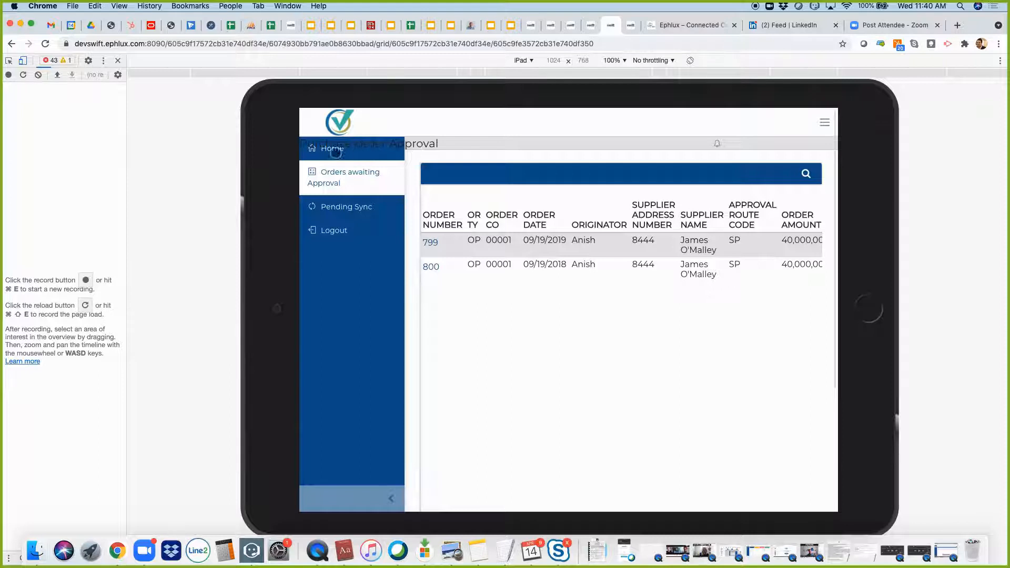
left_click(332, 149)
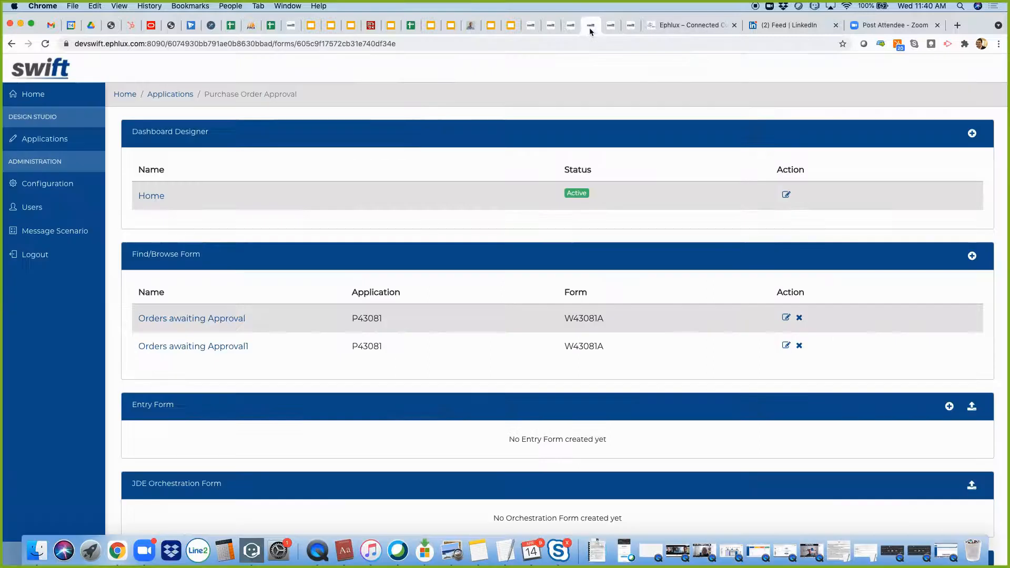
left_click(787, 195)
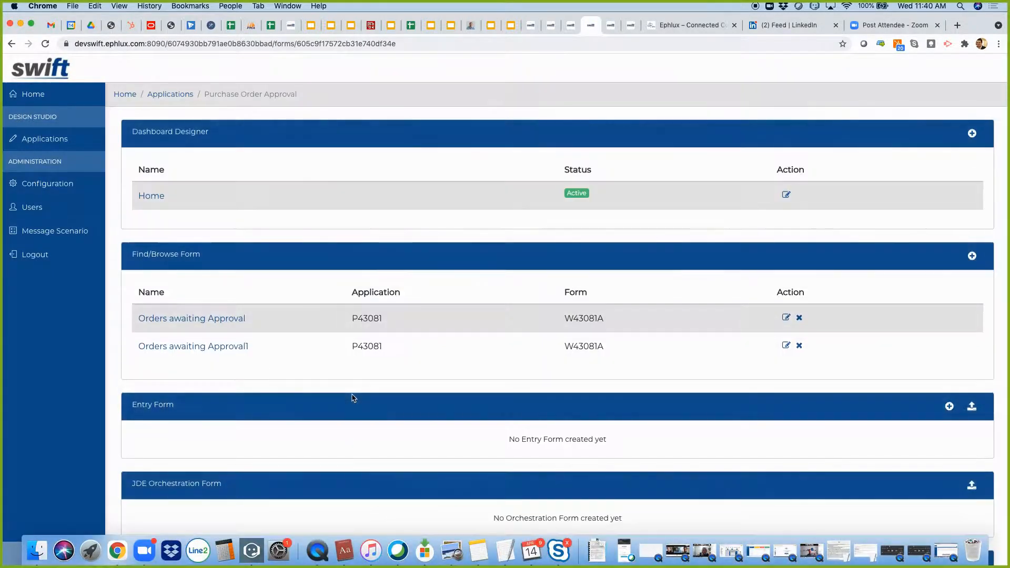
scroll("down", 3)
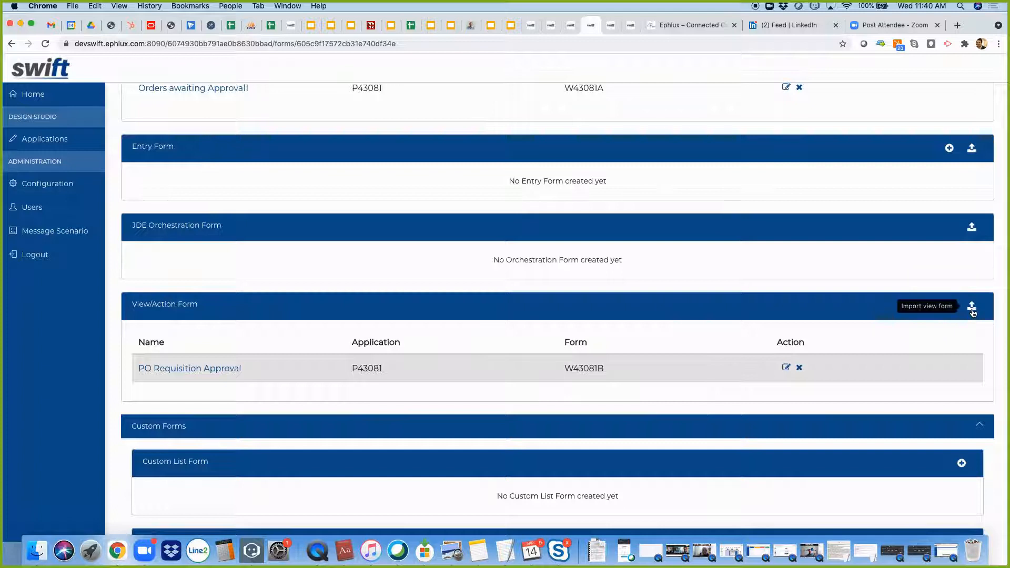
Step: Start a view-form import from application P43081 with version ZJDE0001
left_click(973, 307)
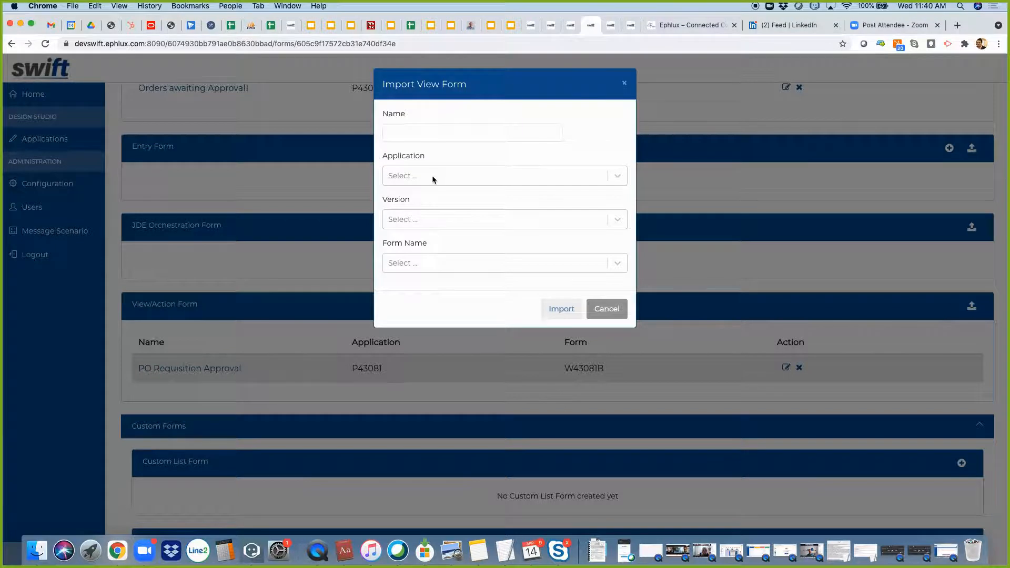
type("P43081")
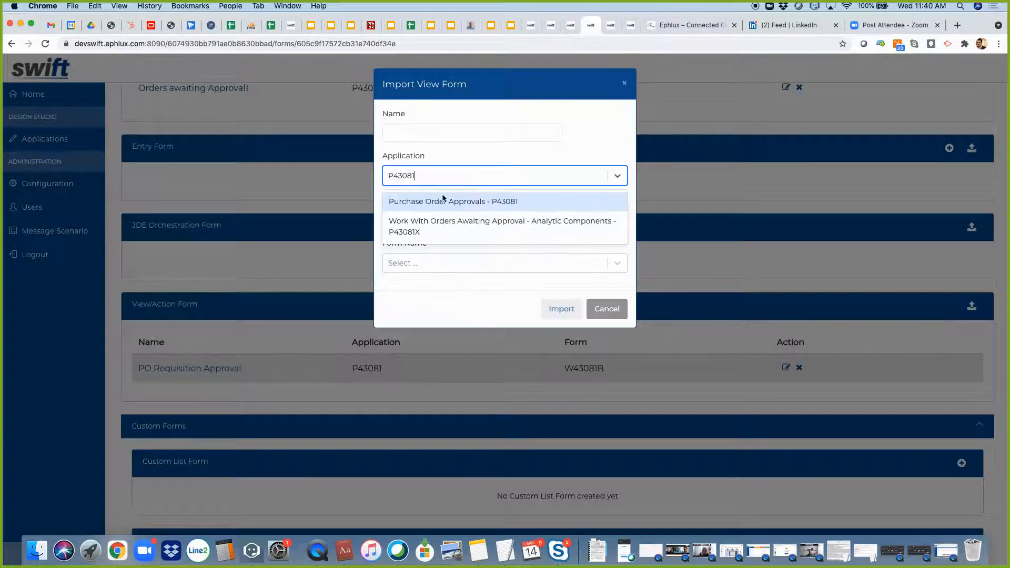
left_click(452, 201)
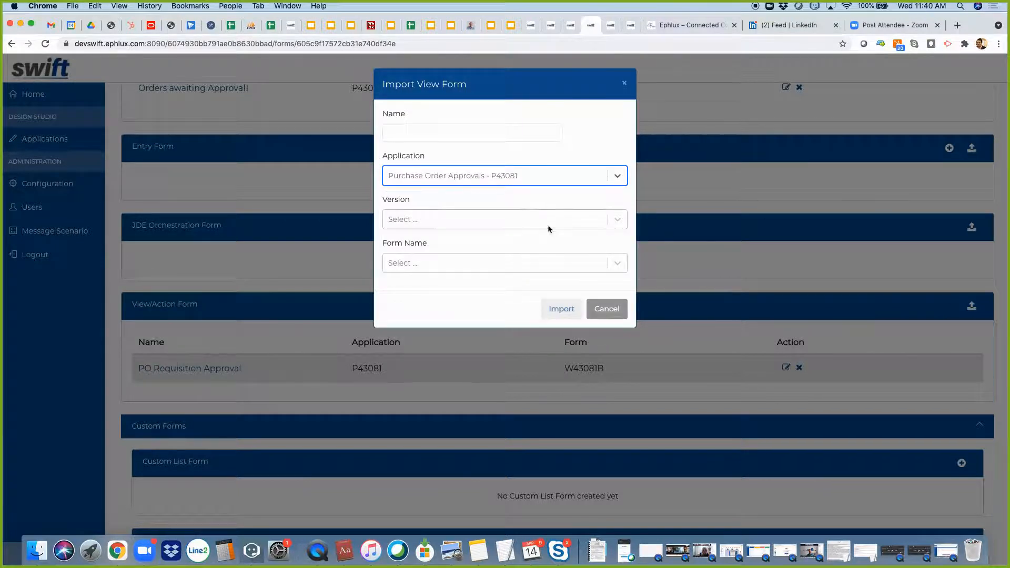
type("ZJ")
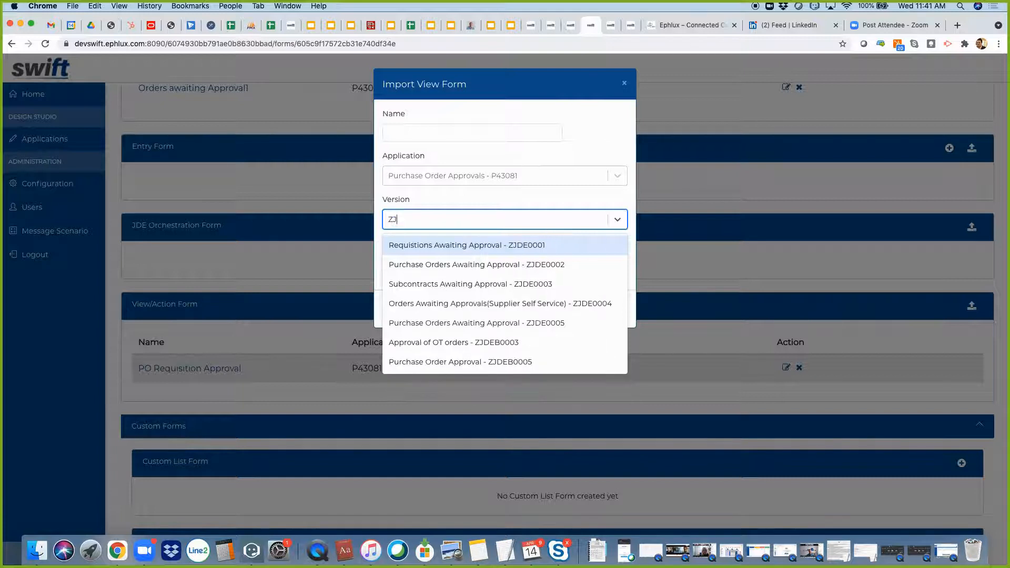
left_click(466, 245)
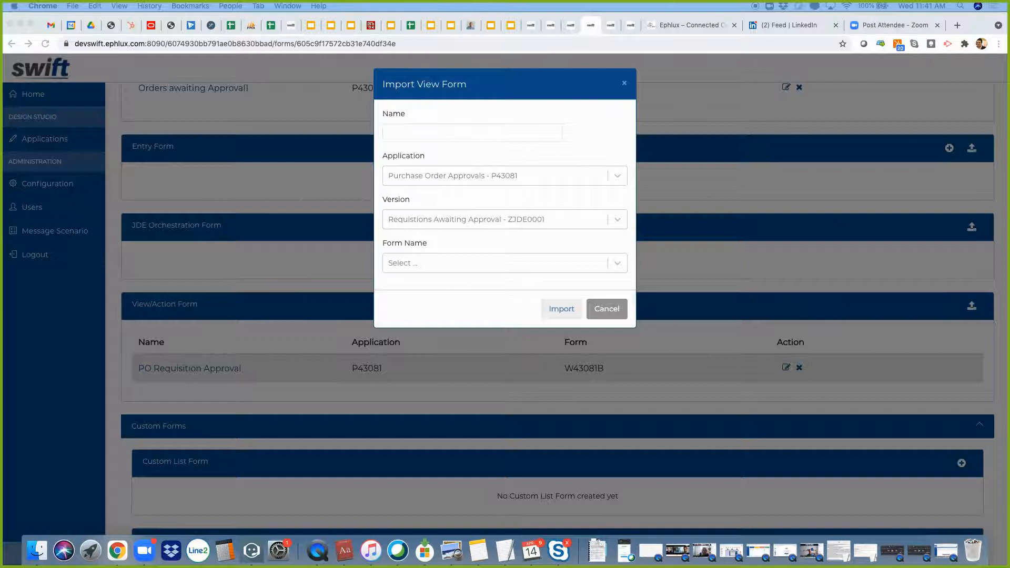
Step: Select form W43081B and name the imported form PO Detail
left_click(505, 219)
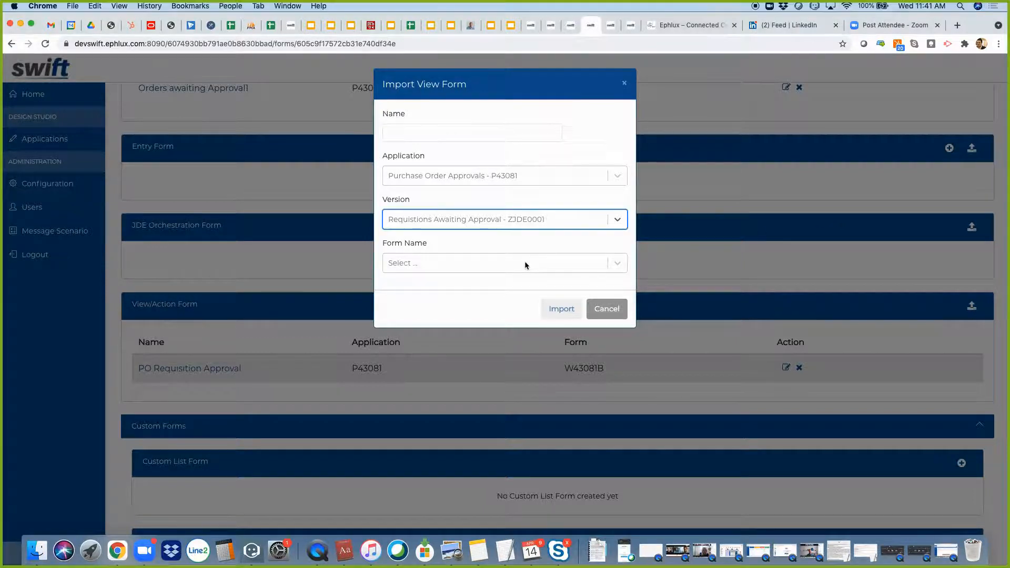
type("W43081B")
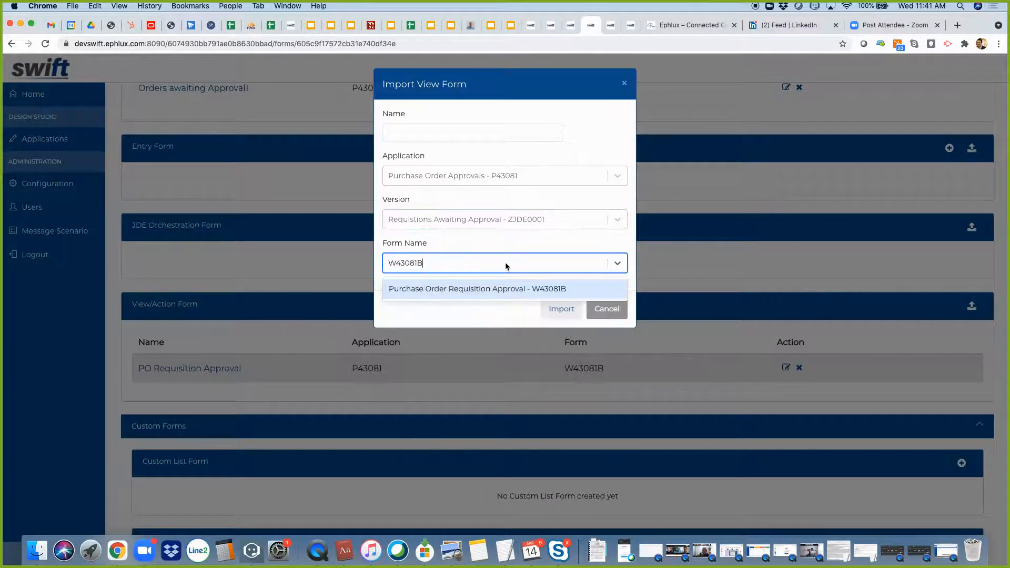
mouse_move(486, 289)
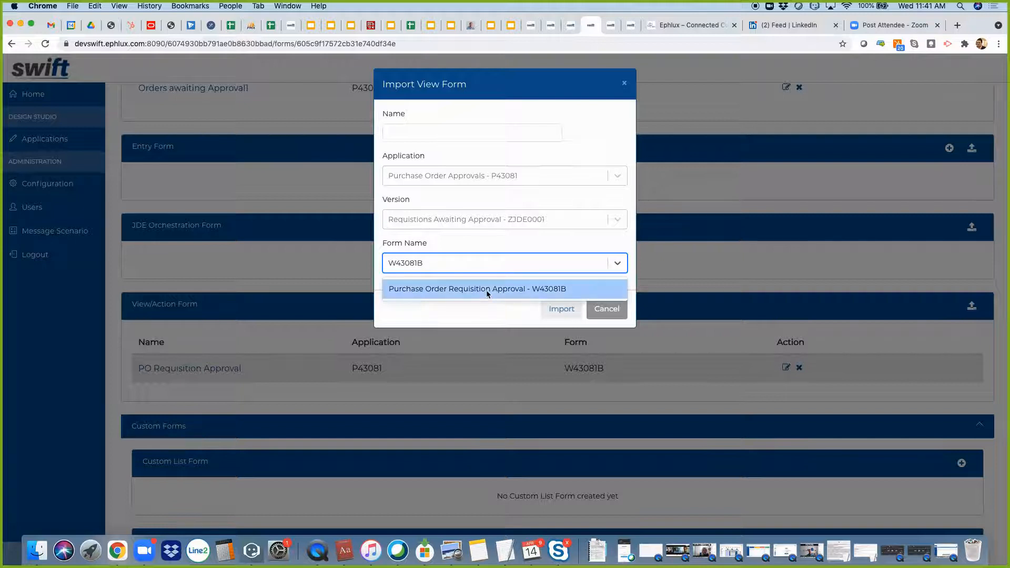
left_click(474, 289)
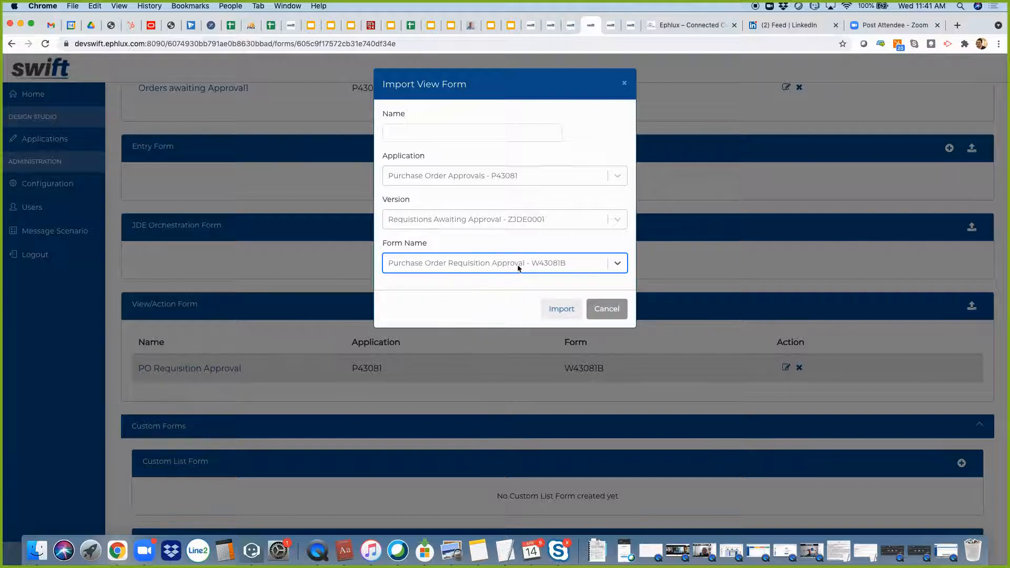
left_click(471, 132)
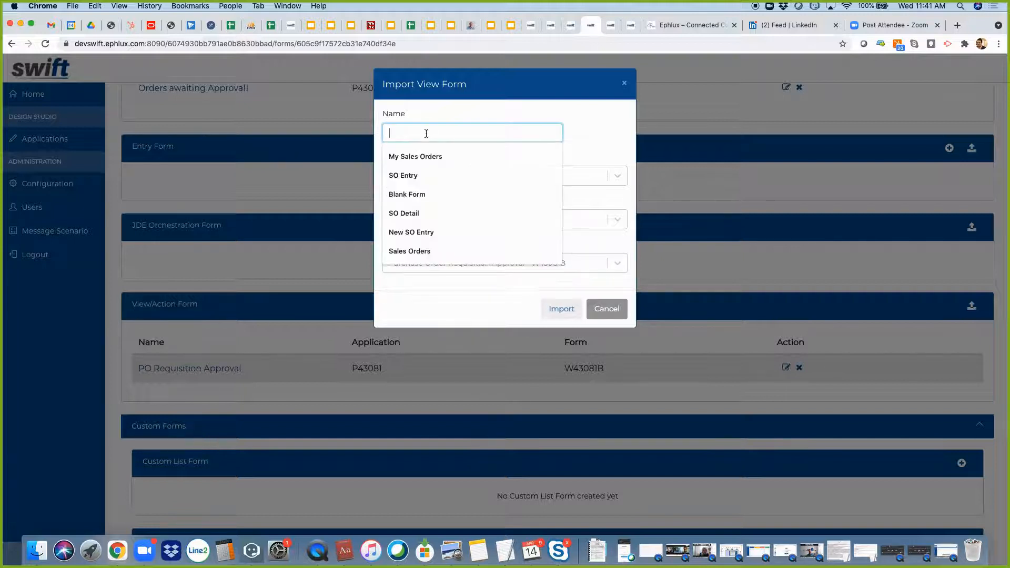
type("po")
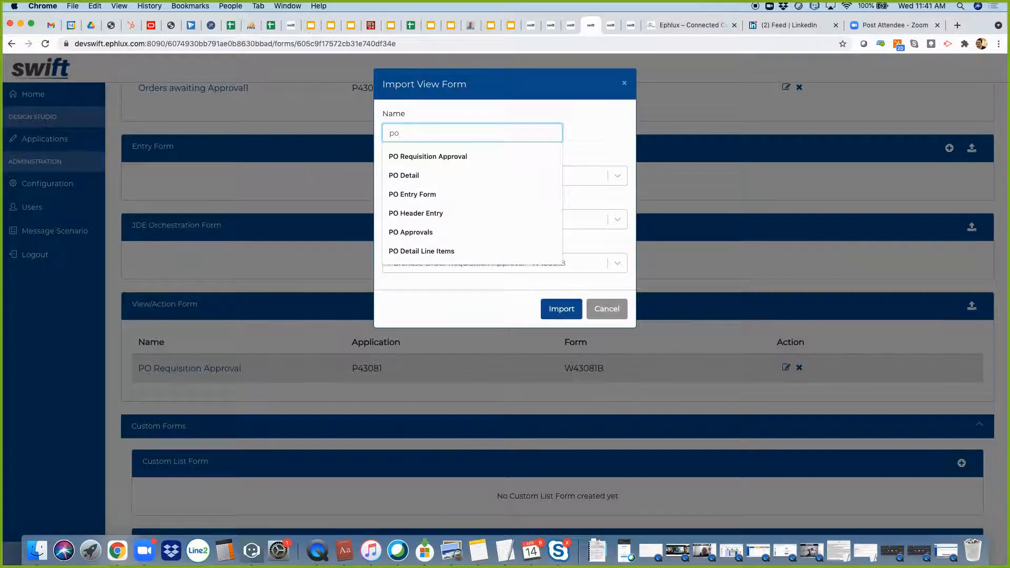
left_click(403, 175)
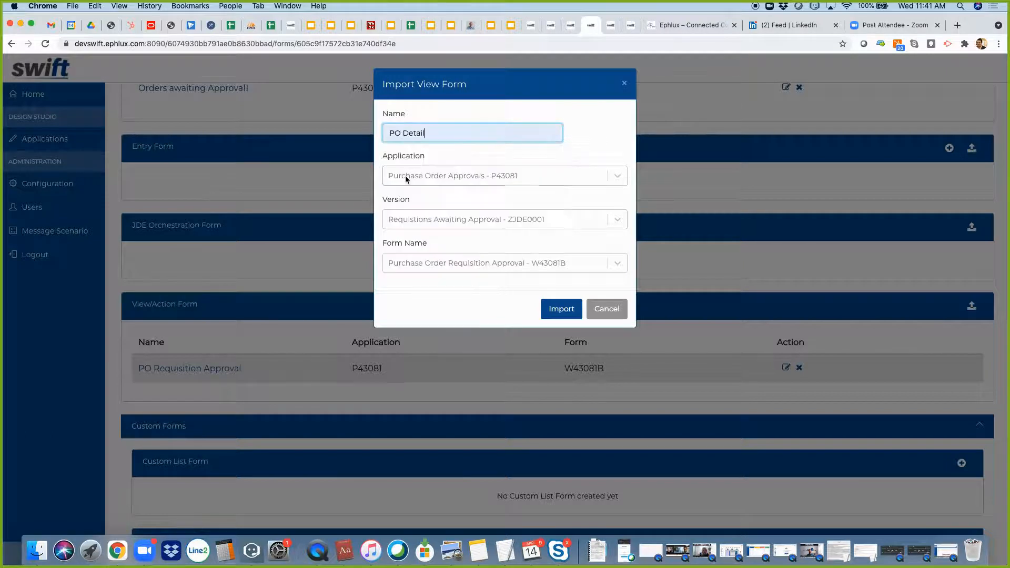
left_click(560, 309)
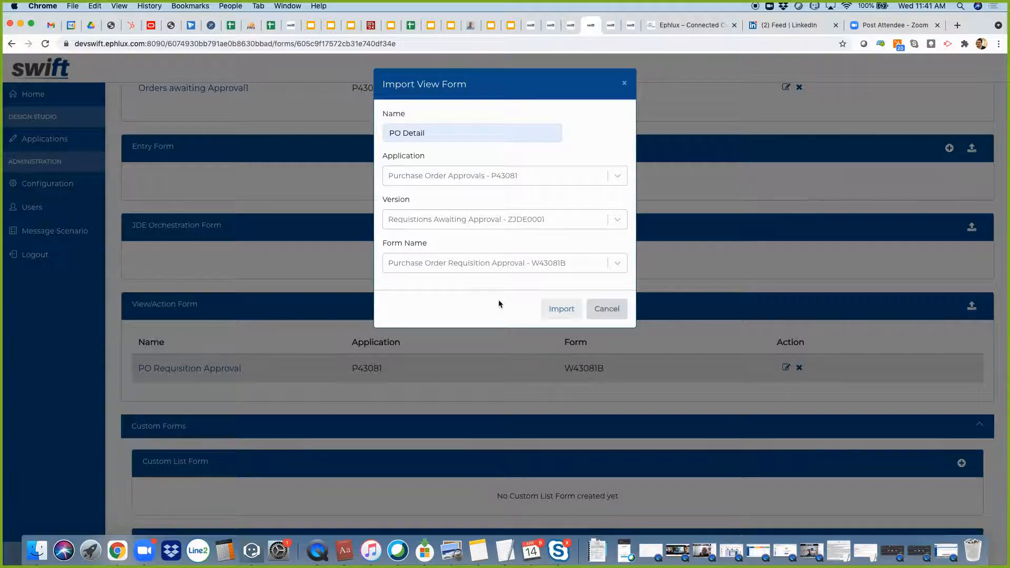
mouse_move(208, 385)
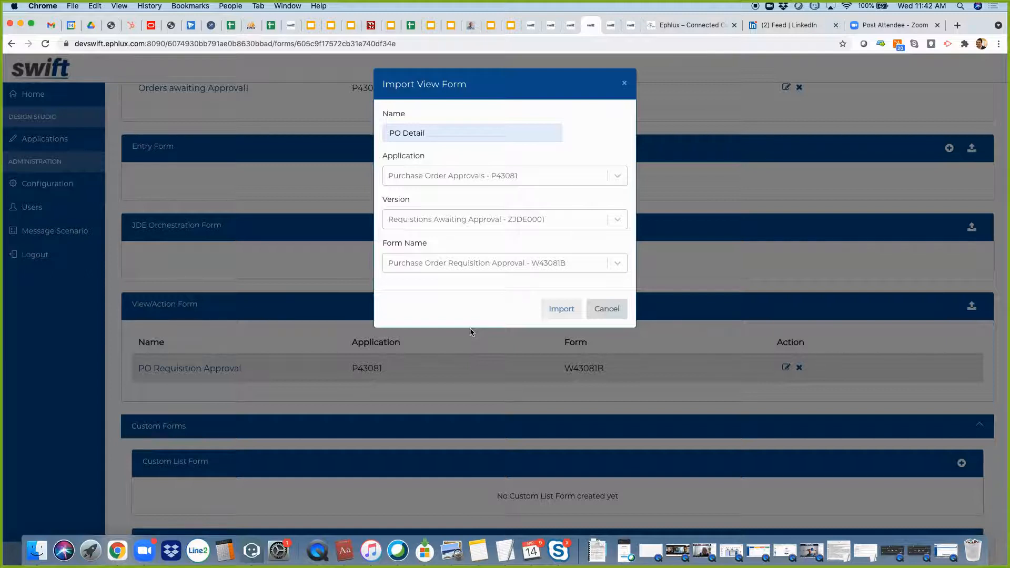
Step: Import the PO Detail view form from P43081 W43081B
left_click(560, 309)
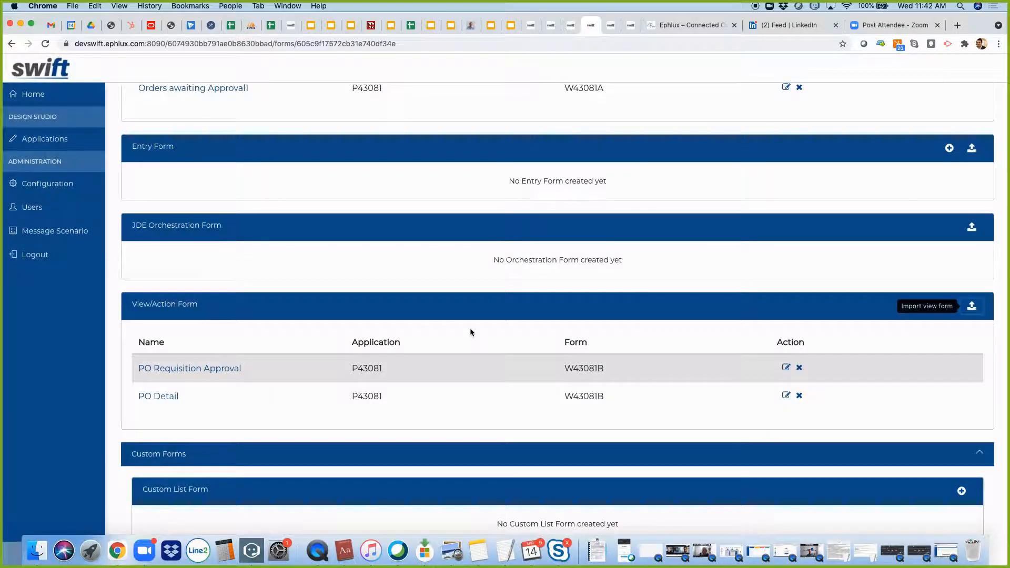
mouse_move(370, 417)
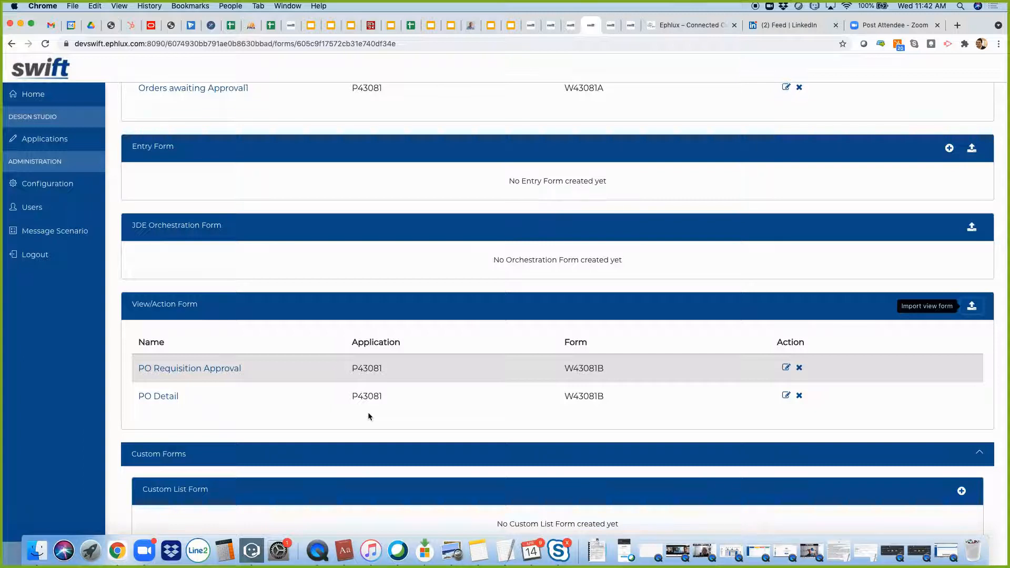
mouse_move(295, 409)
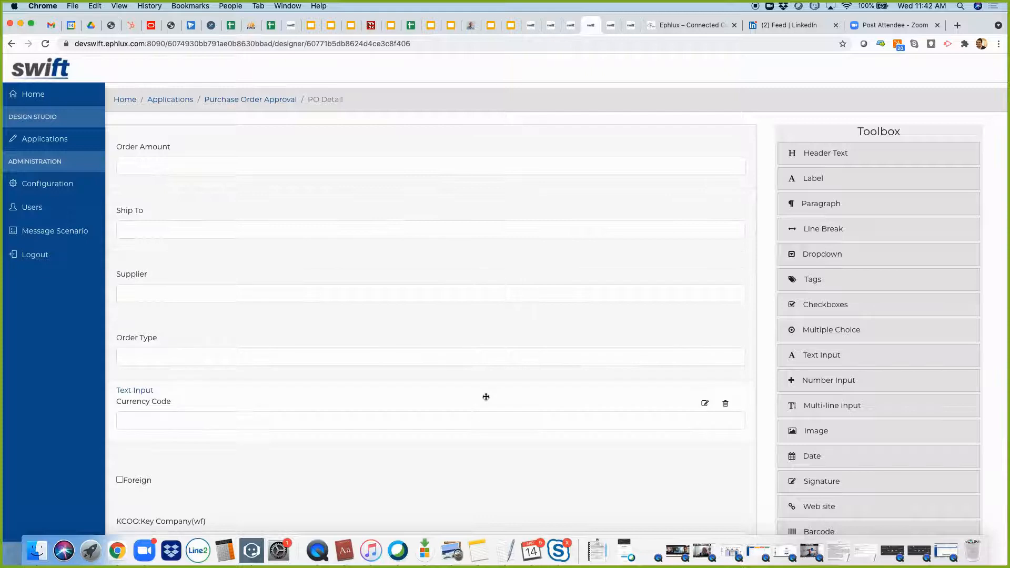
Step: Close order 799's Purchase Order Info preview and return to the application's form list
scroll("down", 3)
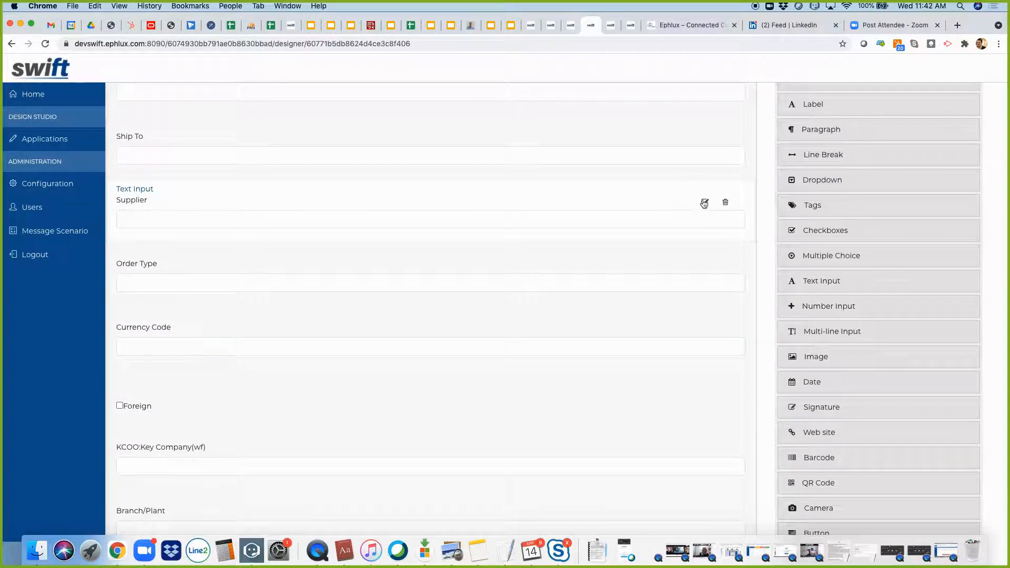
left_click(704, 202)
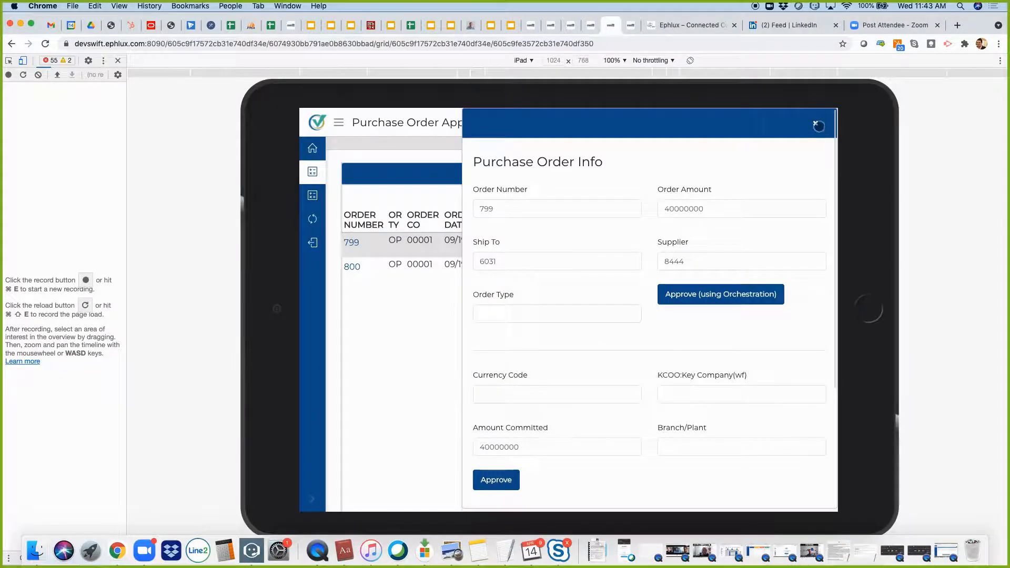
left_click(819, 126)
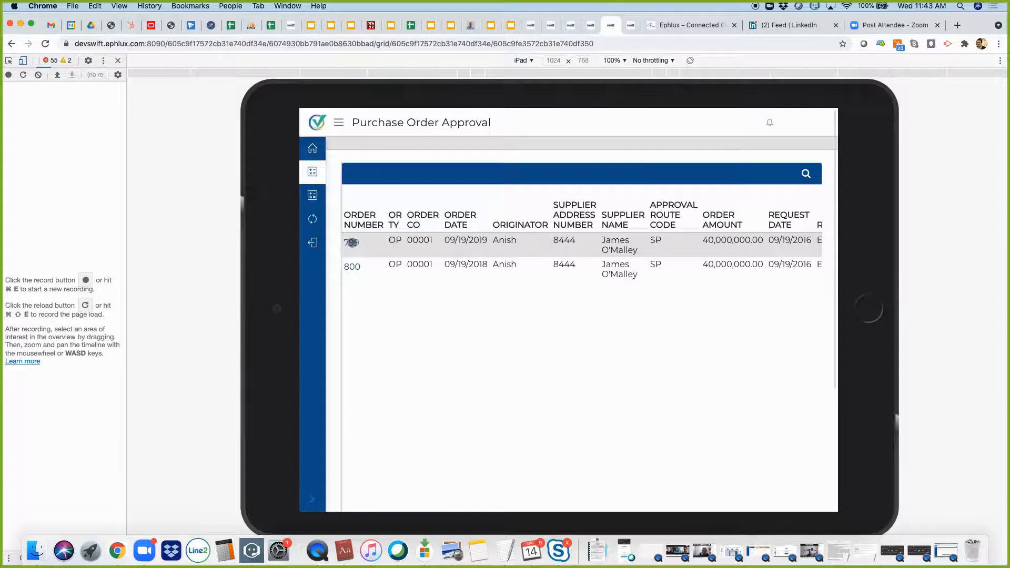
left_click(352, 245)
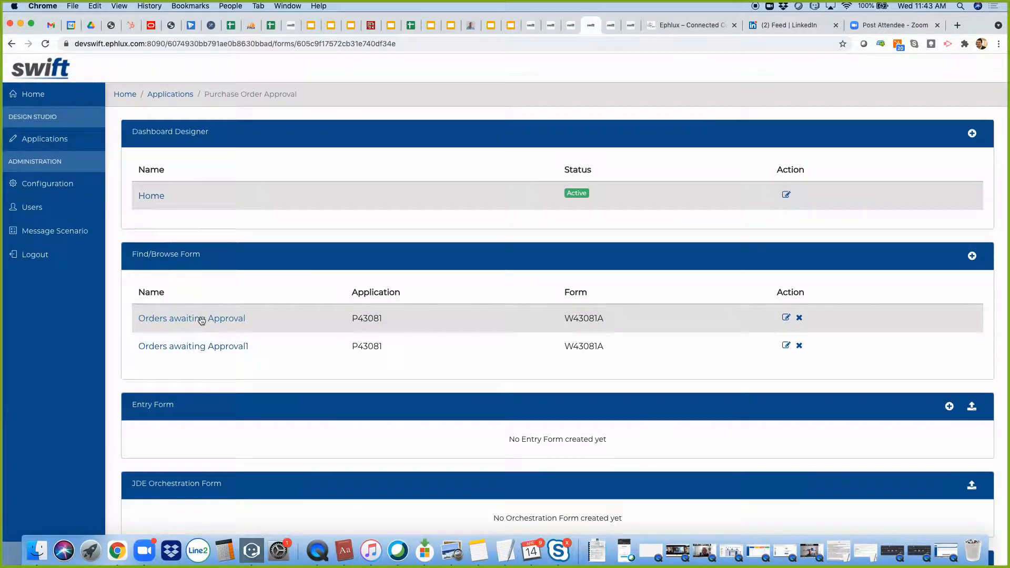
Step: Map Orders awaiting Approval's Or Ty to PO Detail by Order Number and save
left_click(192, 318)
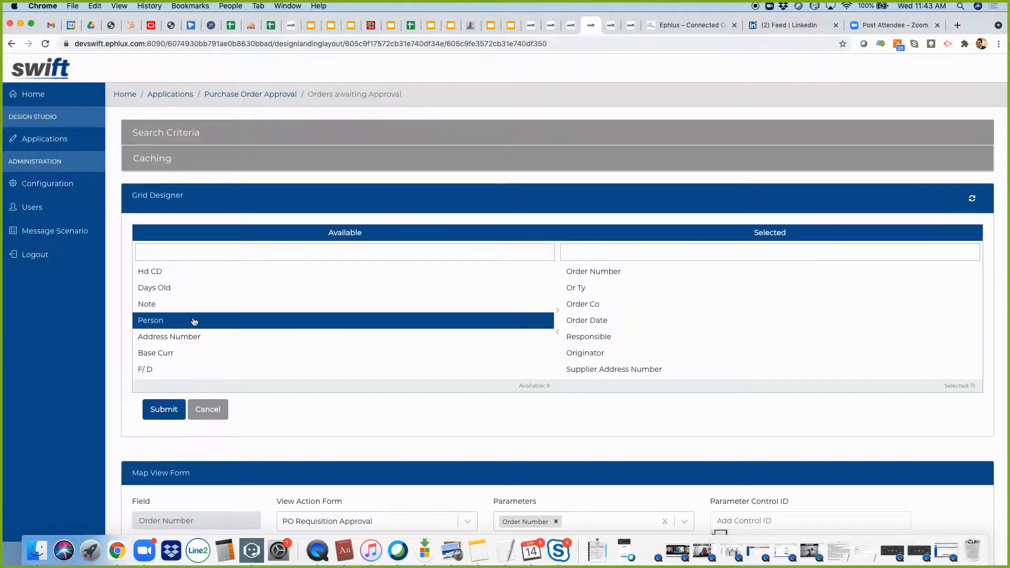
scroll("down", 3)
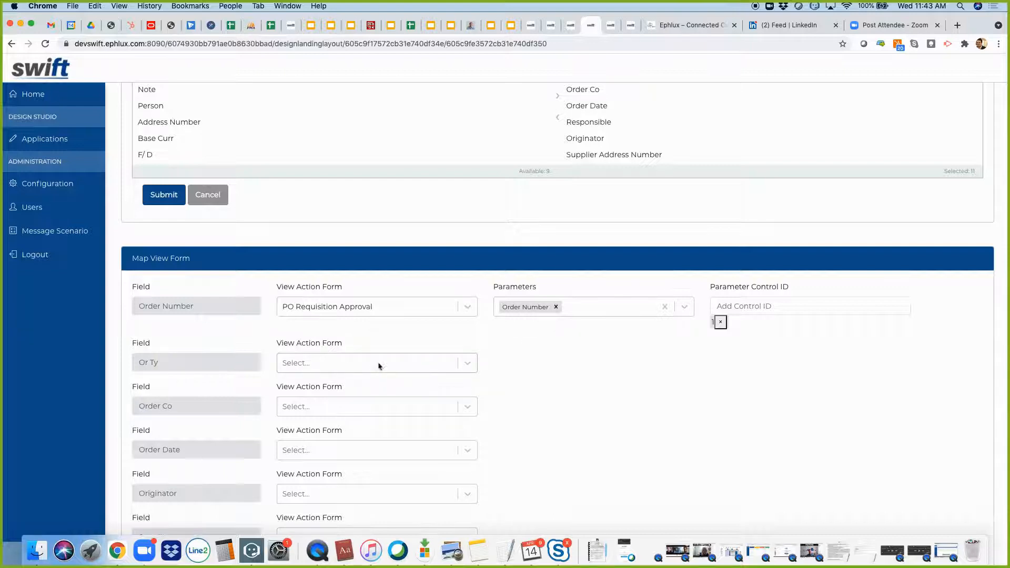
mouse_move(336, 366)
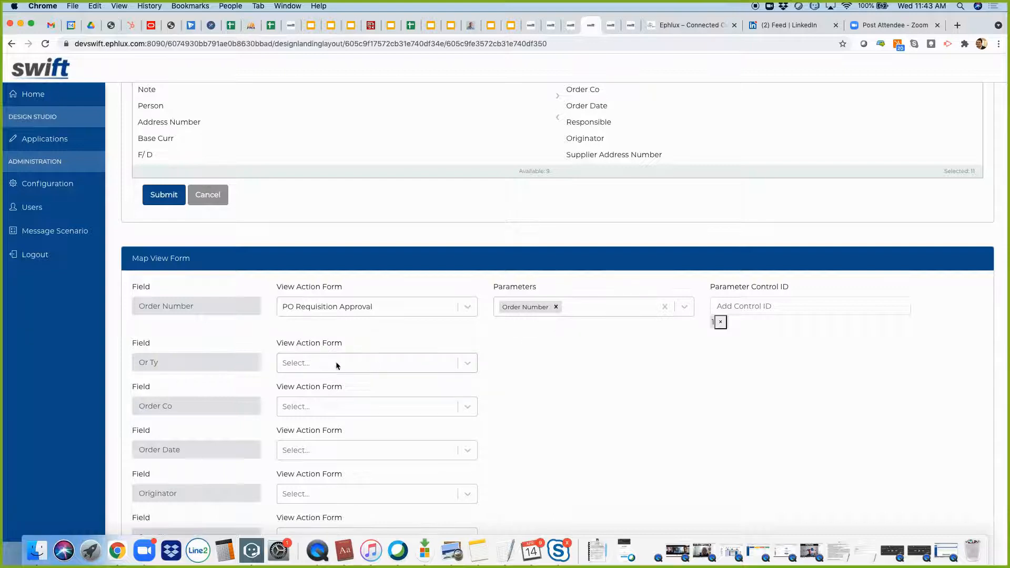
left_click(375, 363)
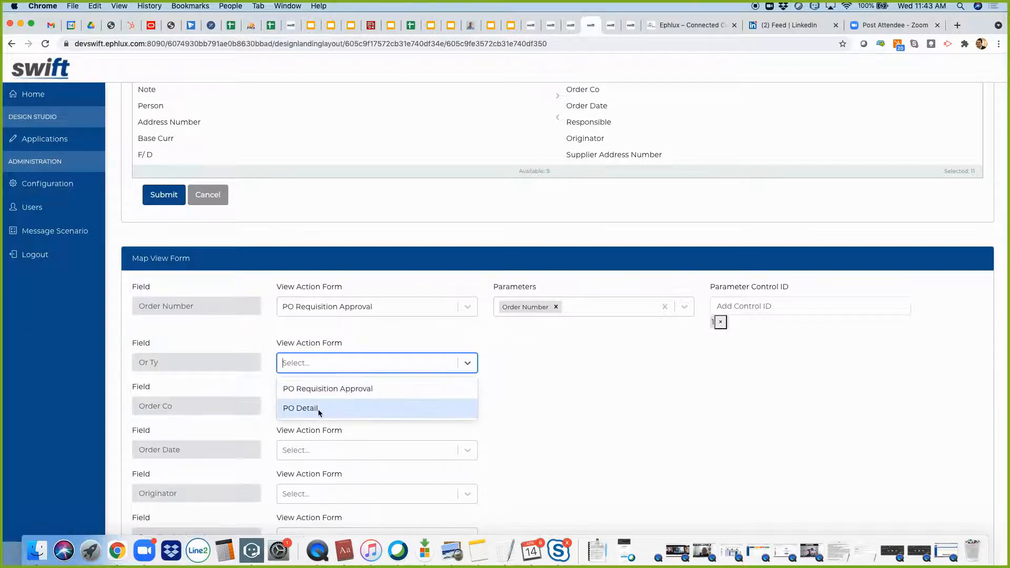
left_click(299, 408)
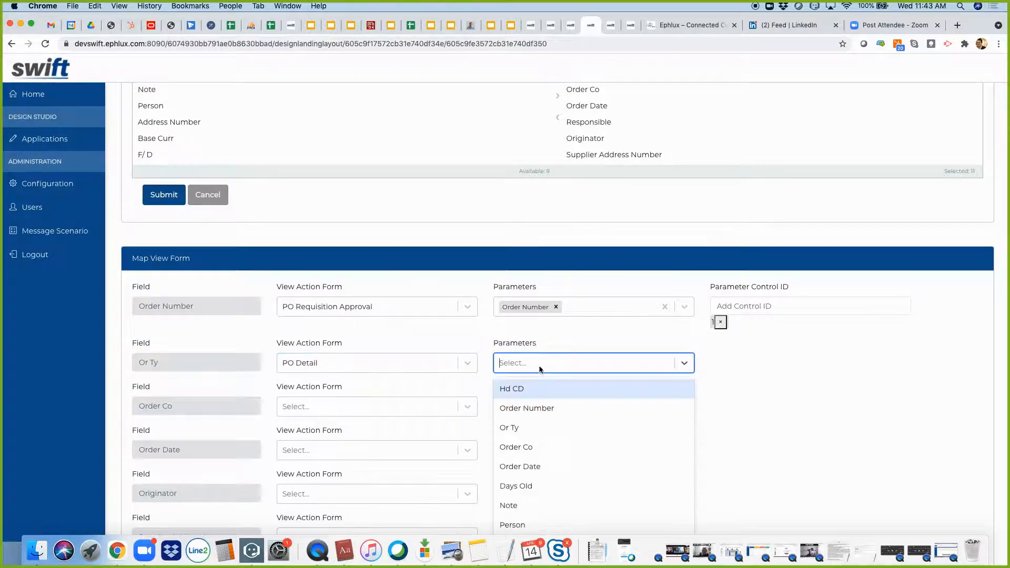
left_click(527, 408)
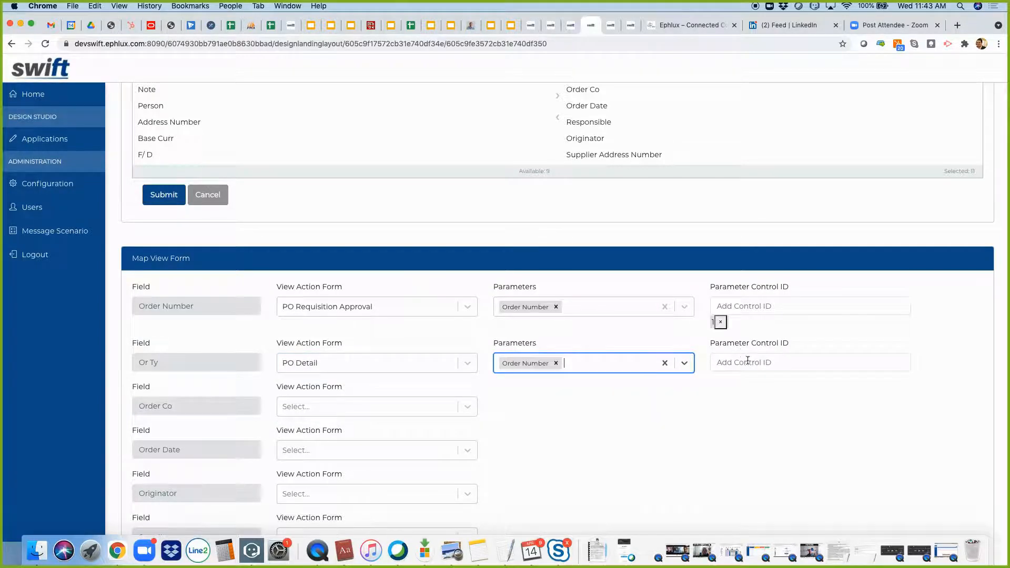
type("1")
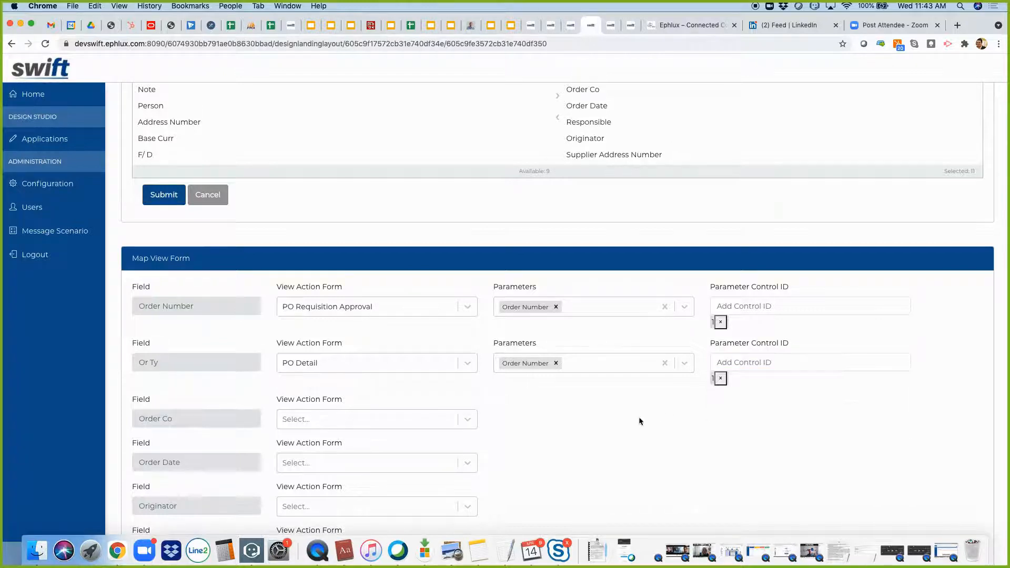
scroll("down", 3)
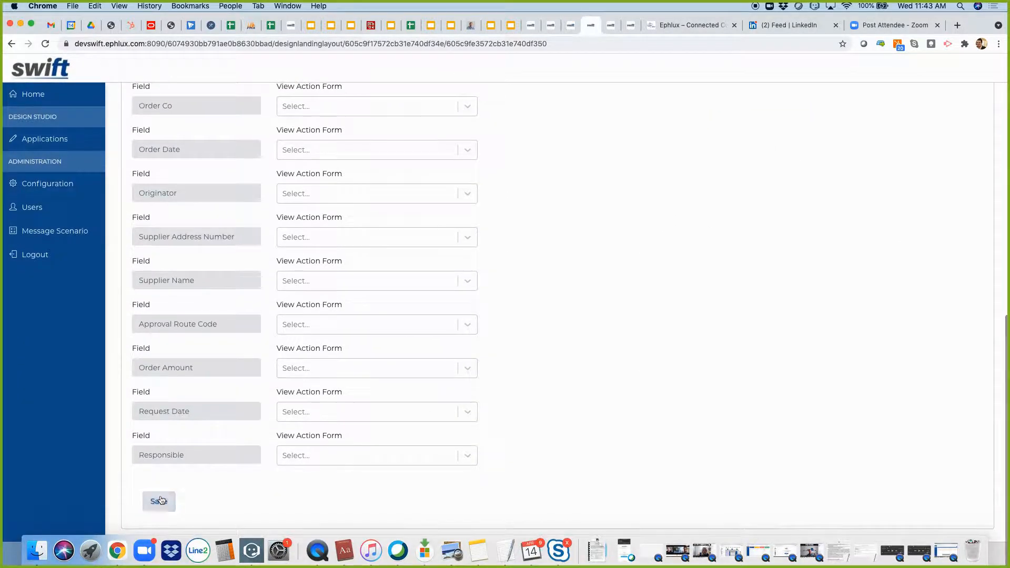
left_click(158, 502)
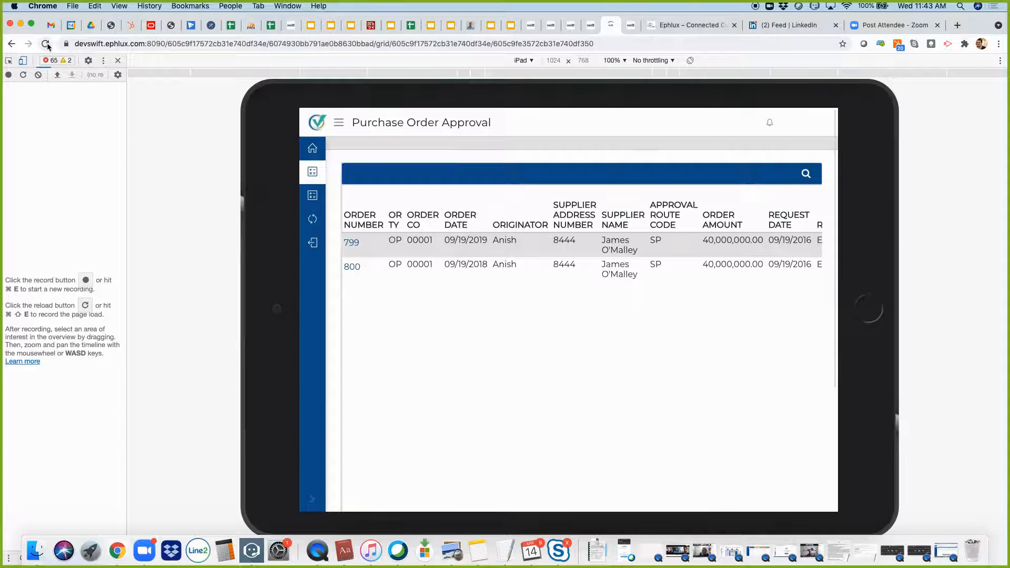
Step: Reload the iPad preview and open order 799's PO Detail via its order type
left_click(45, 43)
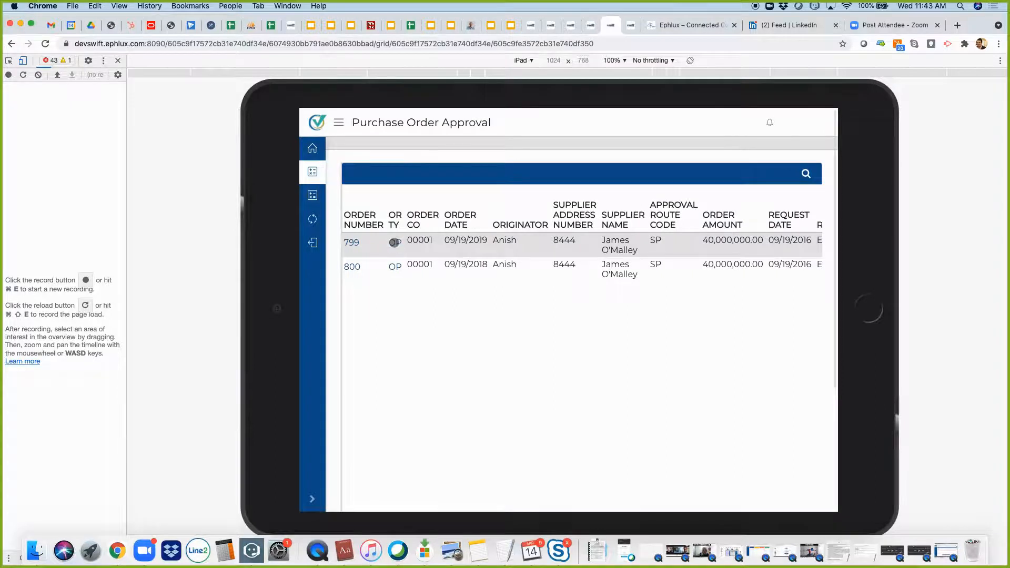
left_click(352, 241)
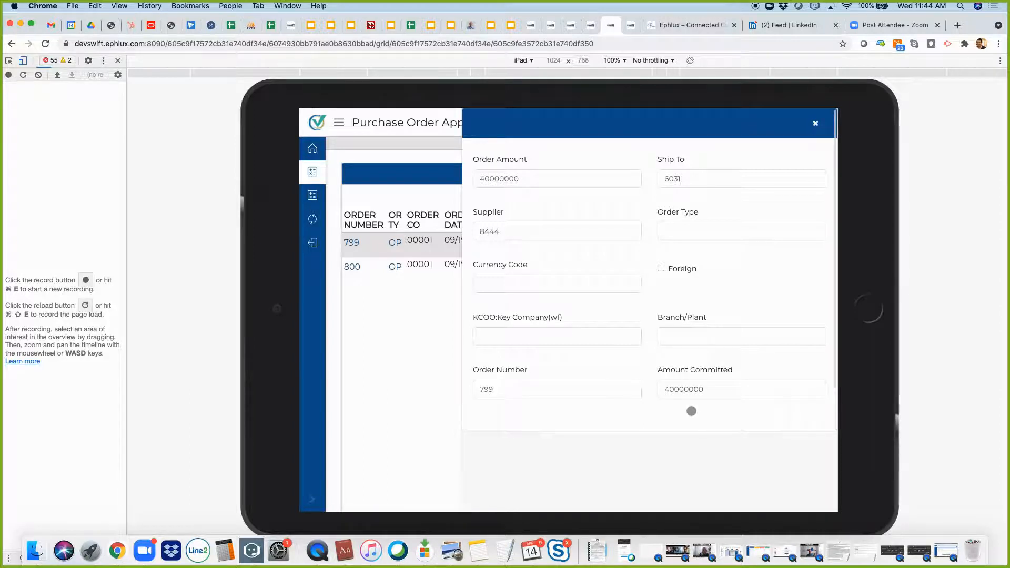
left_click(591, 25)
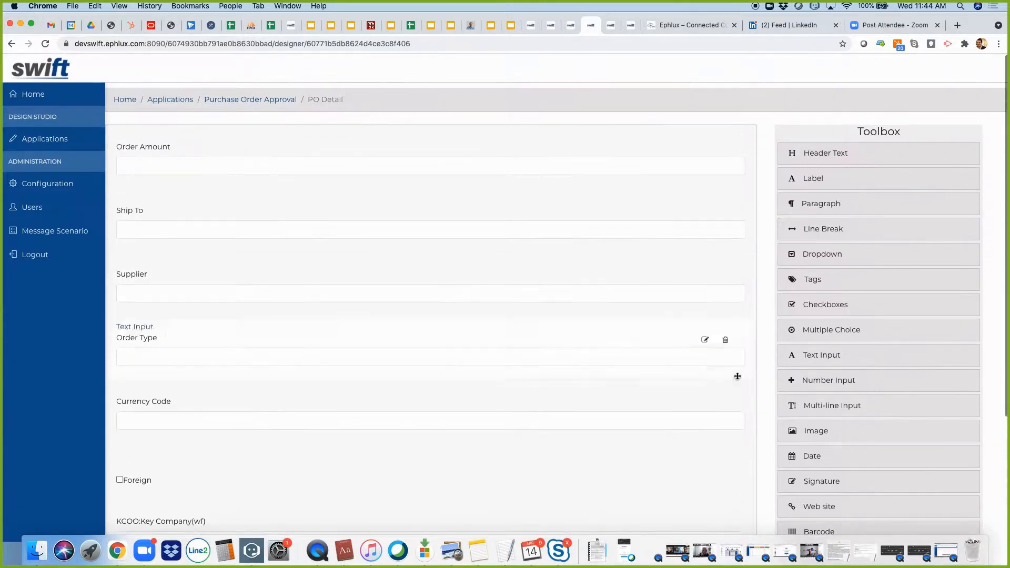
Step: Open the settings of the new button below Order Type on PO Detail
scroll("down", 3)
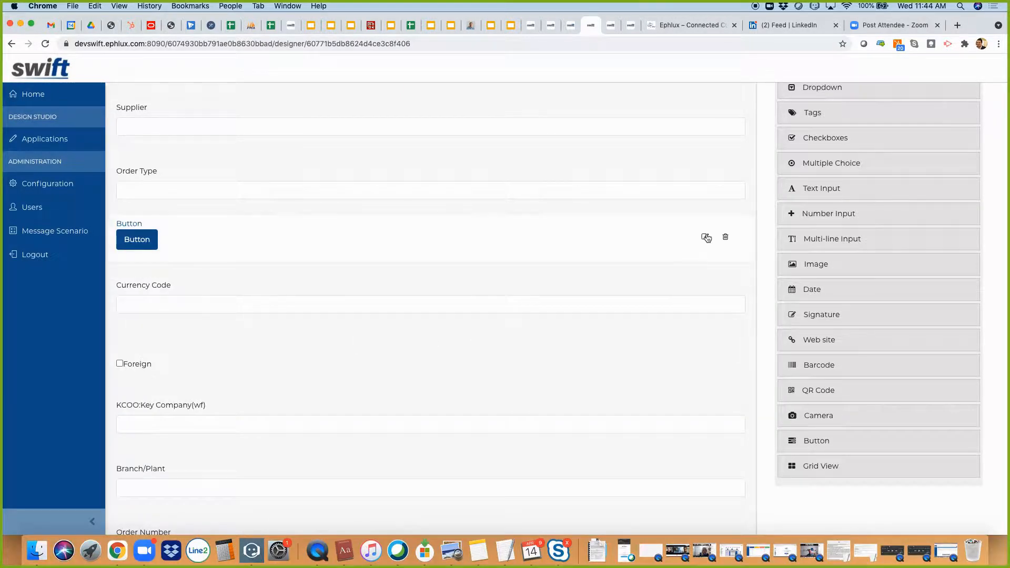
left_click(707, 238)
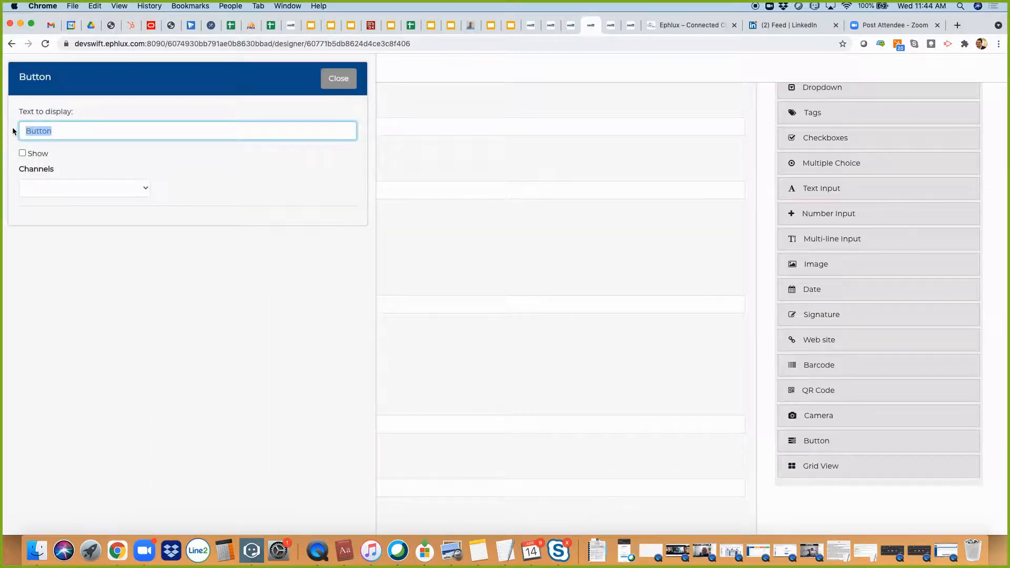
Step: Label the button 'Approve' and have it call the ACBM_ORCH_POApproval orchestration
type("A")
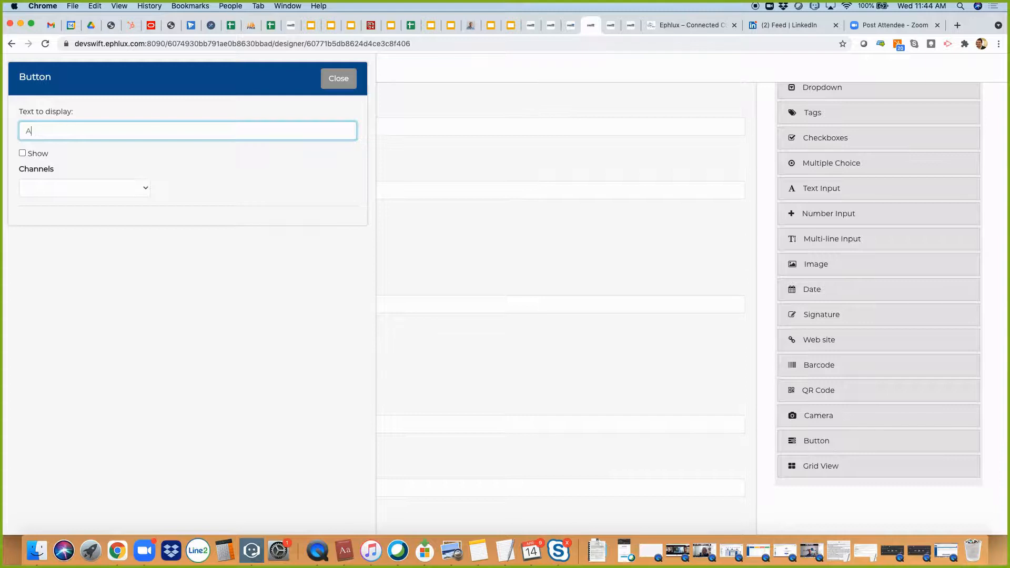
type("pprove")
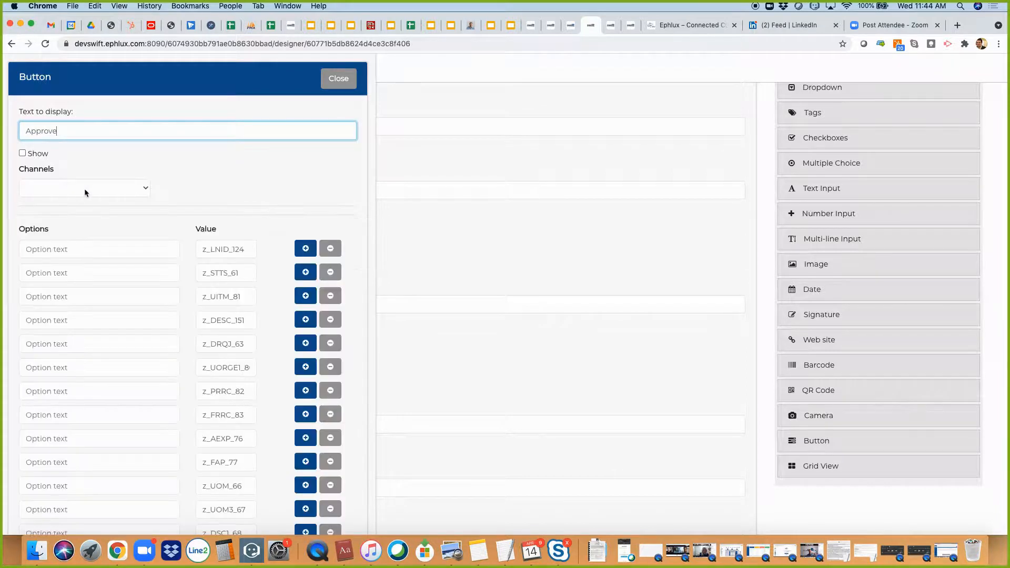
left_click(83, 188)
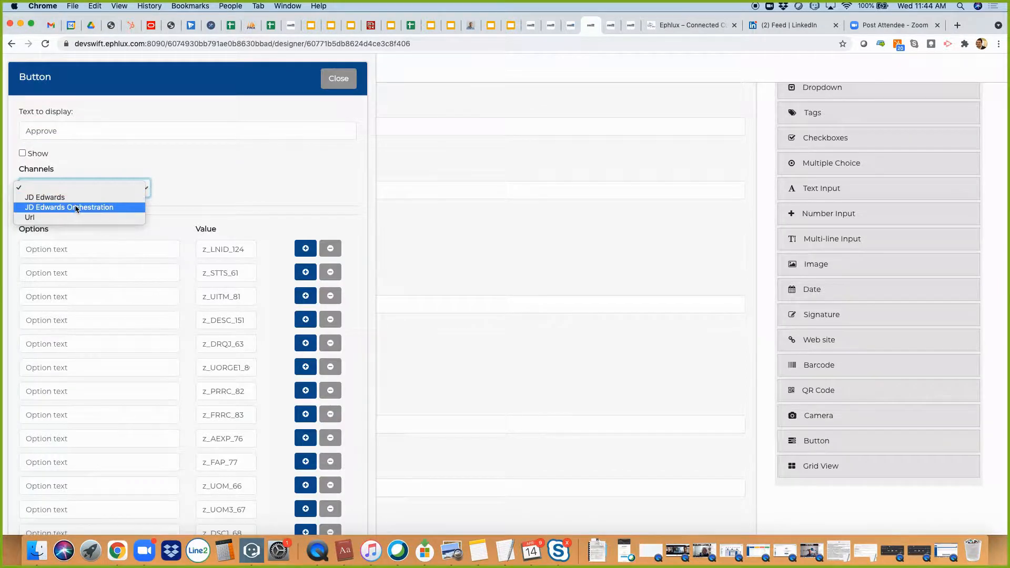
left_click(68, 207)
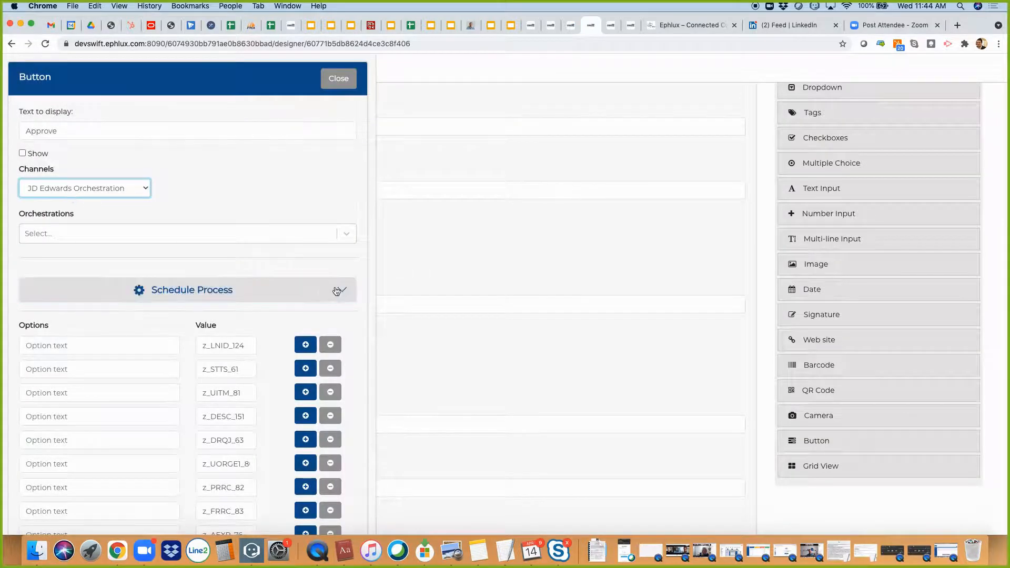
left_click(187, 233)
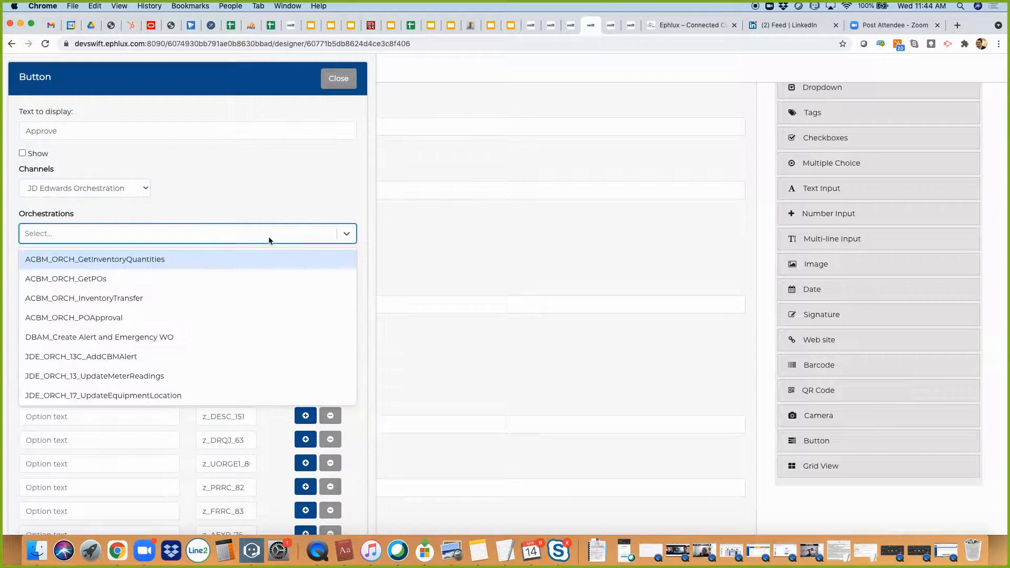
mouse_move(190, 299)
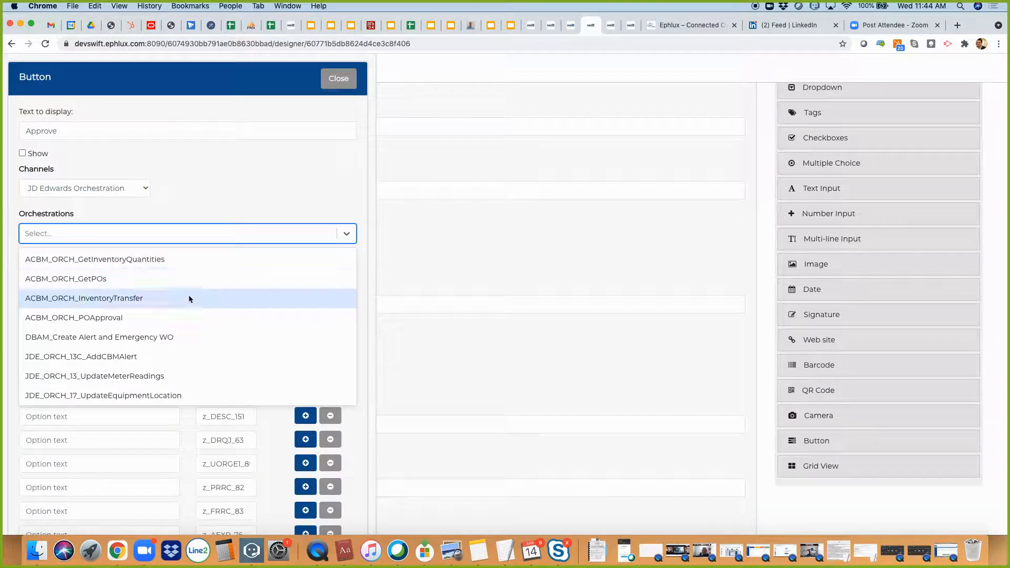
left_click(73, 318)
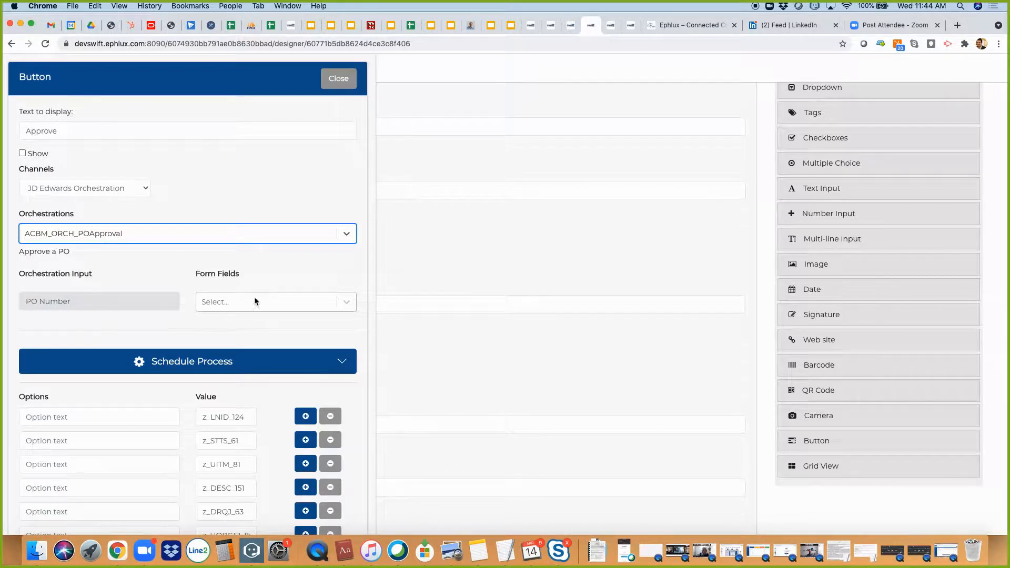
Step: Map the orchestration's PO Number input to the order number form field
left_click(270, 302)
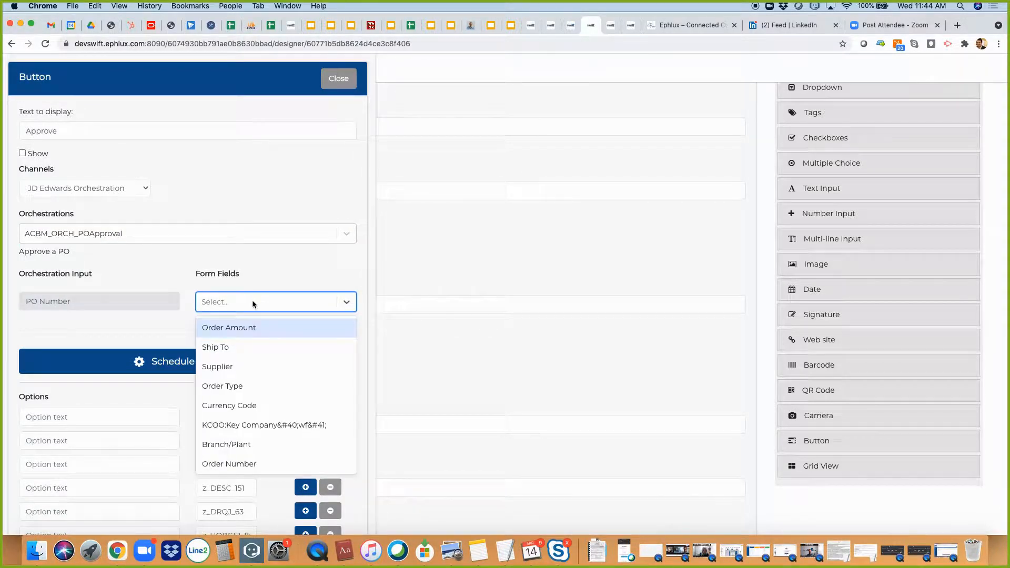
type("order")
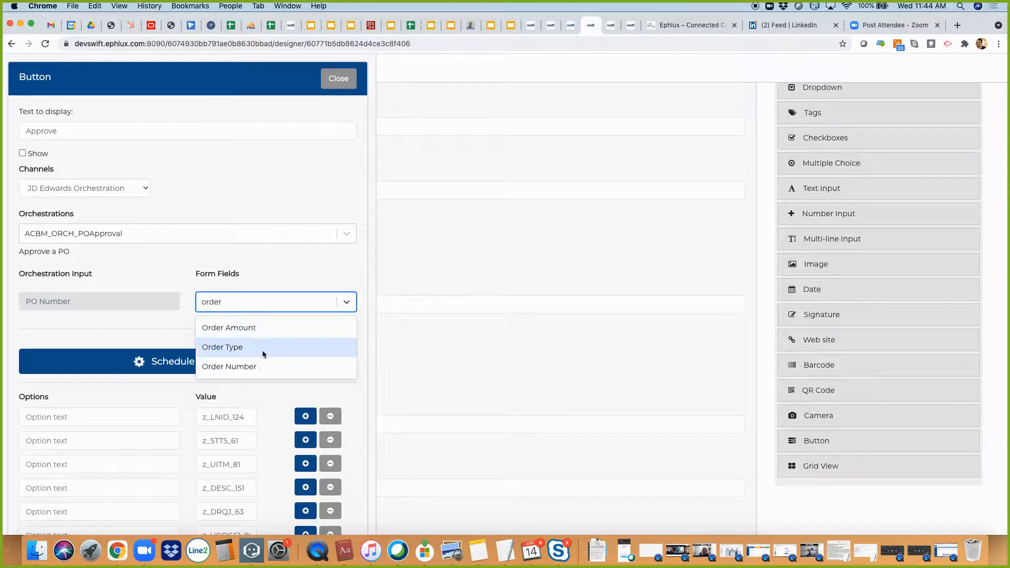
left_click(229, 367)
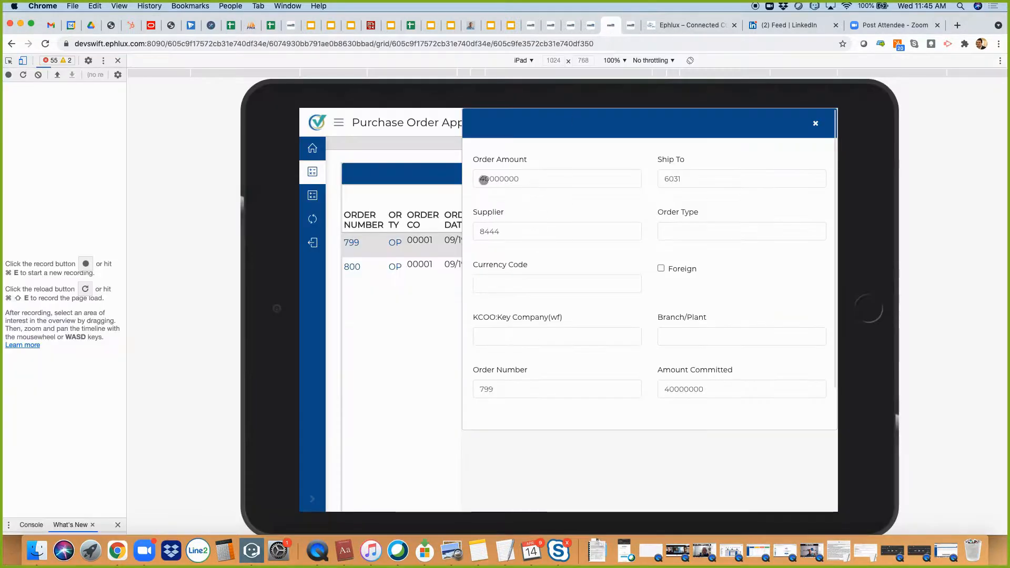
Step: Close order 799's details and open order 800 in the PO Detail form
left_click(815, 123)
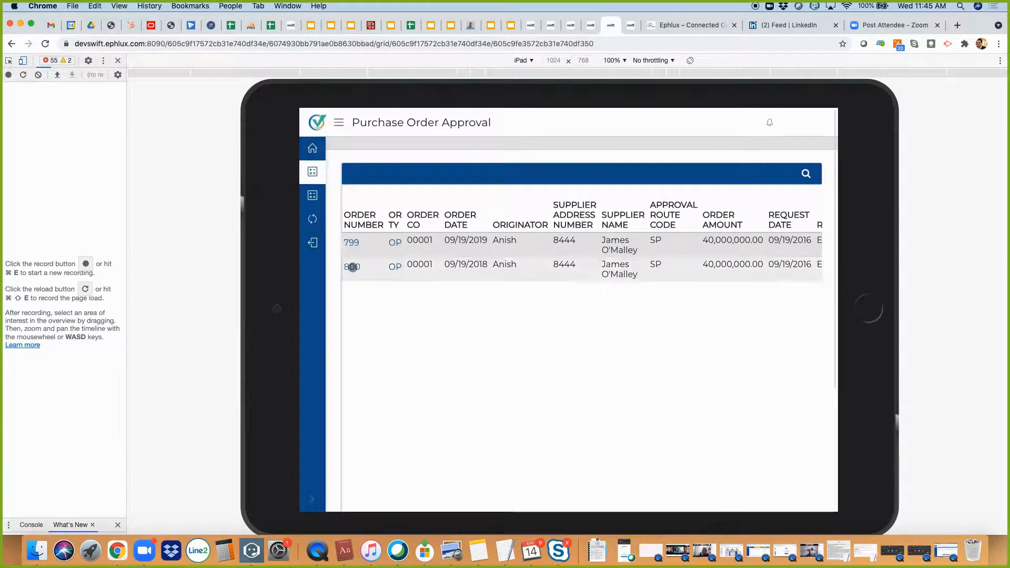
left_click(352, 266)
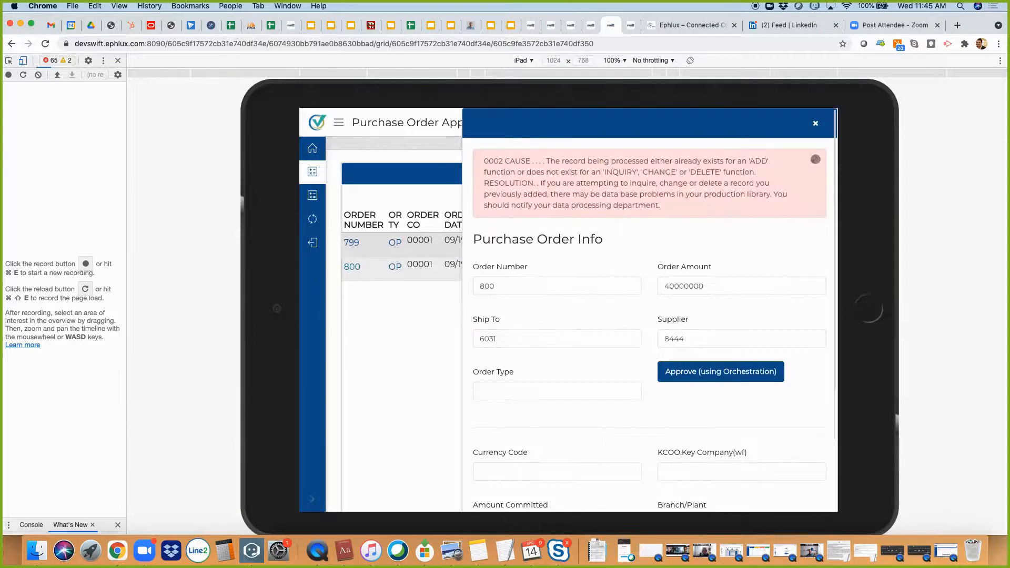
left_click(815, 123)
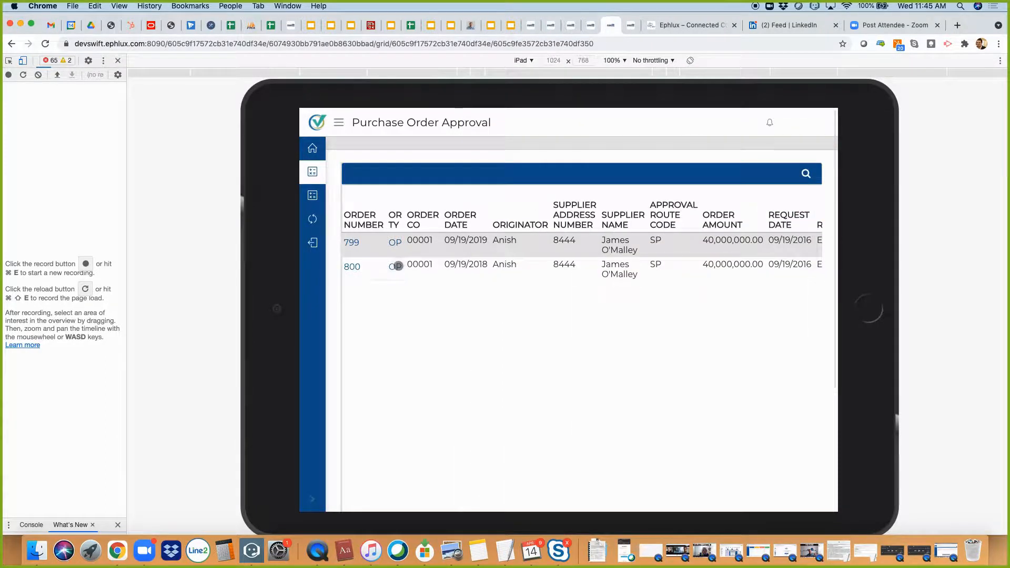
left_click(398, 265)
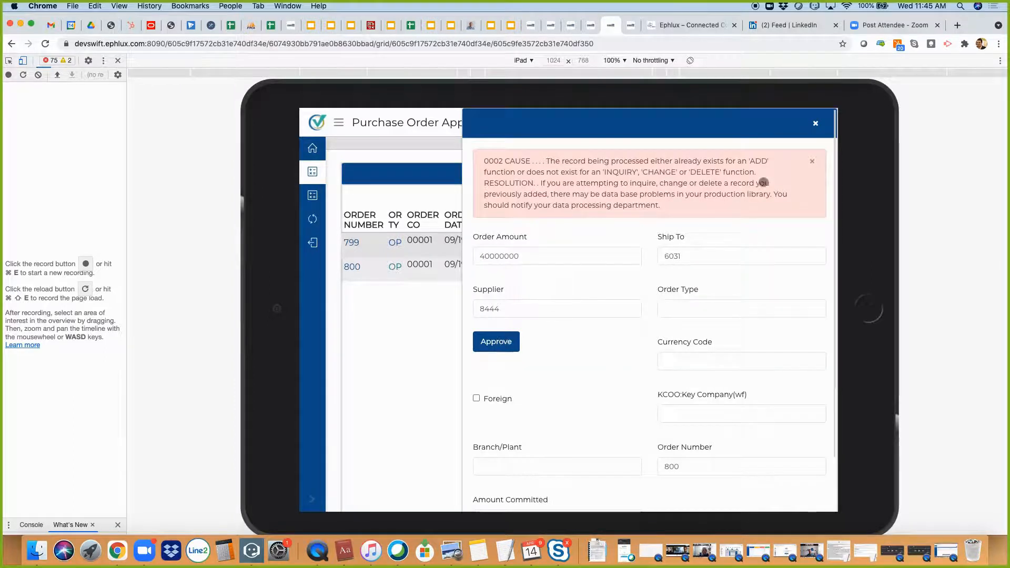
Step: Dismiss the database error message and approve purchase order 800
left_click(812, 161)
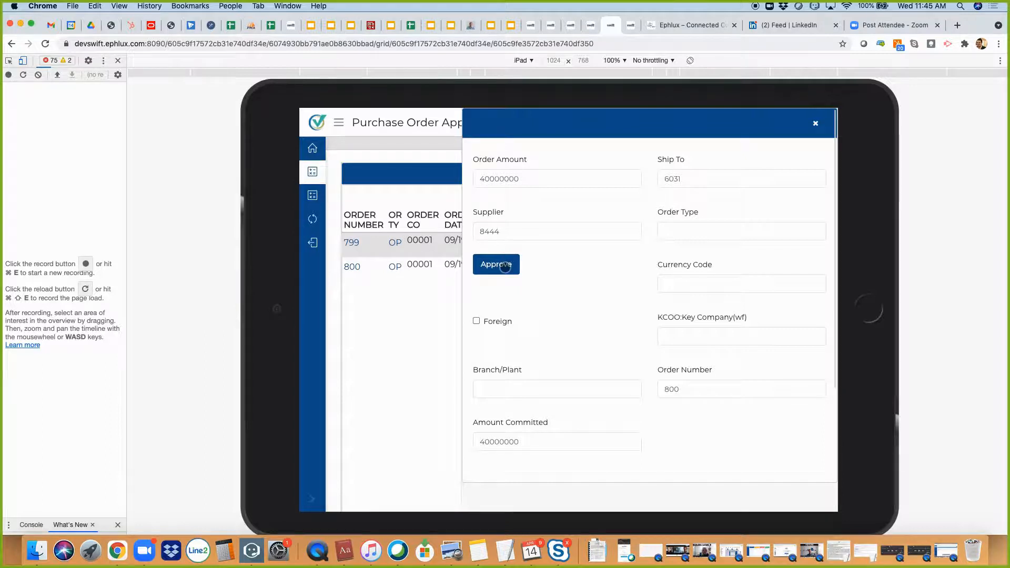
left_click(496, 264)
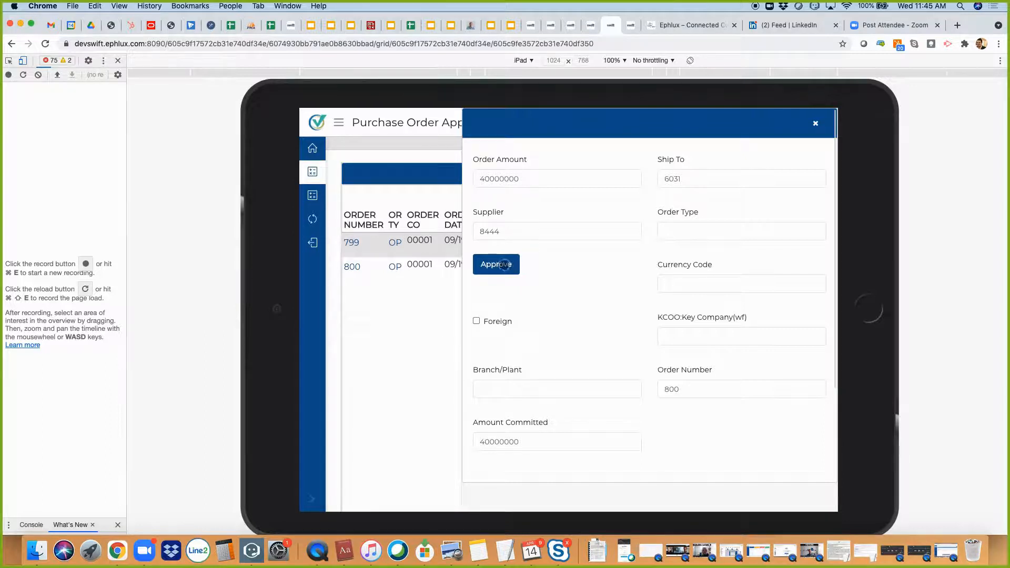
left_click(496, 264)
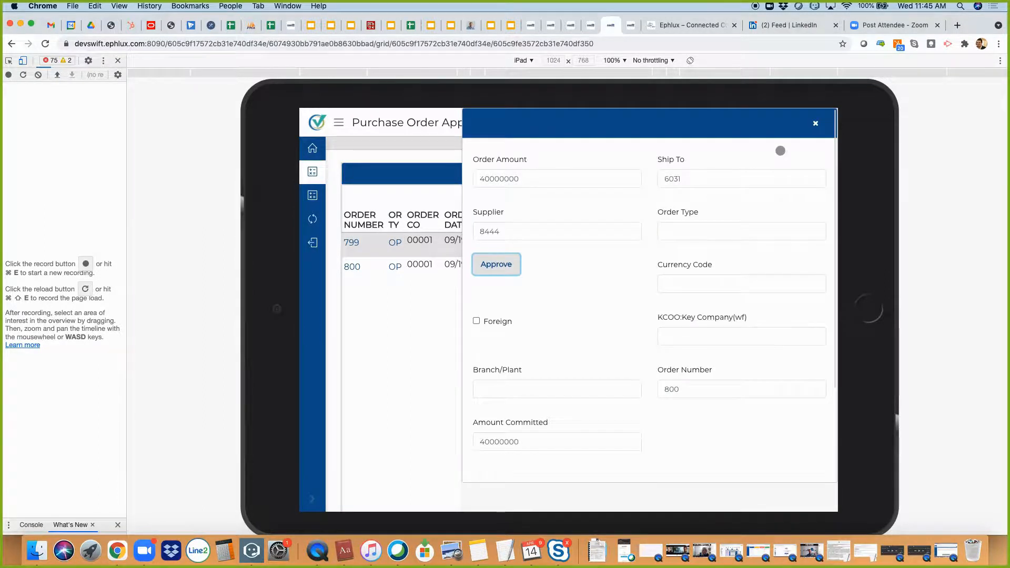
left_click(496, 264)
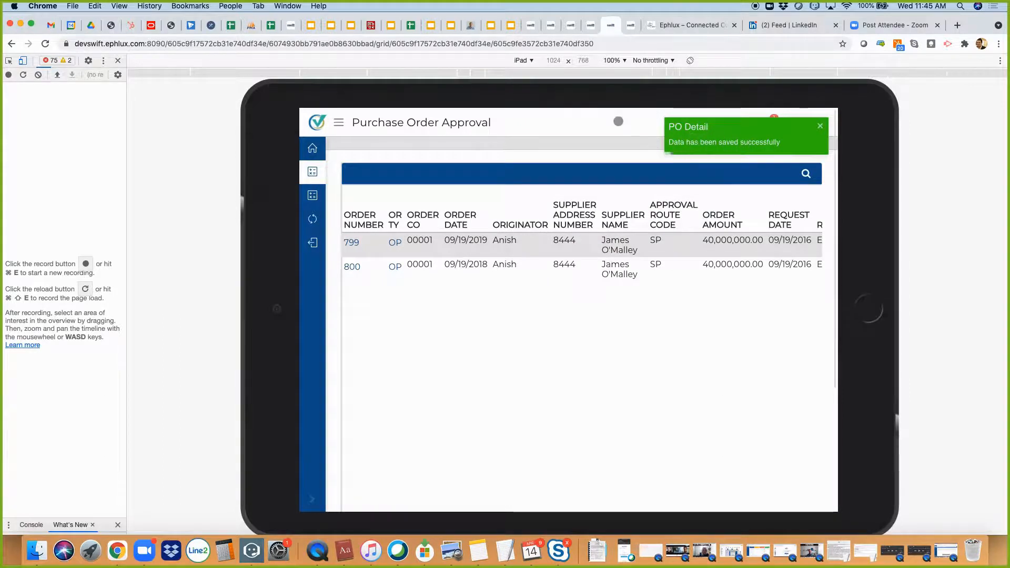
left_click(522, 60)
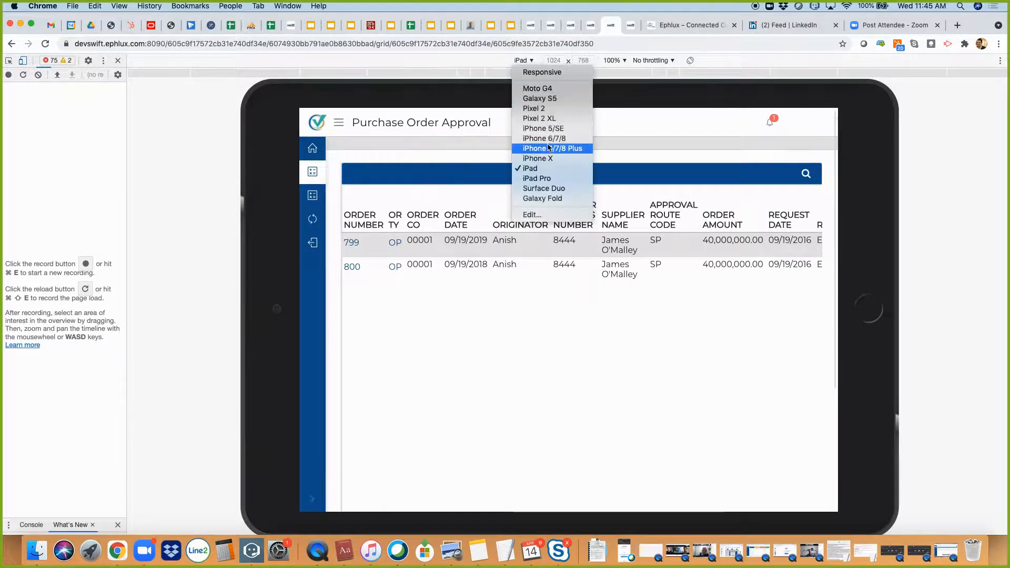
Step: Switch the preview to iPhone 6/7/8 Plus, check notifications, and reload the app
left_click(554, 148)
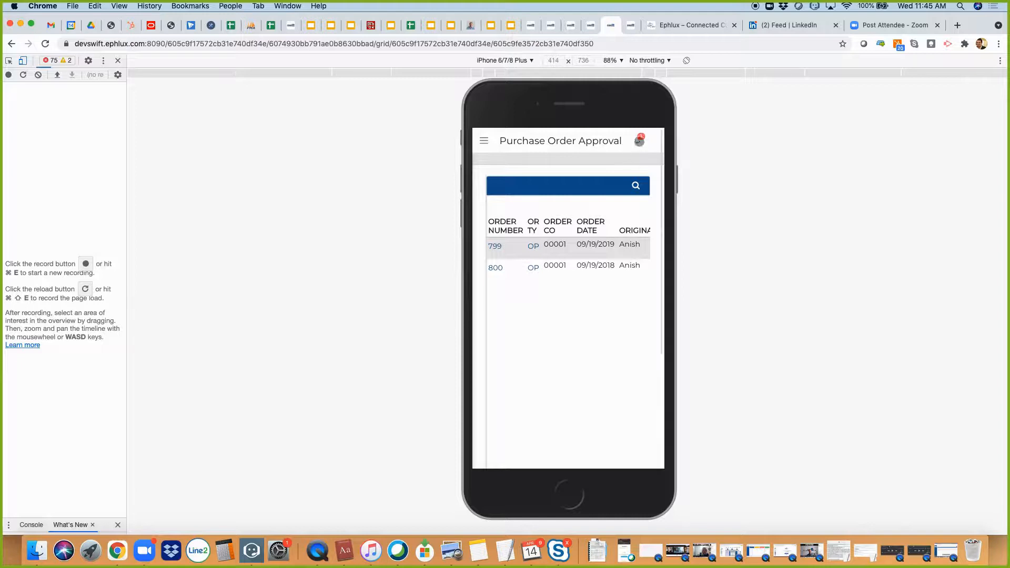
left_click(639, 140)
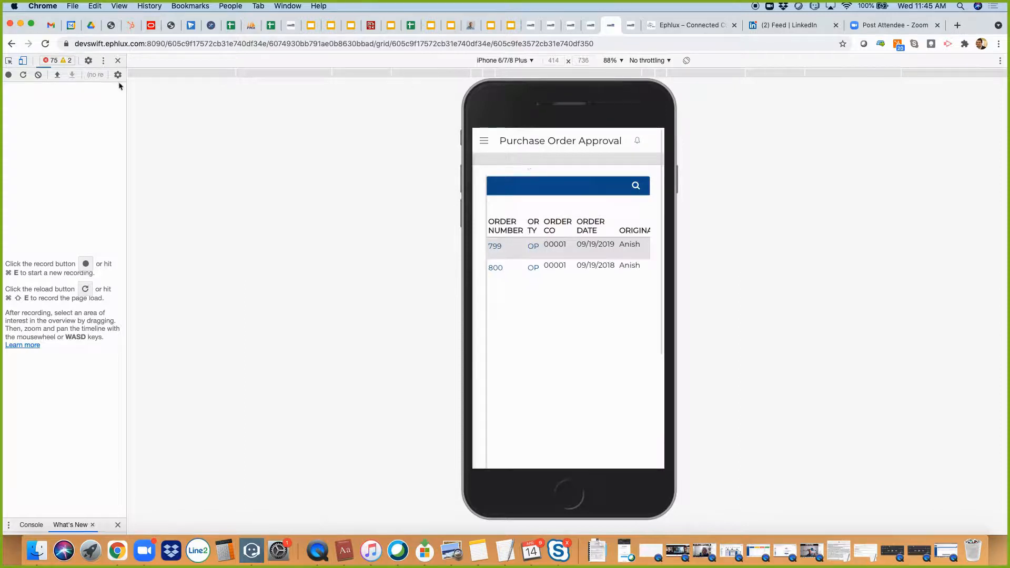
left_click(45, 43)
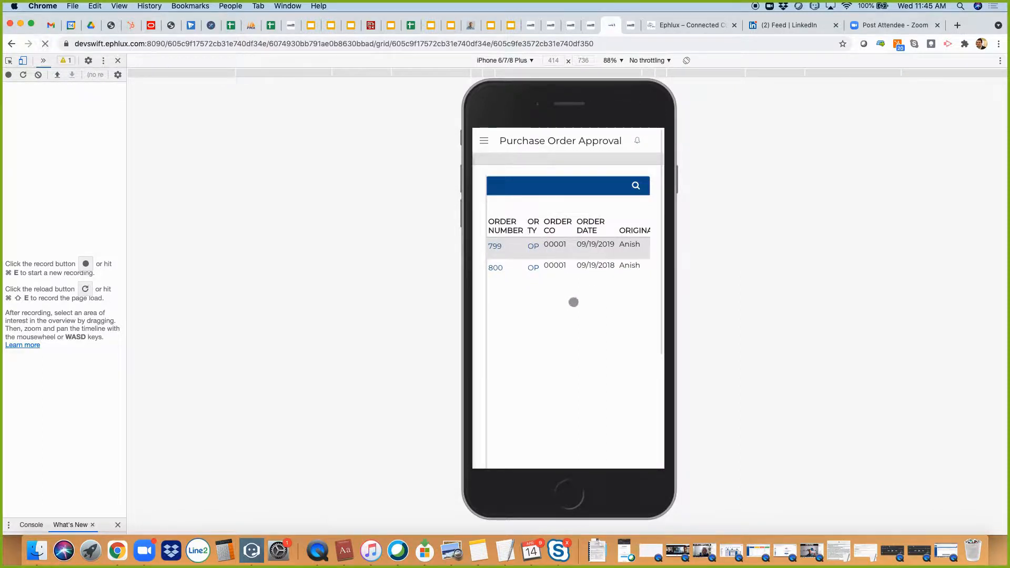
left_click(45, 44)
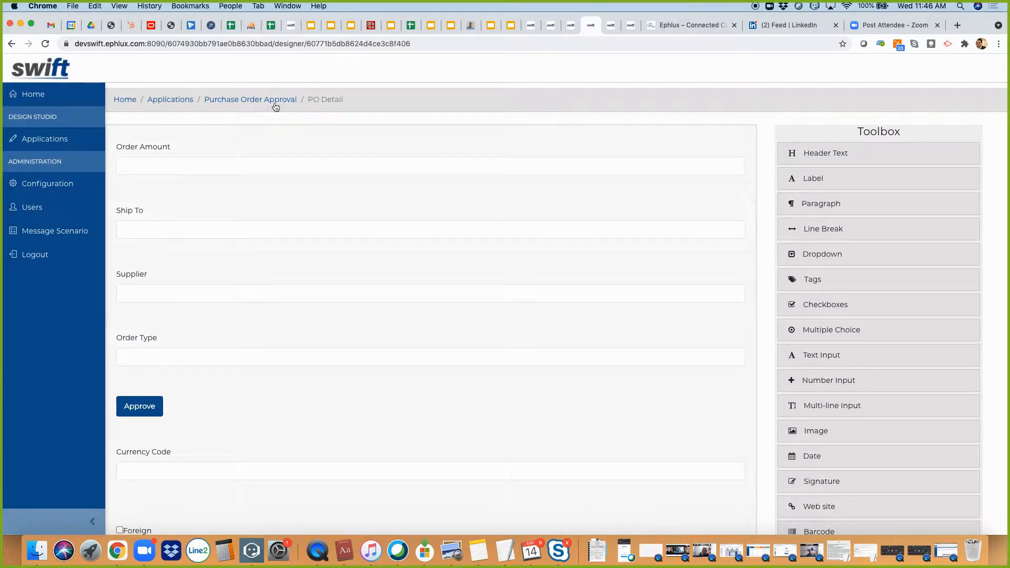
Step: Reopen Purchase Order Approval's PO Detail and edit the new button below Approve
left_click(169, 100)
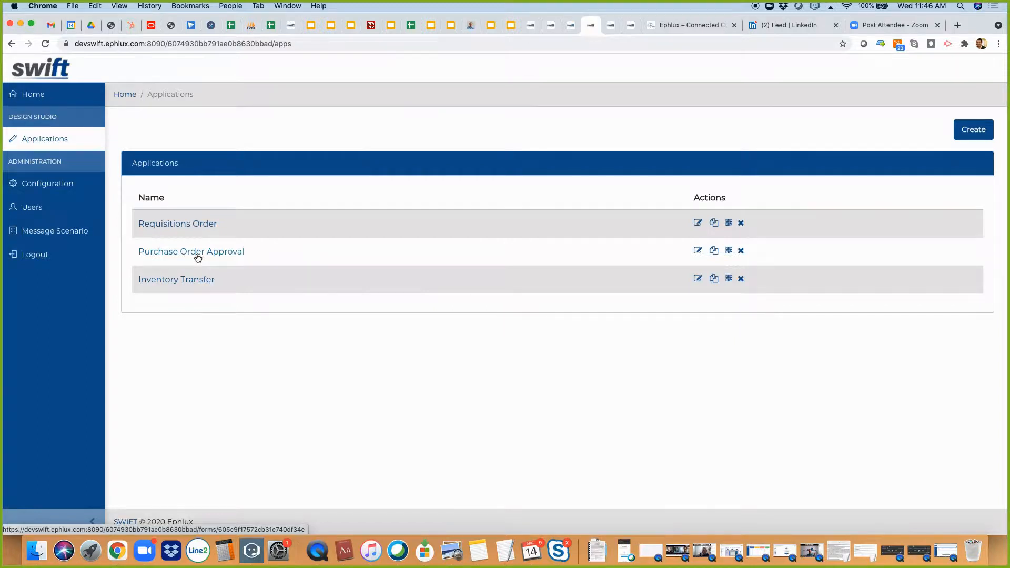
left_click(190, 251)
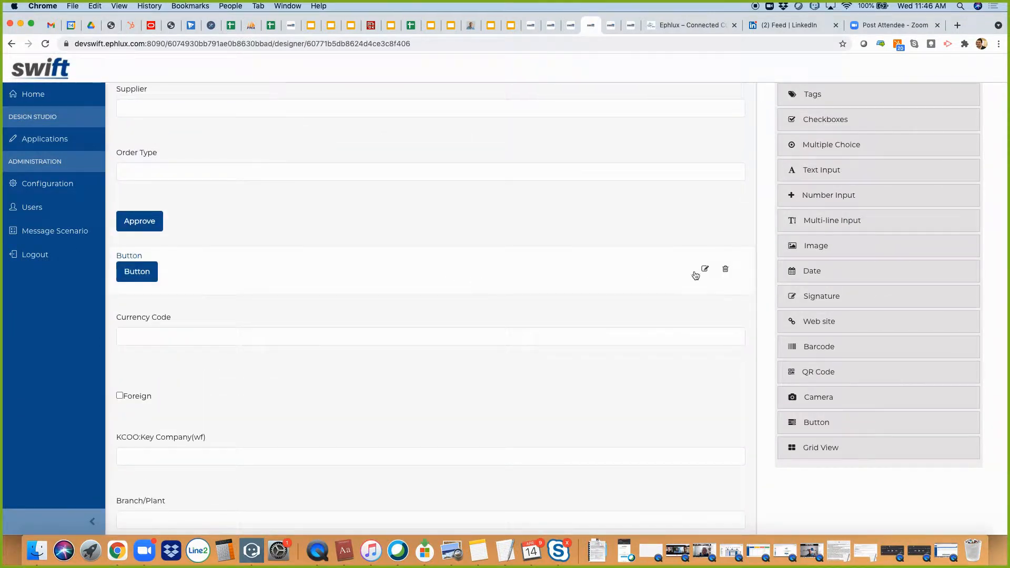
left_click(705, 269)
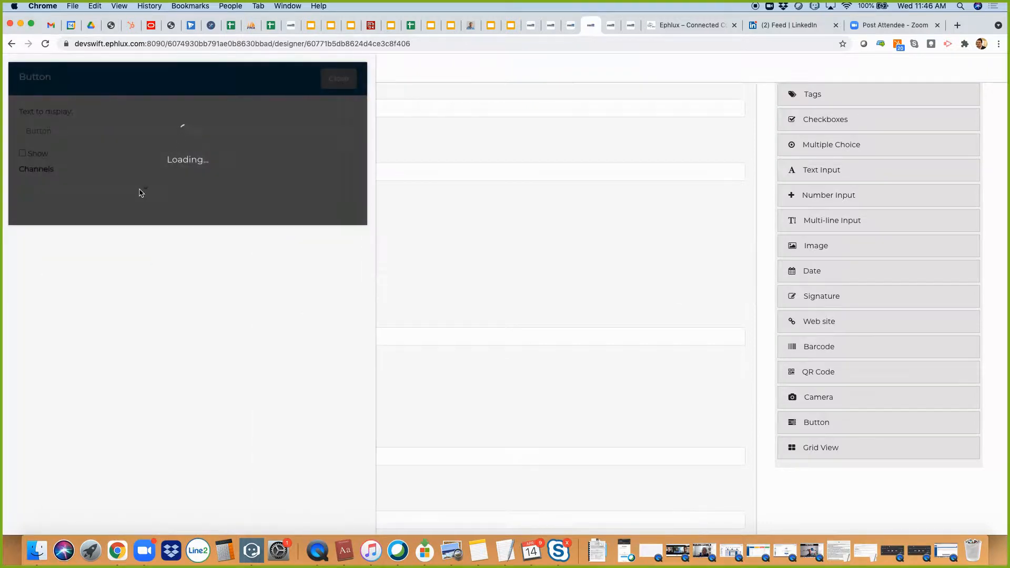
Step: Set the second PO Detail button's channel to JD Edwards, close its settings, and open Configuration
left_click(81, 188)
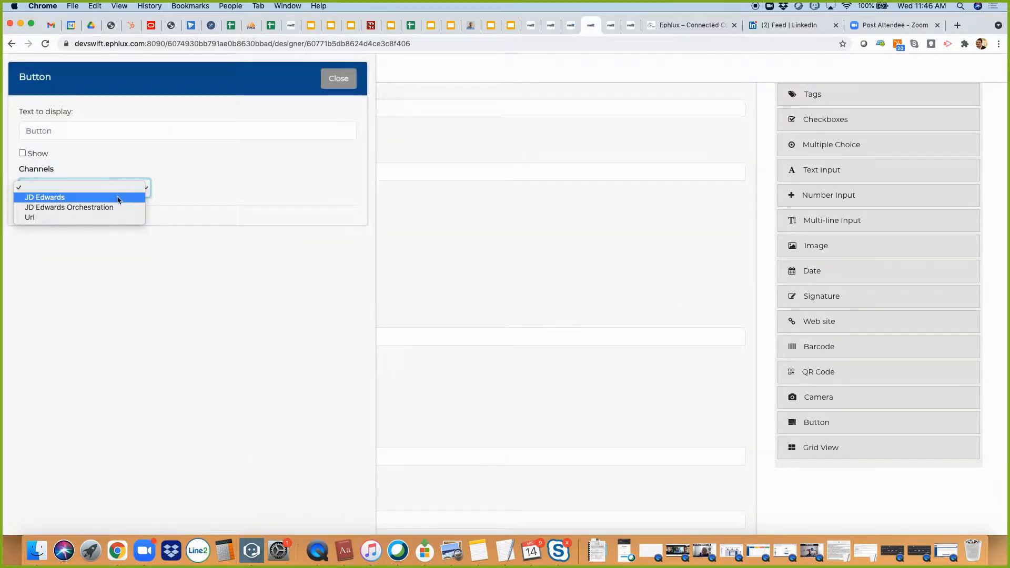
left_click(45, 197)
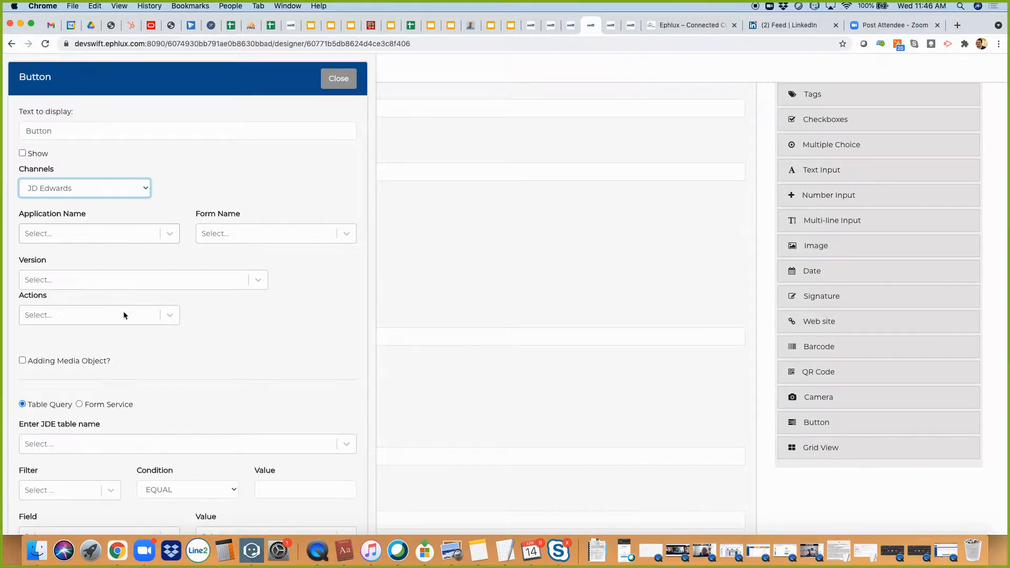
mouse_move(122, 320)
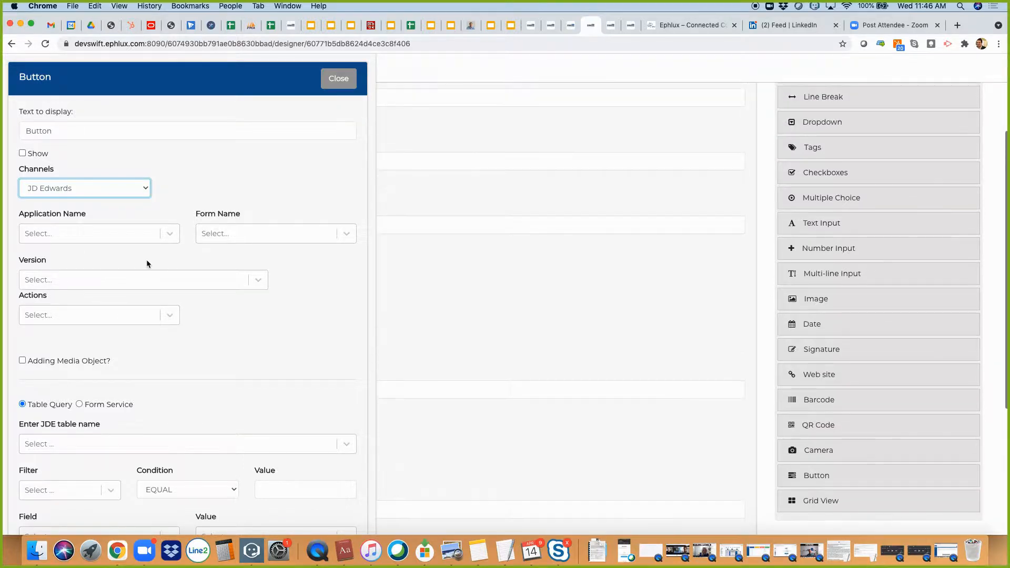
left_click(339, 78)
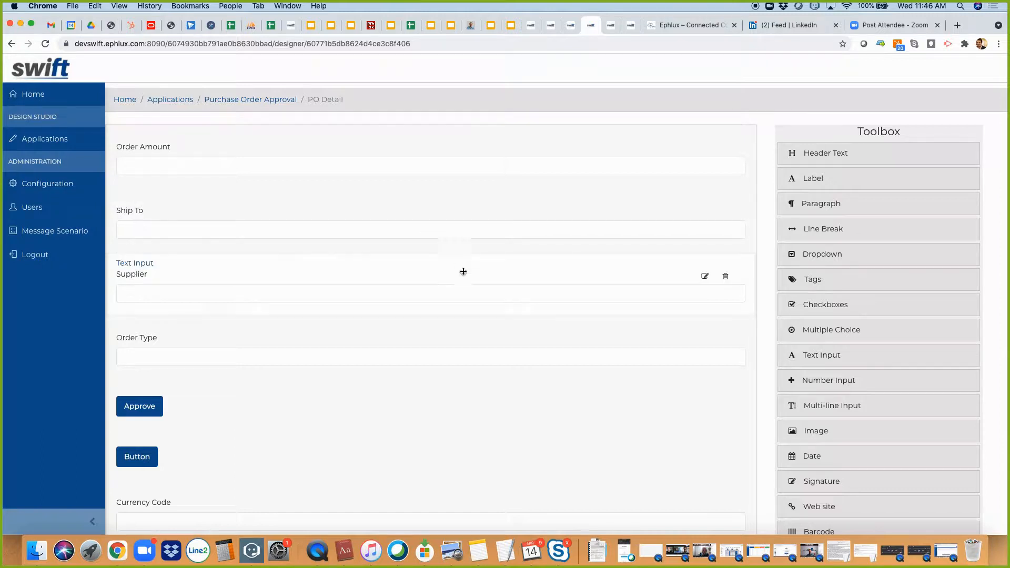
left_click(46, 184)
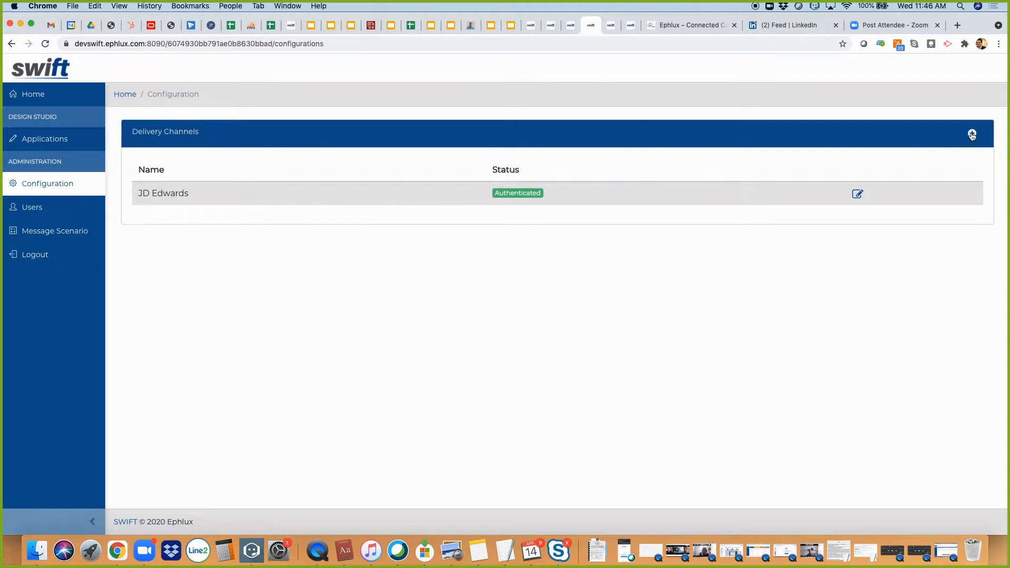
mouse_move(591, 104)
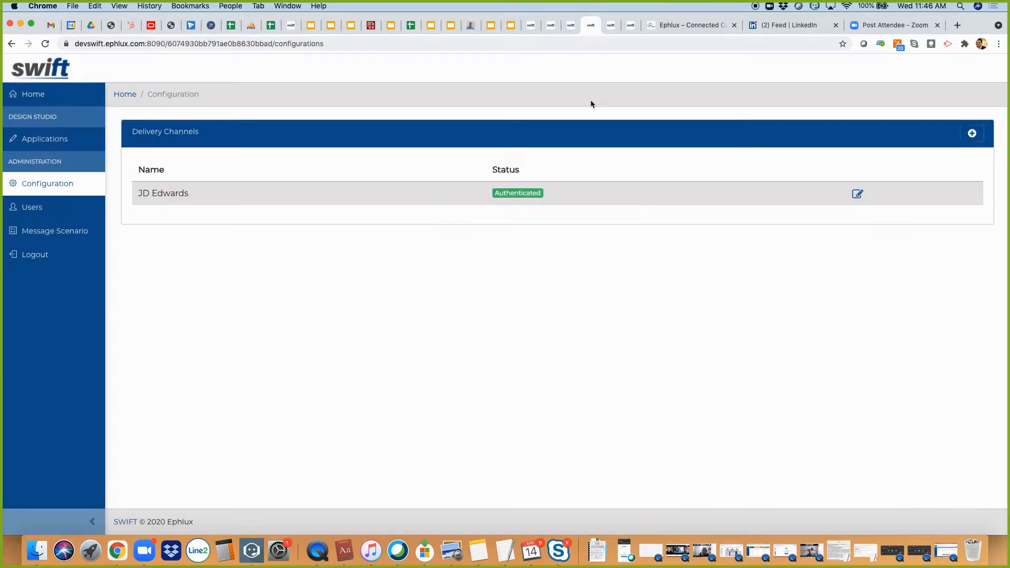
Step: Review Delivery Channels, where JD Edwards is the only Authenticated channel
left_click(570, 25)
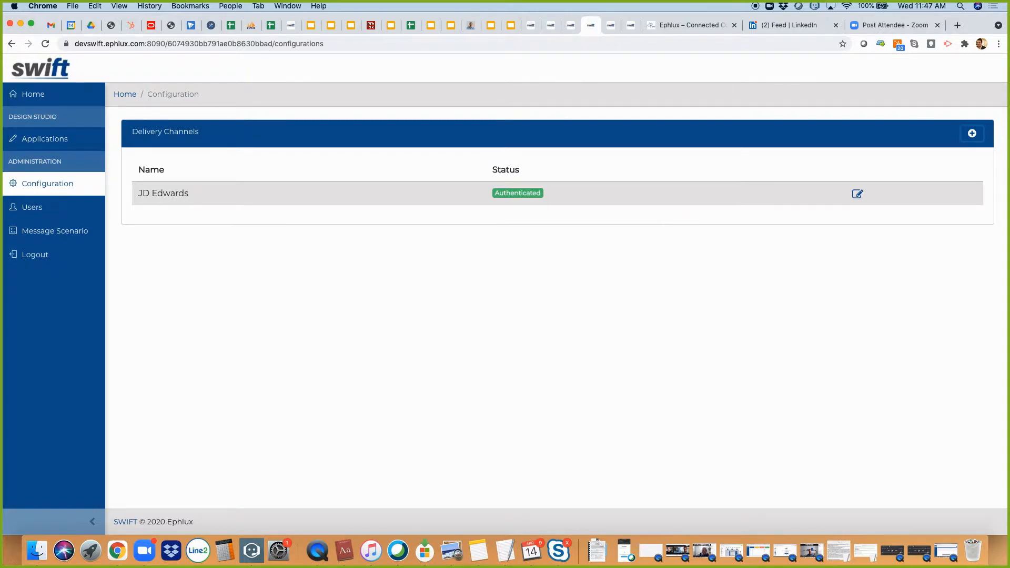
mouse_move(486, 364)
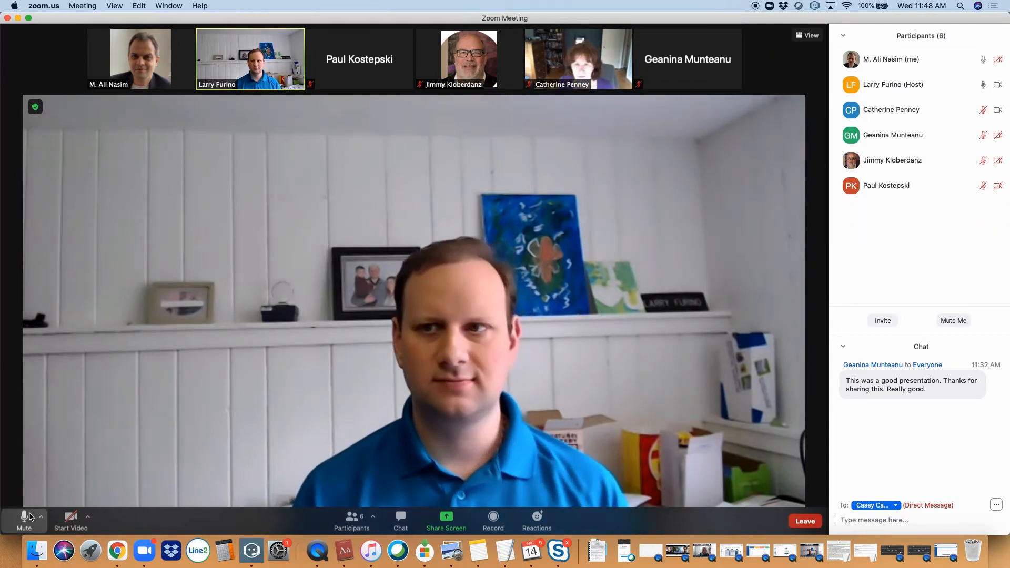
left_click(24, 520)
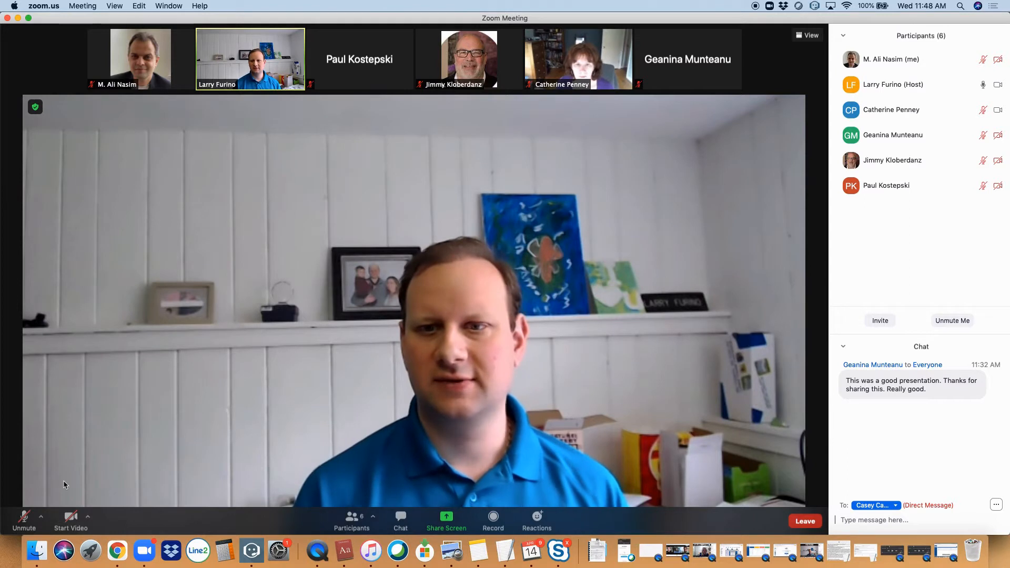